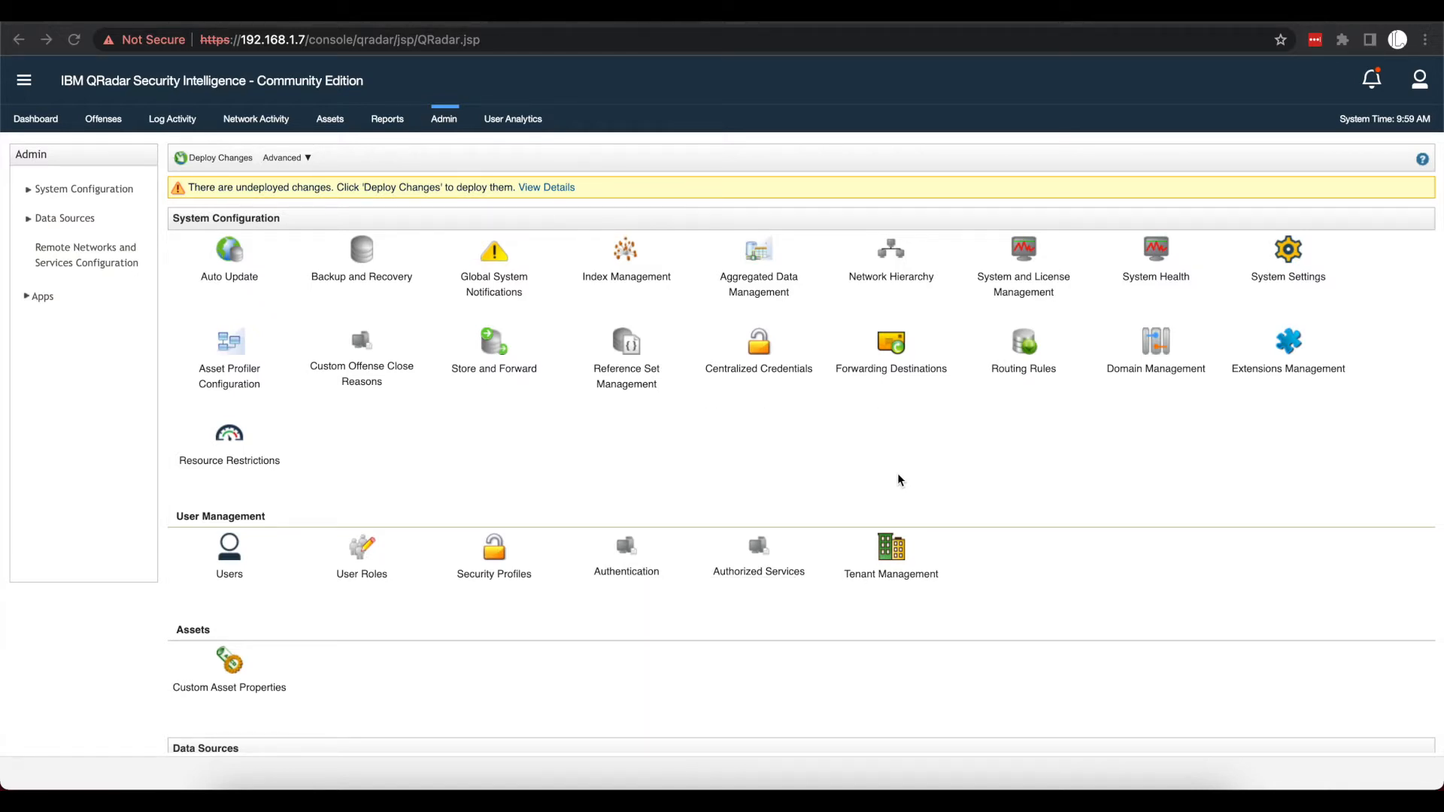
pyautogui.moveTo(116, 129)
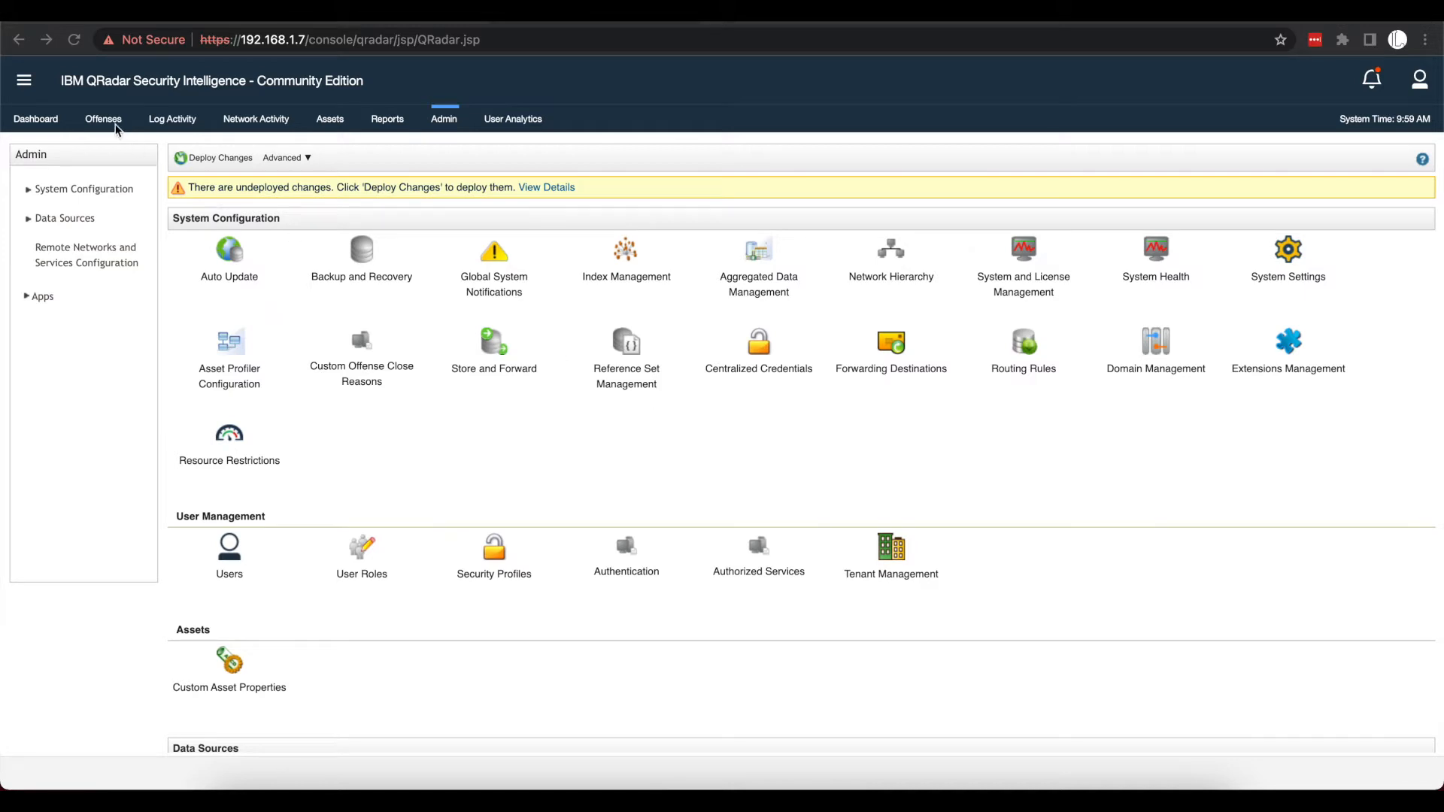
# Step: Switch from the Admin settings to the Offenses view
pyautogui.click(102, 118)
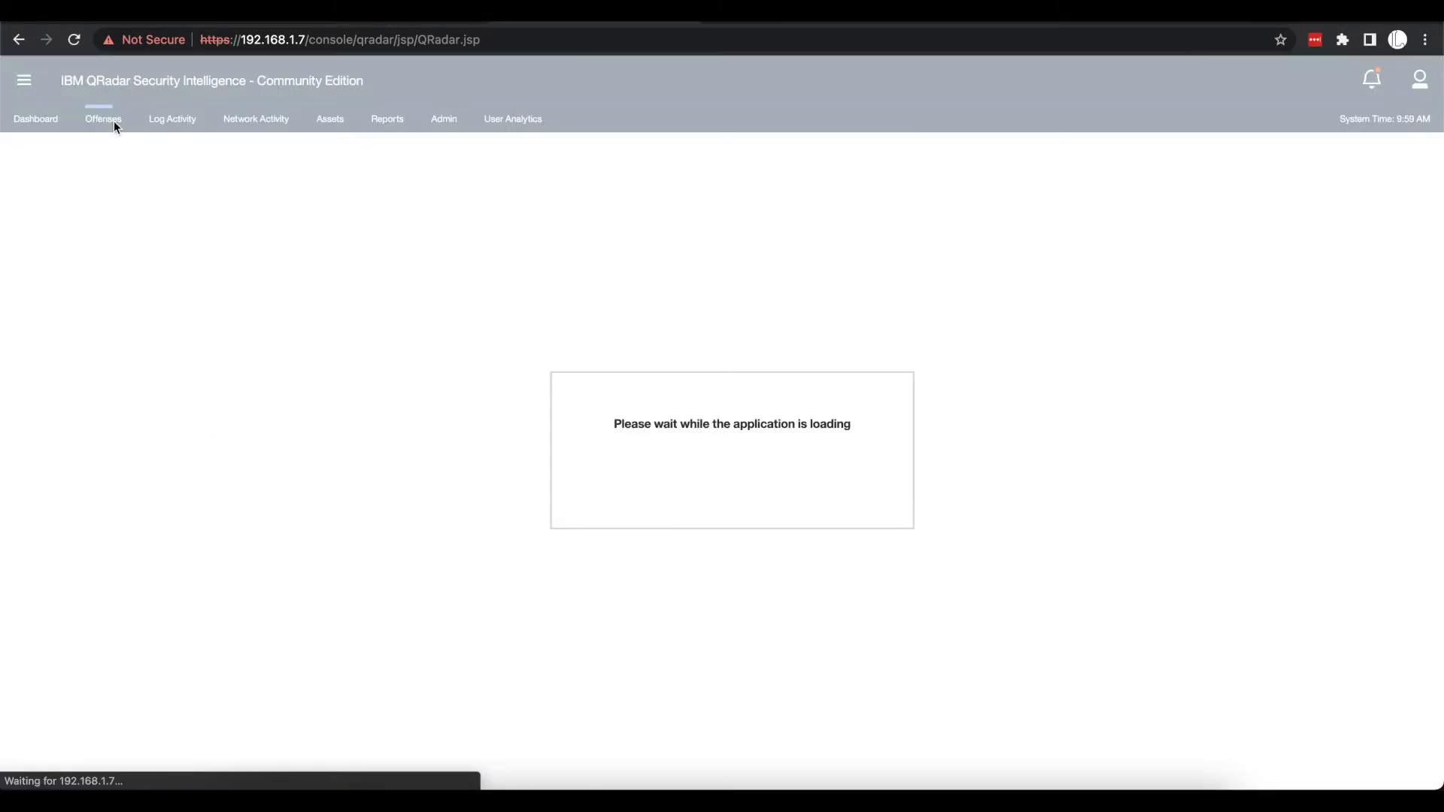
pyautogui.click(102, 118)
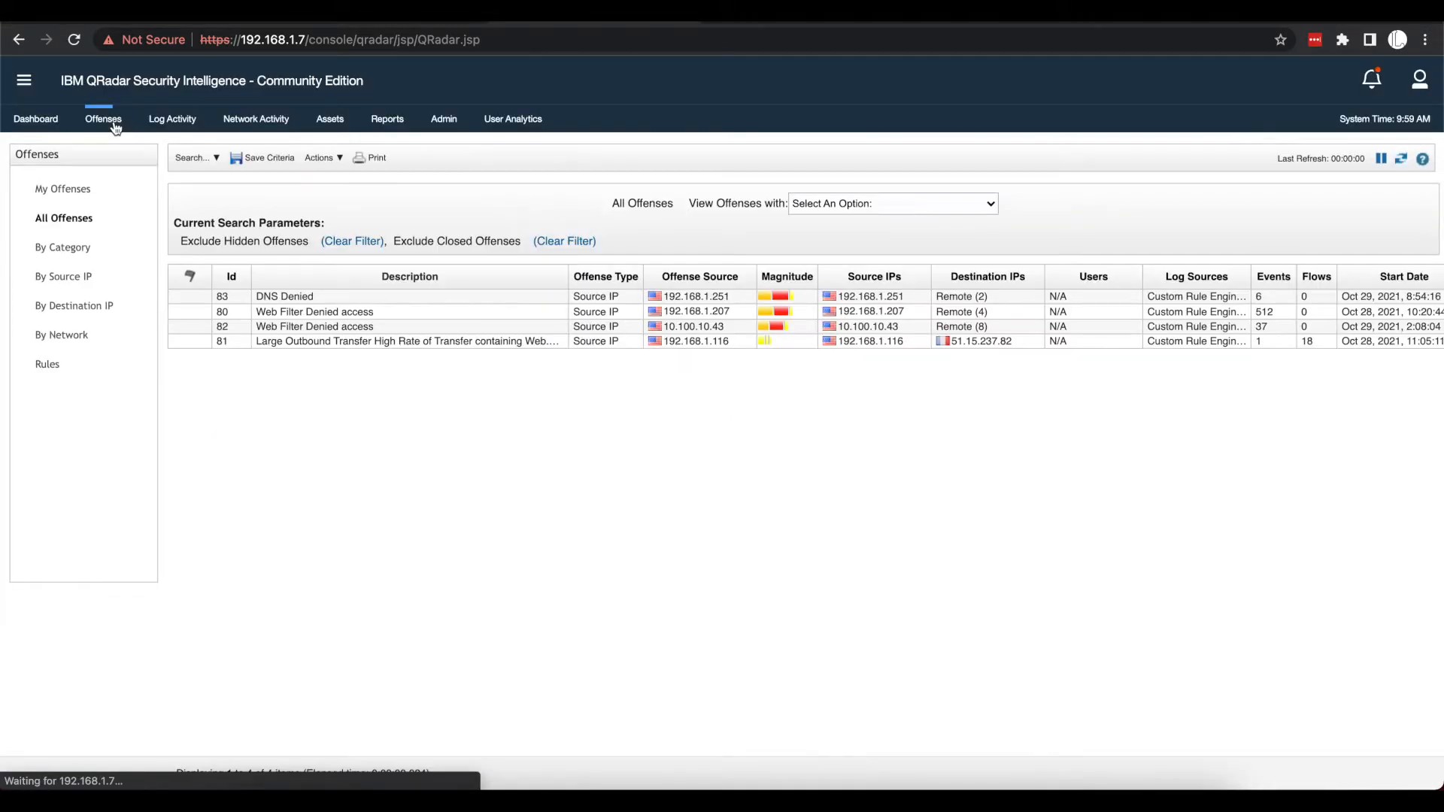
pyautogui.moveTo(103, 118)
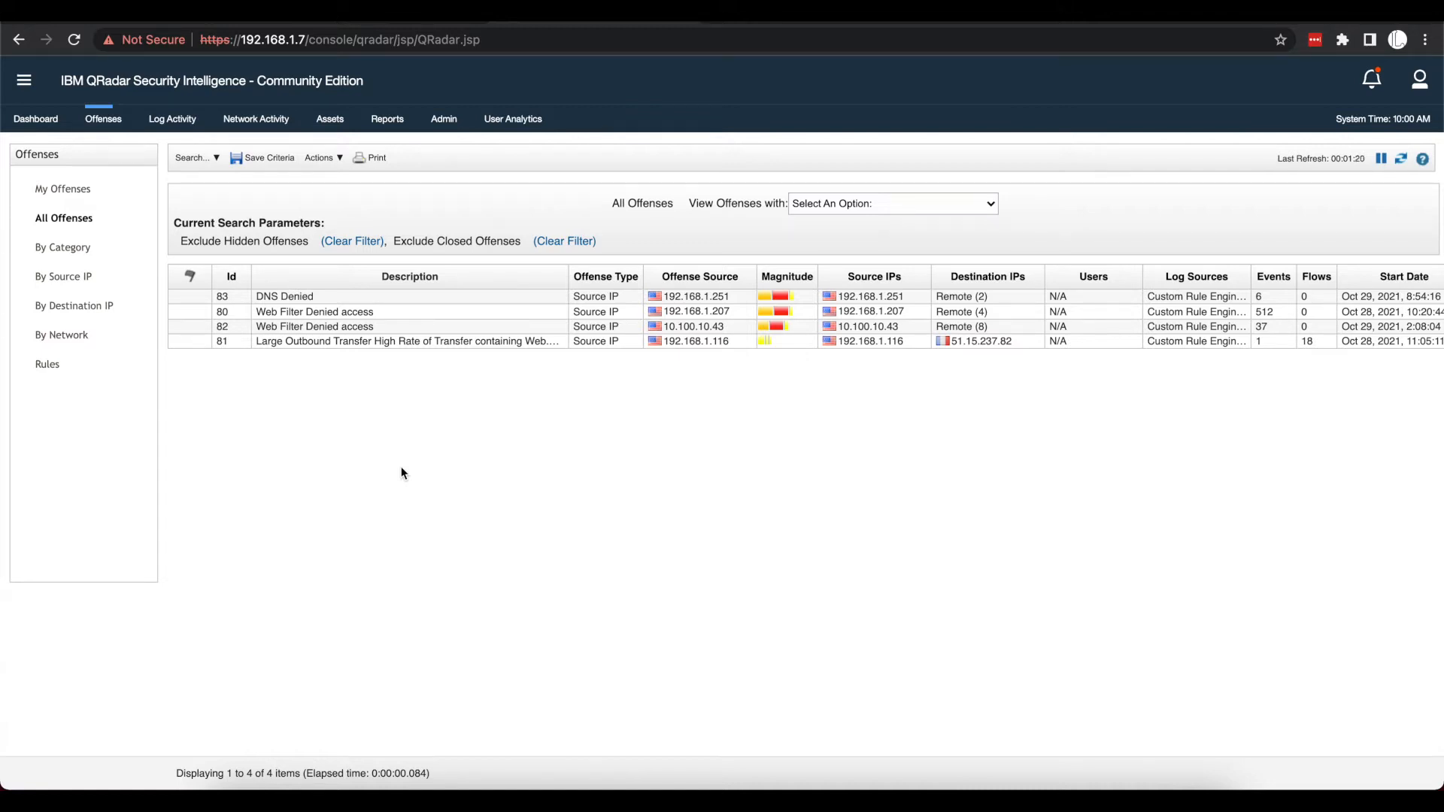
pyautogui.moveTo(469, 485)
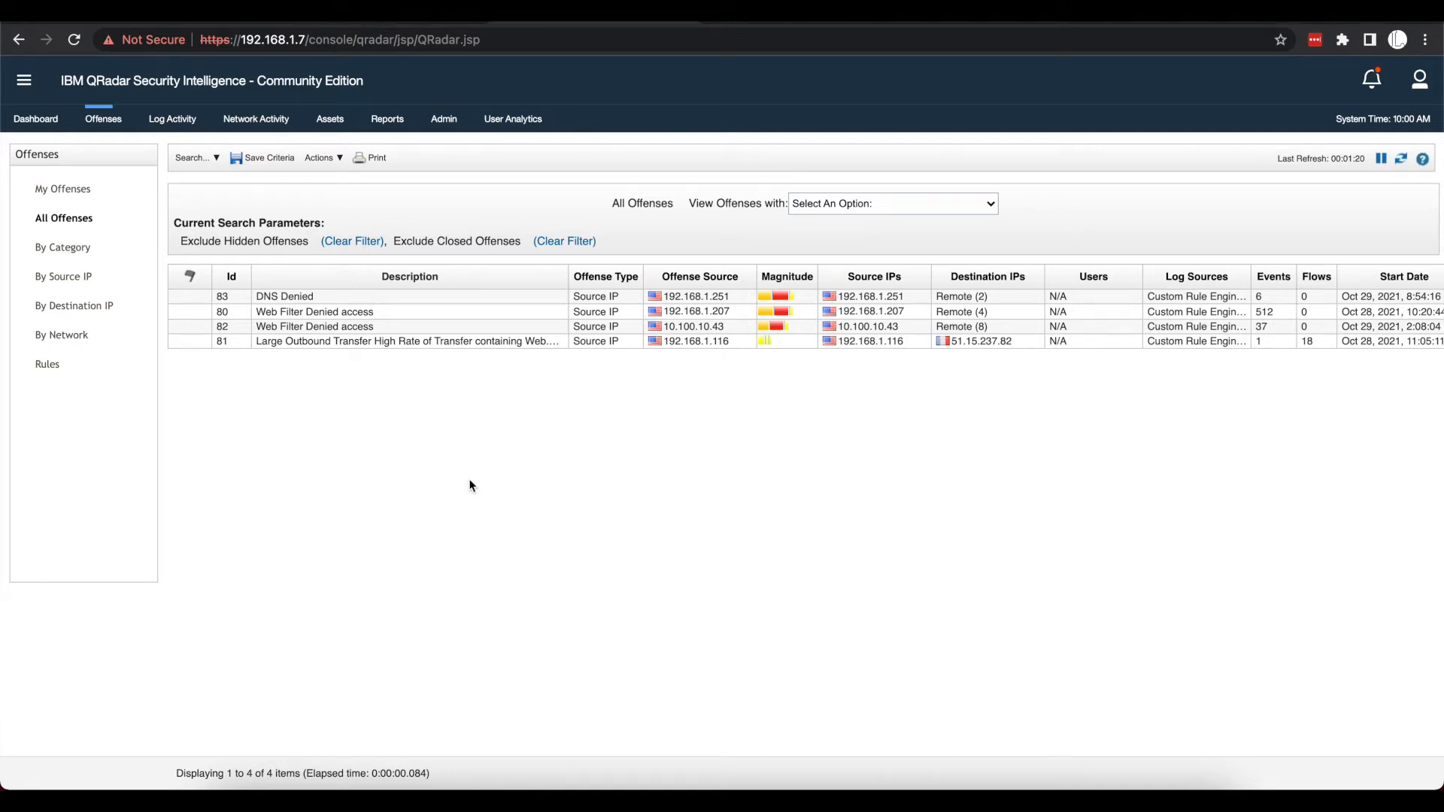
pyautogui.moveTo(538, 402)
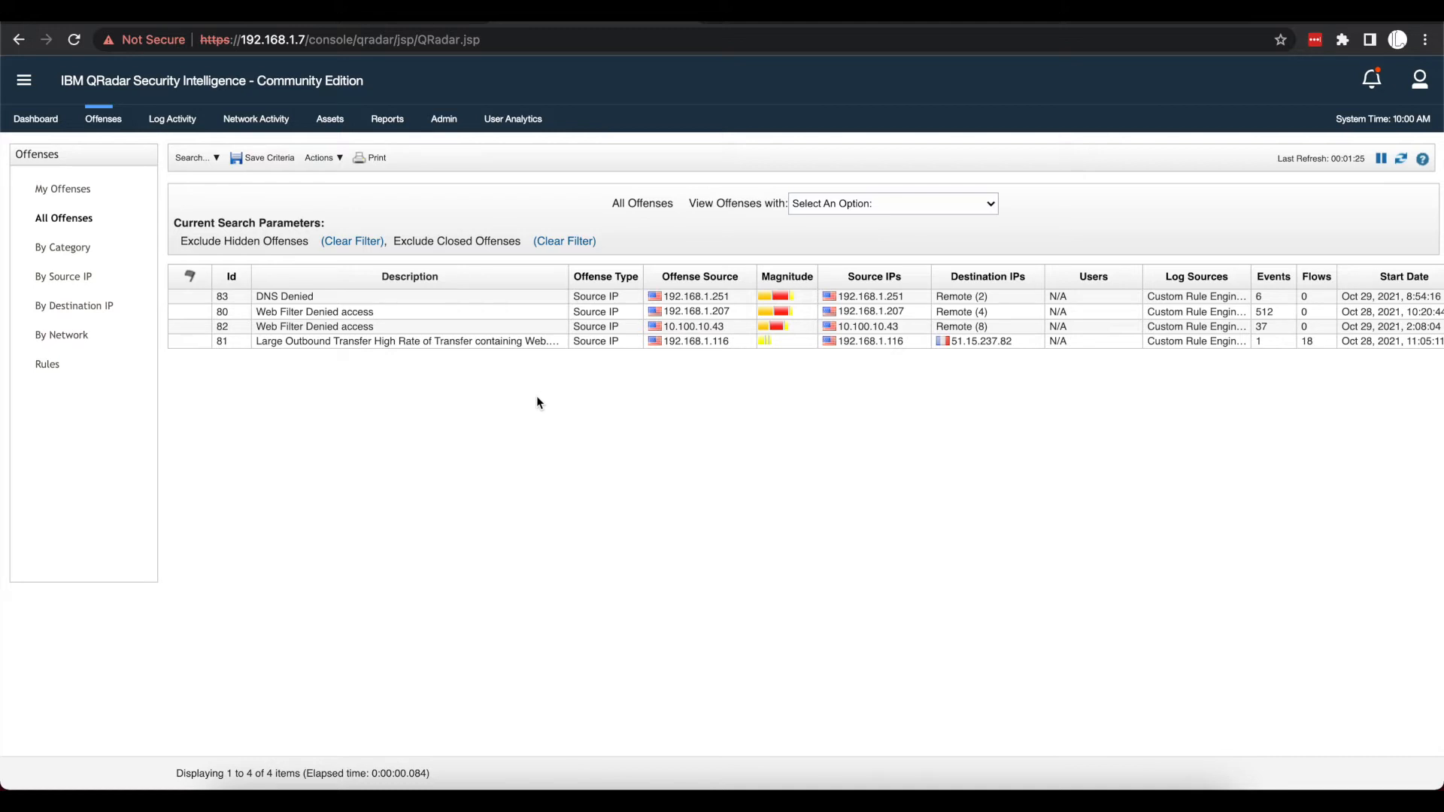
pyautogui.moveTo(530, 389)
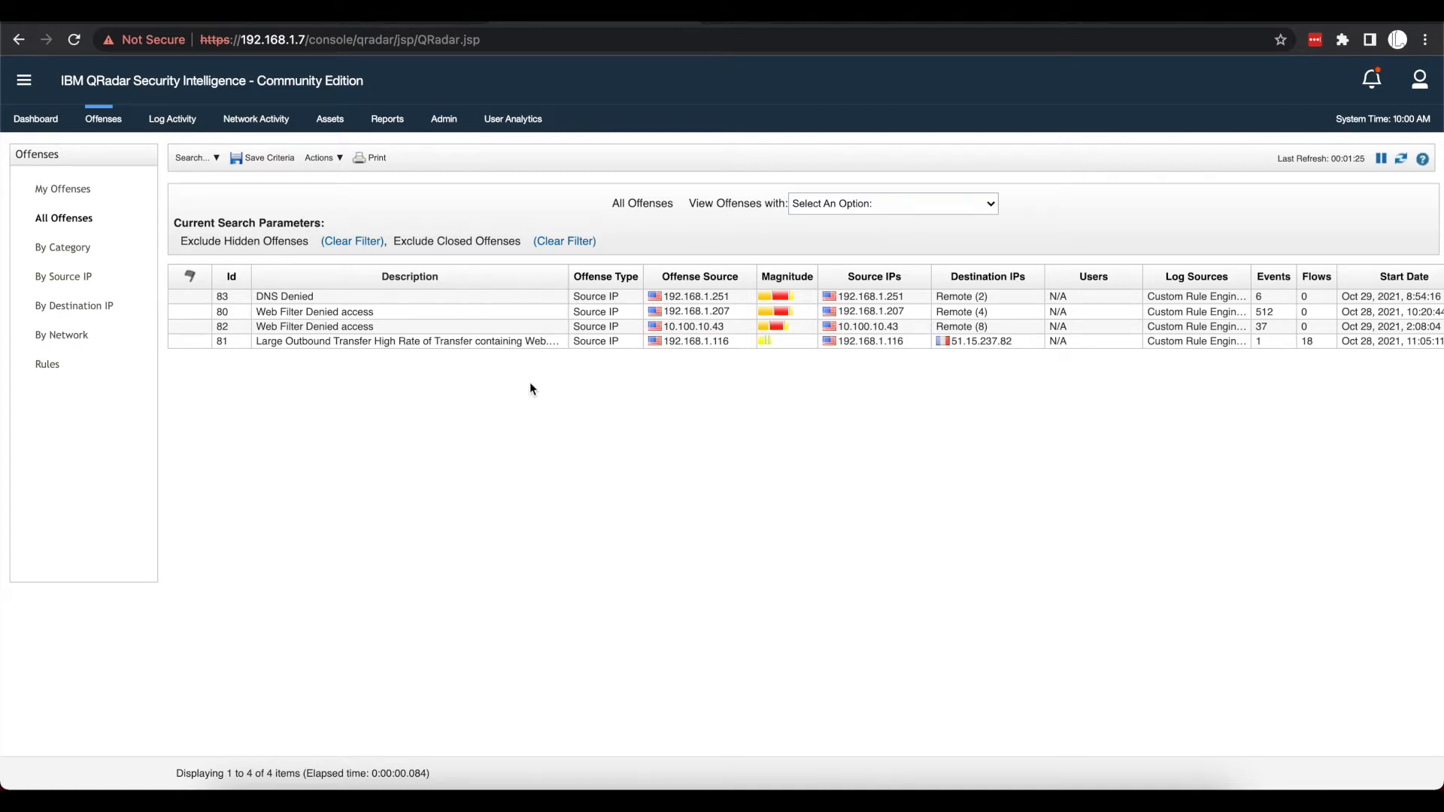
pyautogui.moveTo(465, 432)
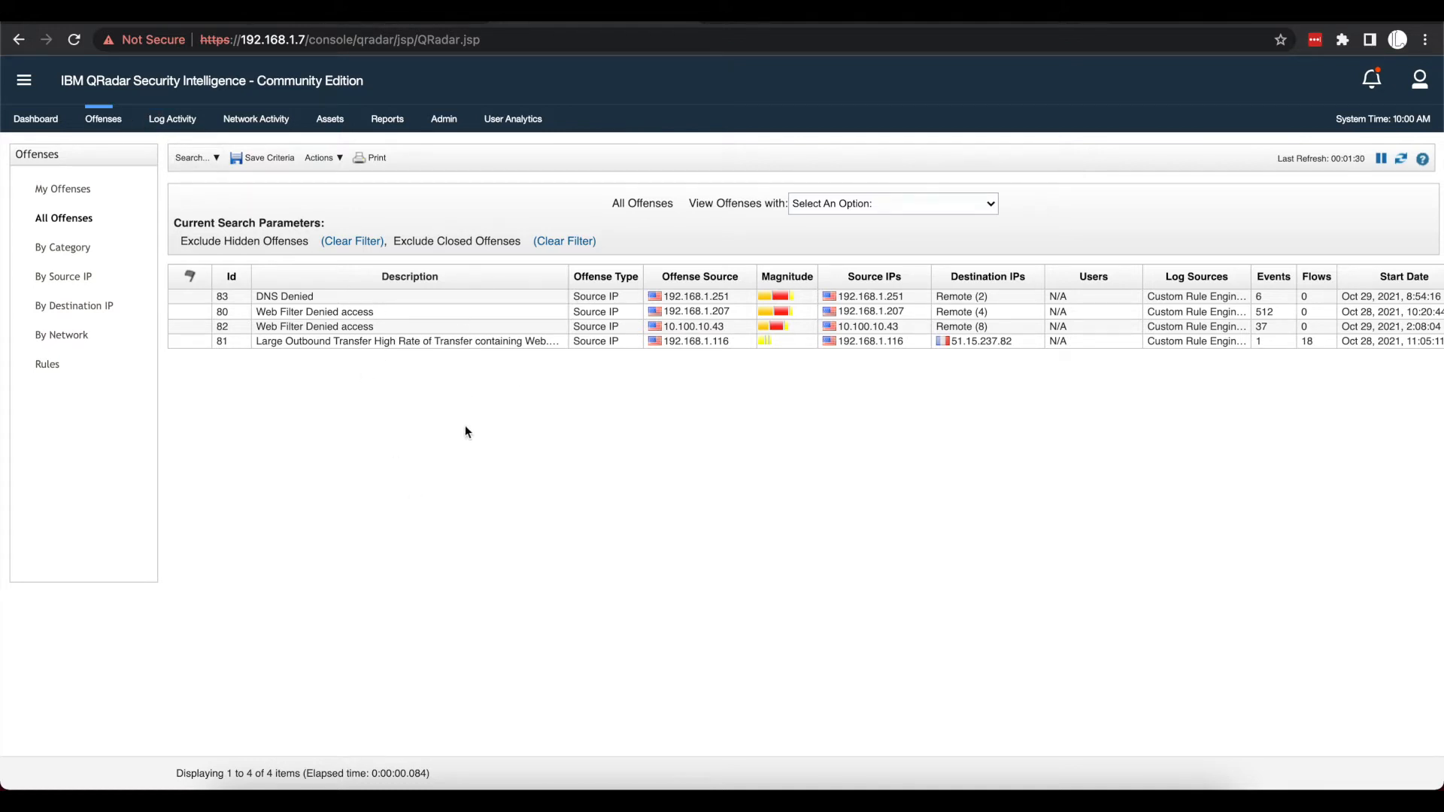
pyautogui.moveTo(465, 190)
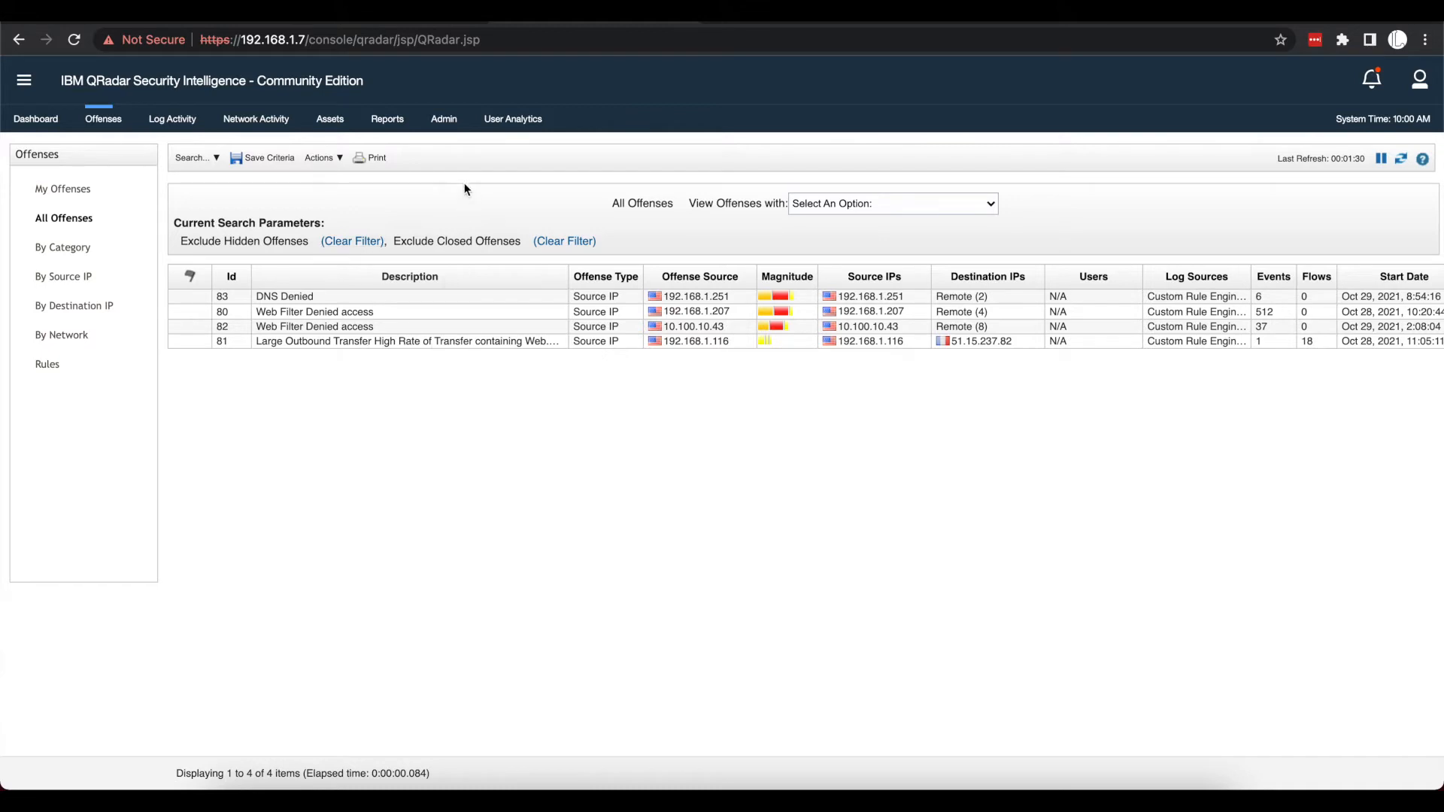
# Step: From the Admin tab, open Network Hierarchy under System Configuration
pyautogui.click(443, 118)
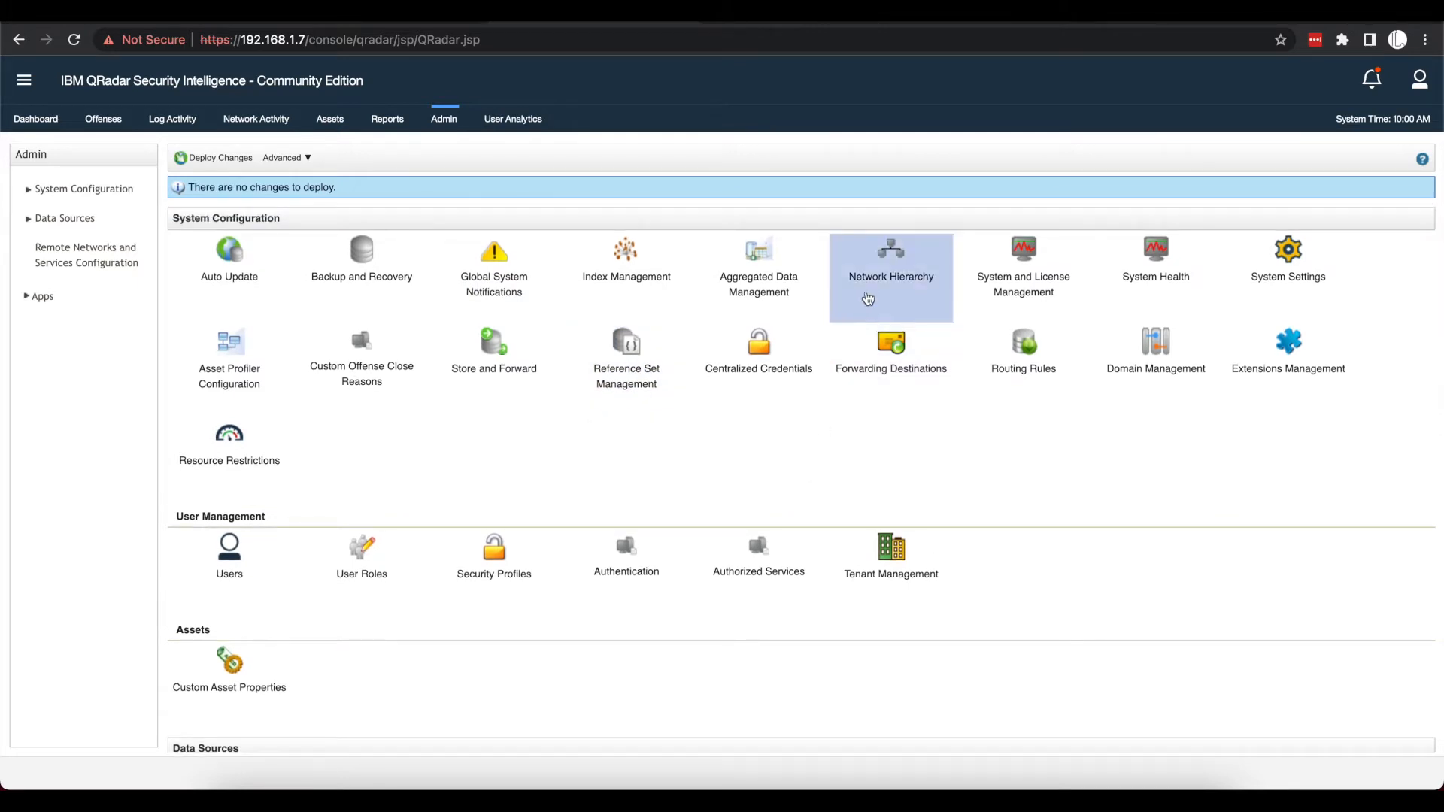
pyautogui.click(890, 249)
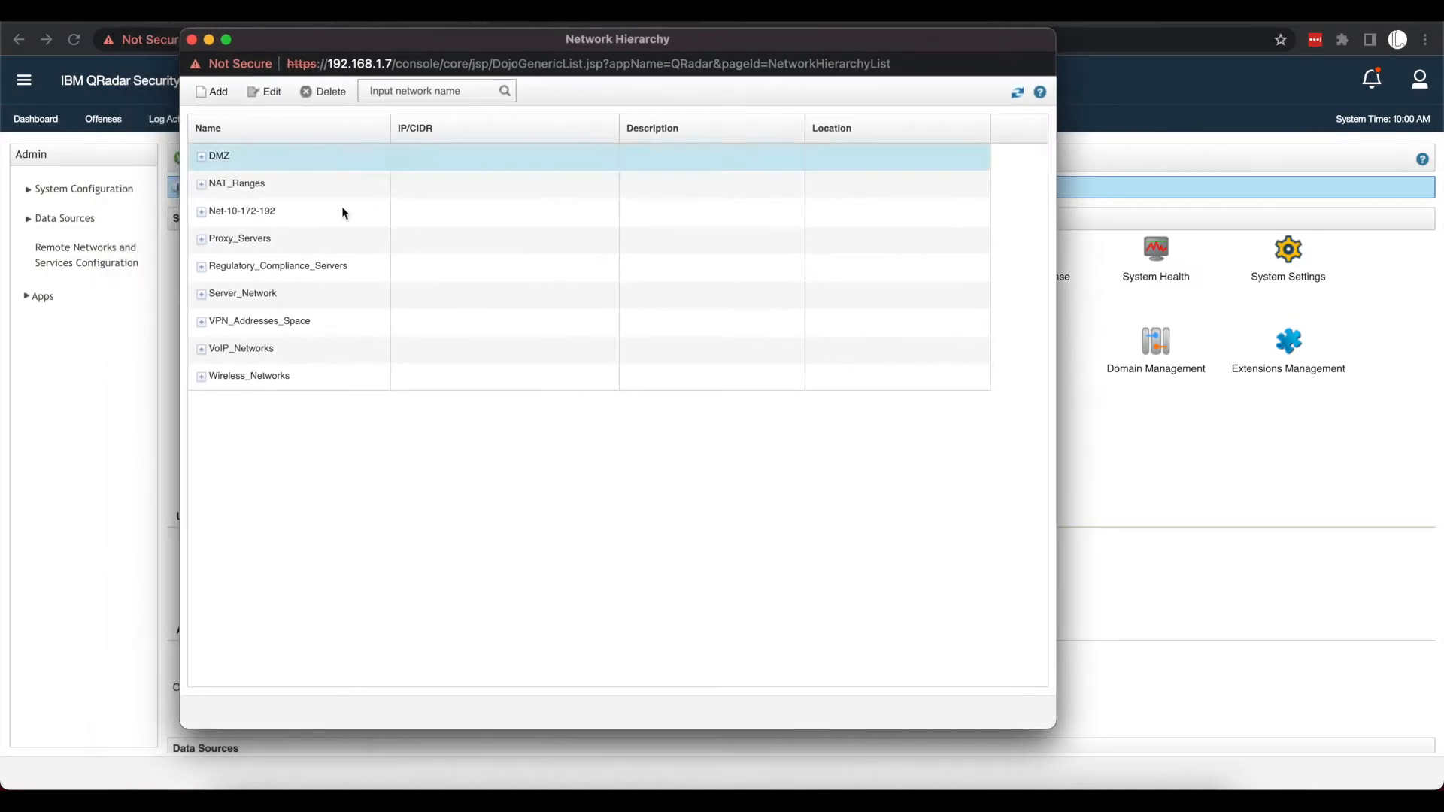
pyautogui.click(239, 237)
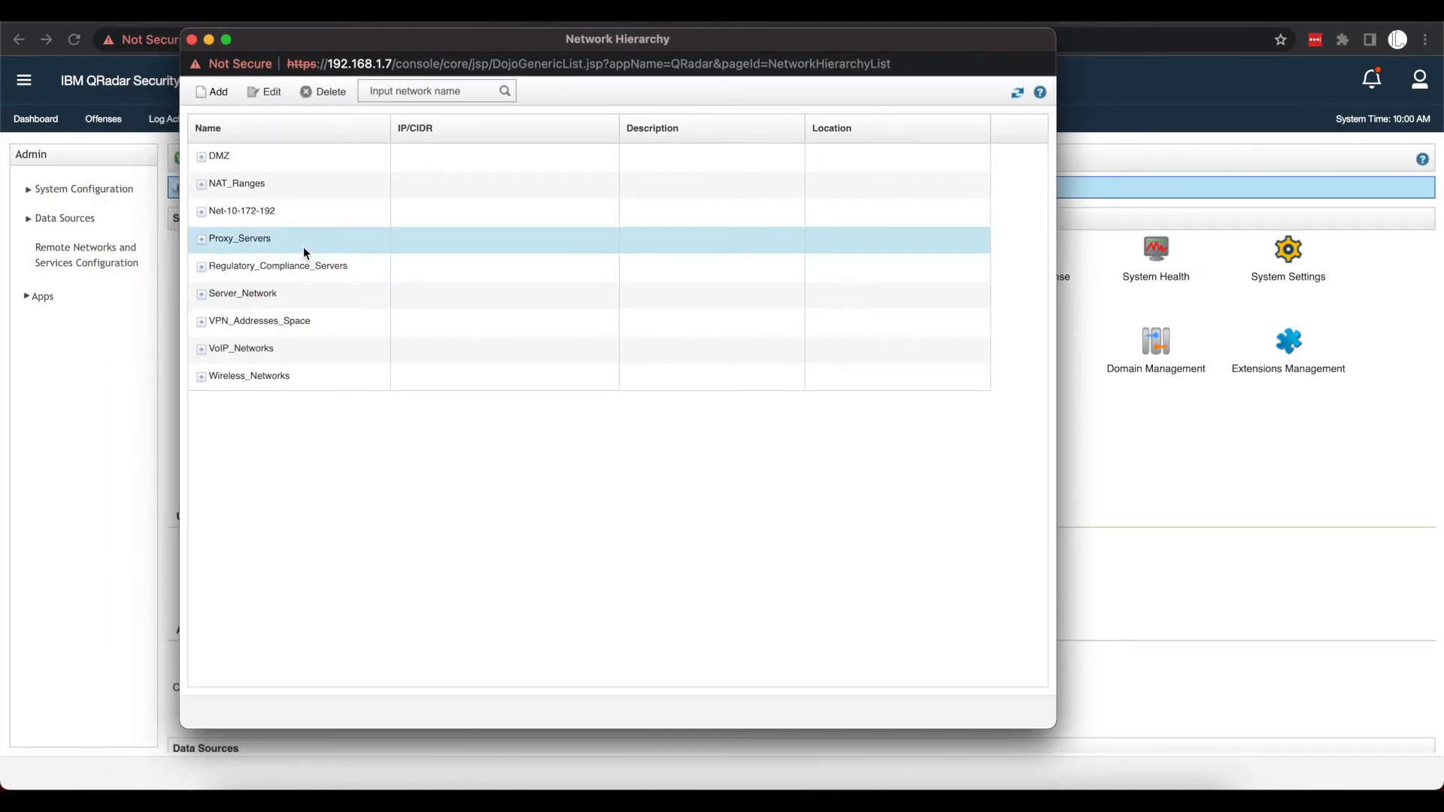
pyautogui.click(218, 156)
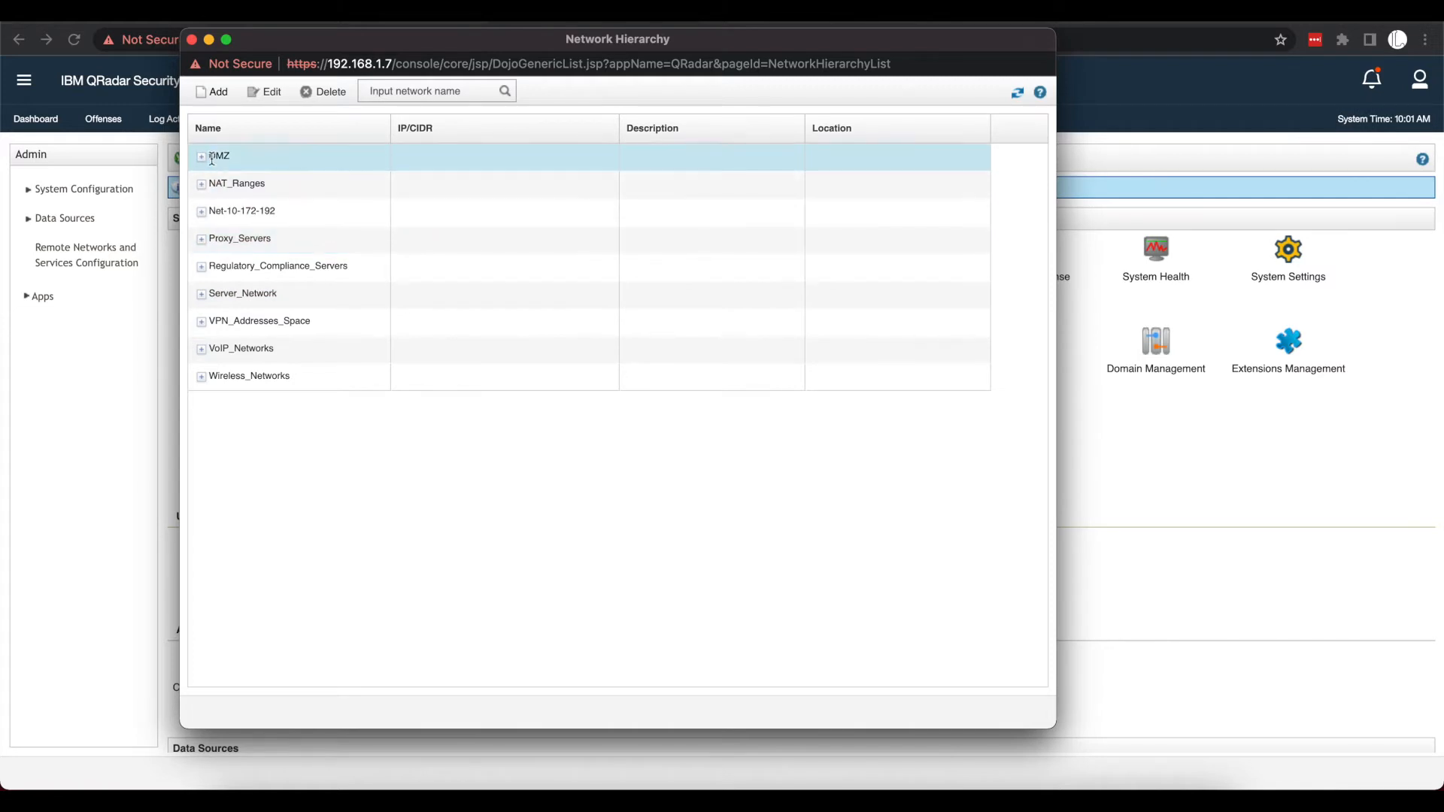
pyautogui.click(242, 210)
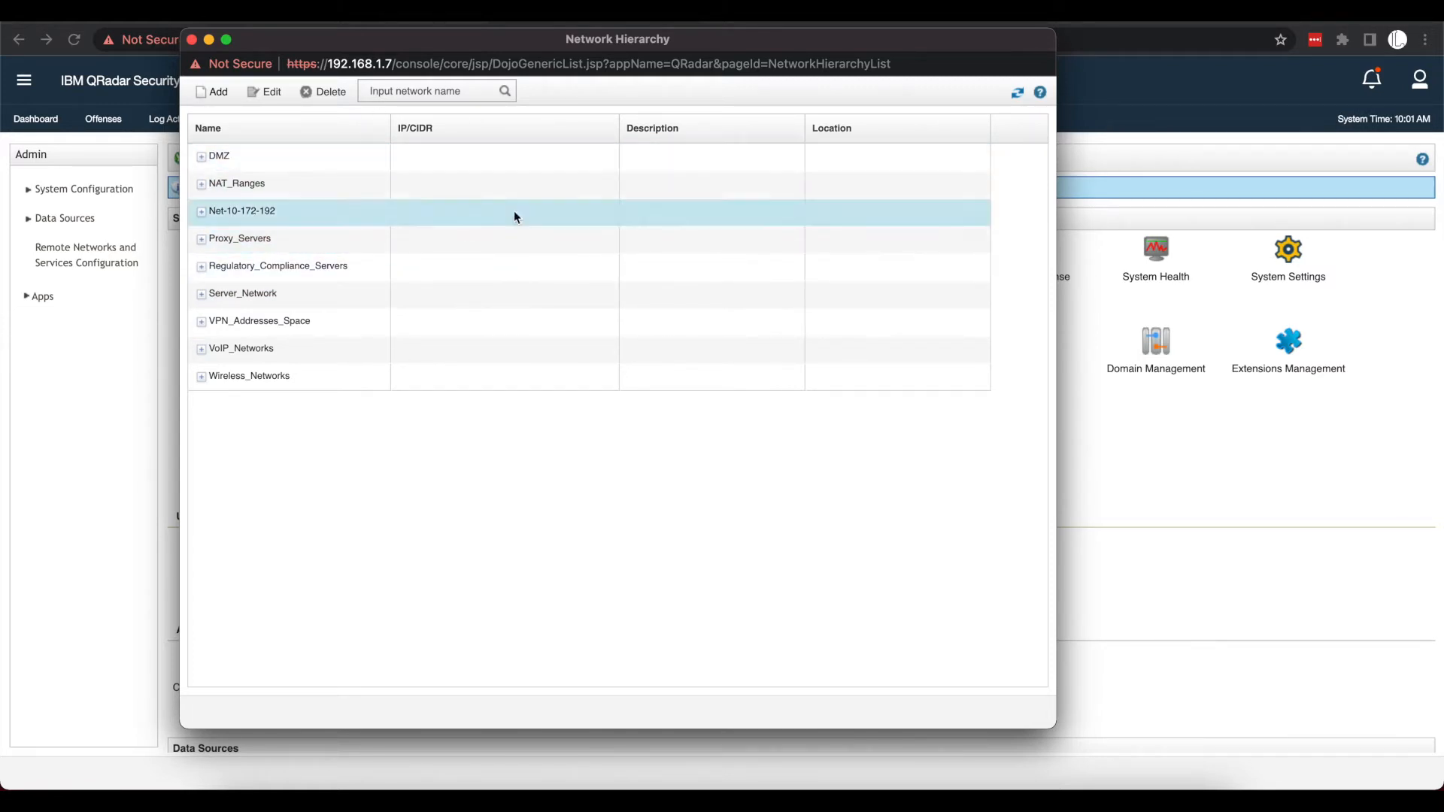
pyautogui.click(235, 183)
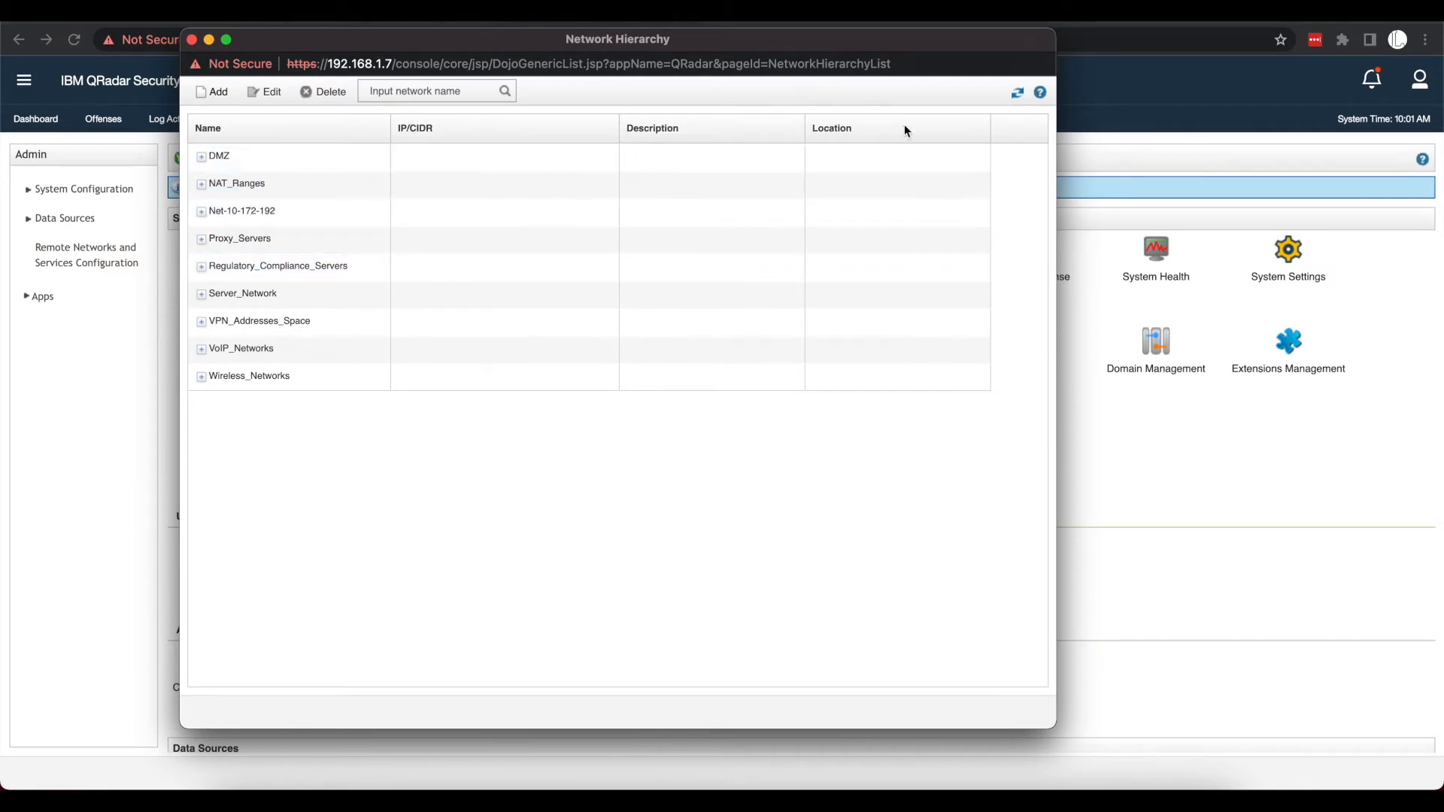
pyautogui.click(242, 210)
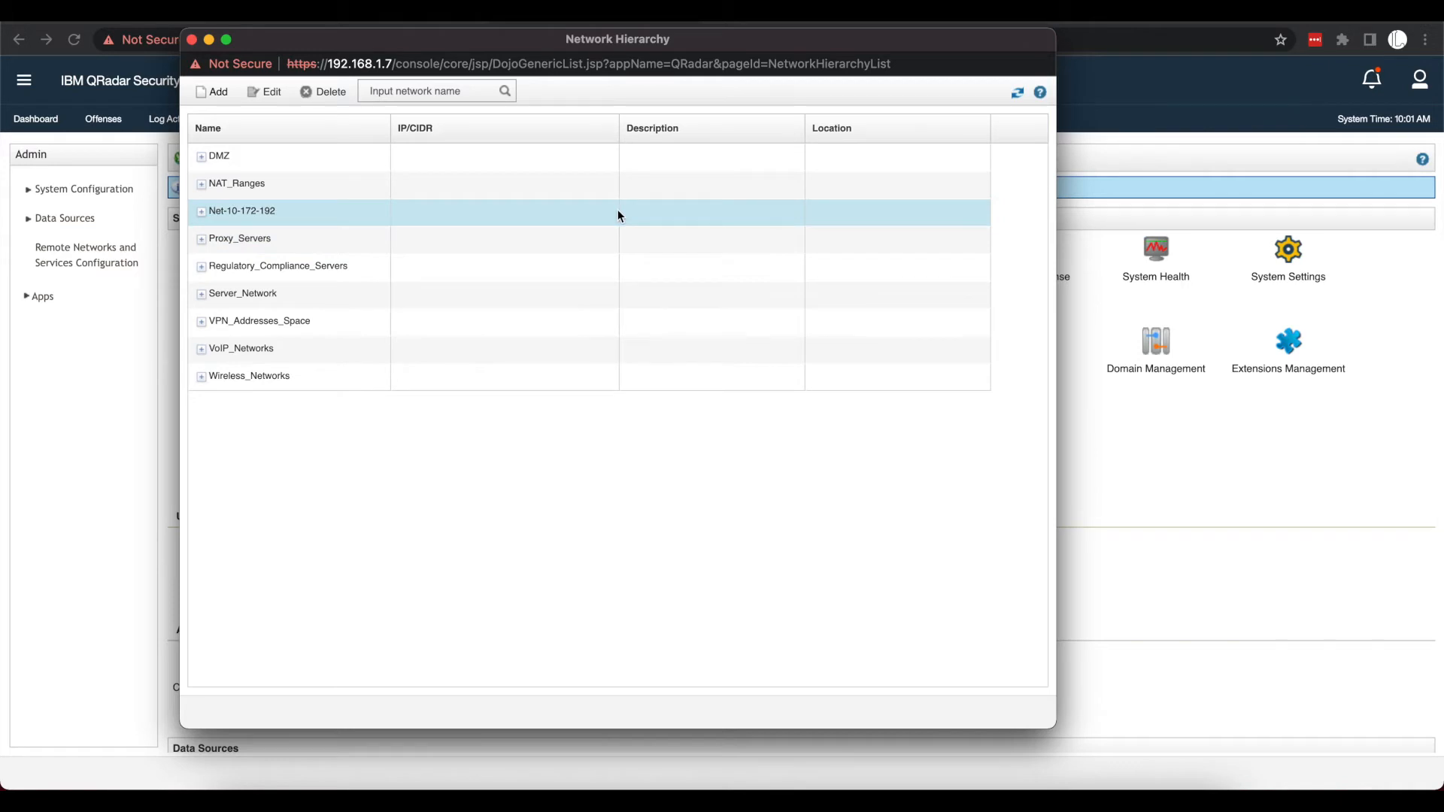
pyautogui.click(236, 183)
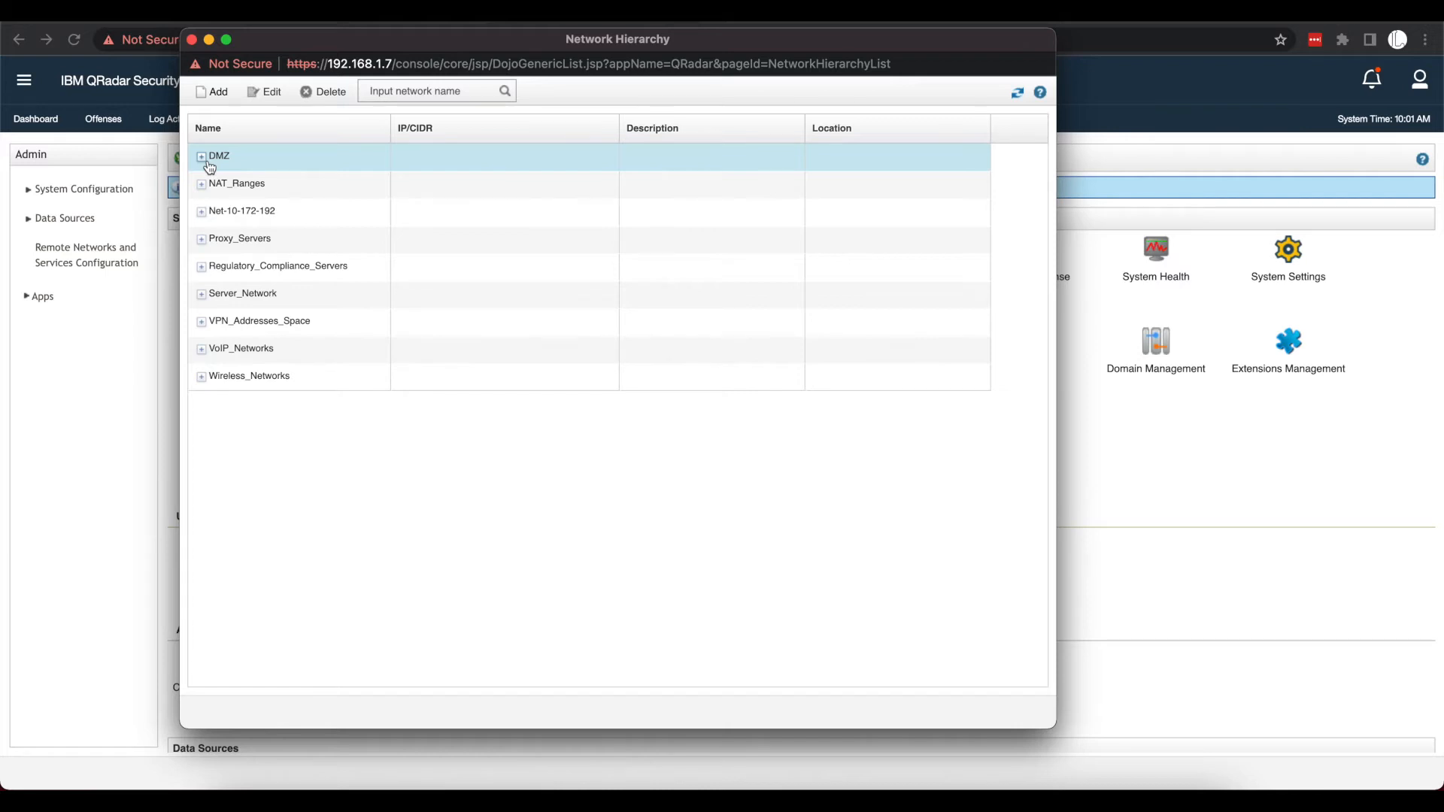
pyautogui.moveTo(230, 175)
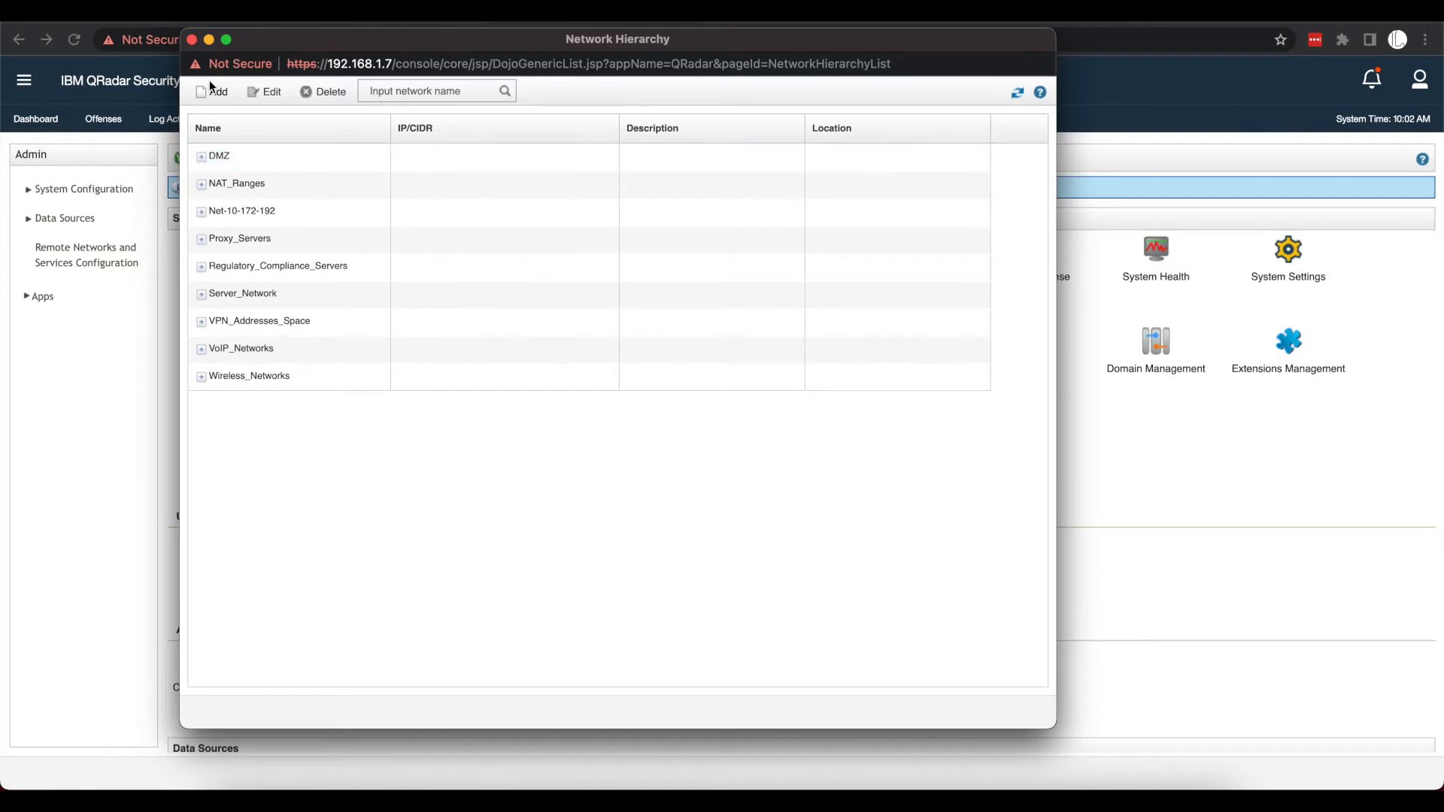
pyautogui.click(218, 90)
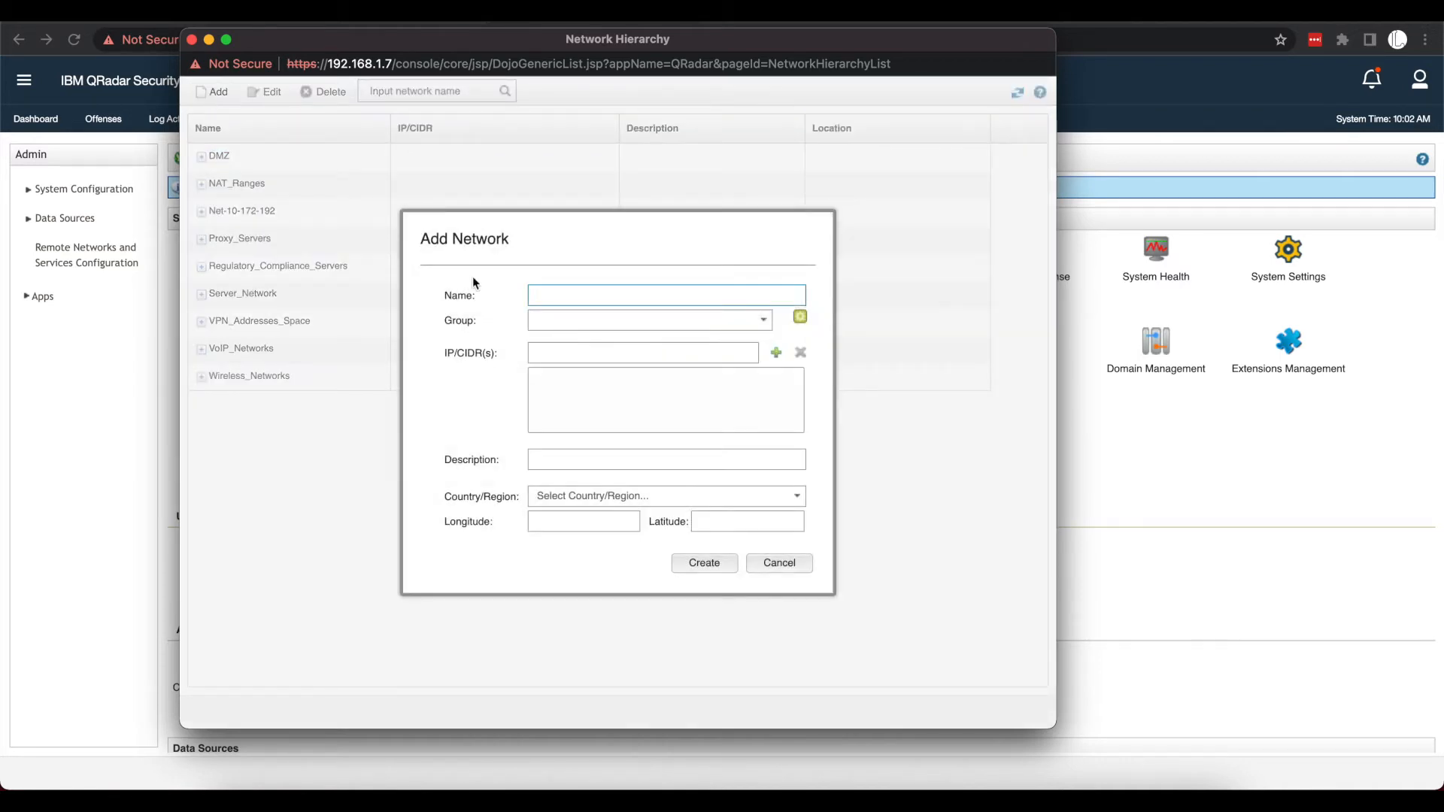
pyautogui.moveTo(645, 345)
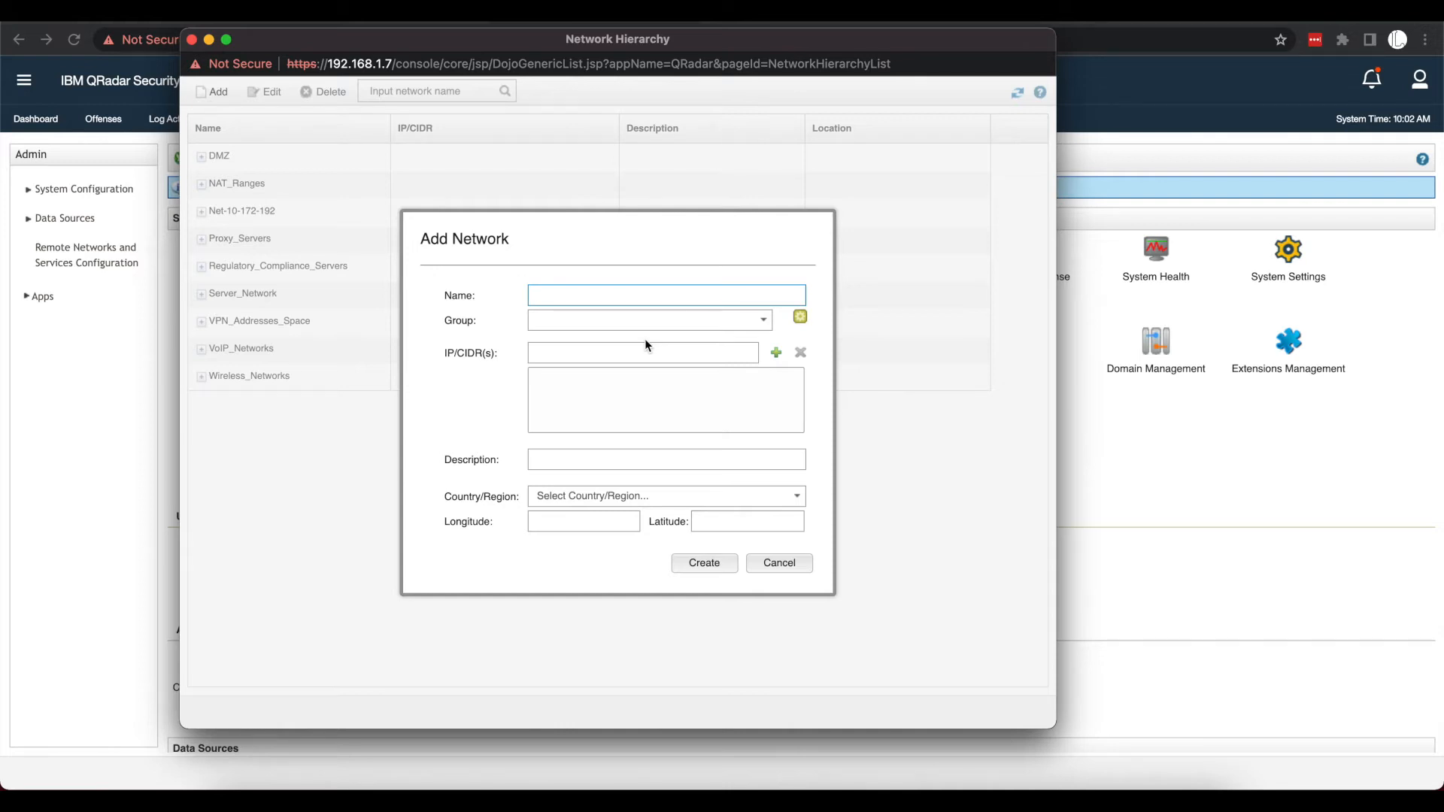
pyautogui.click(764, 319)
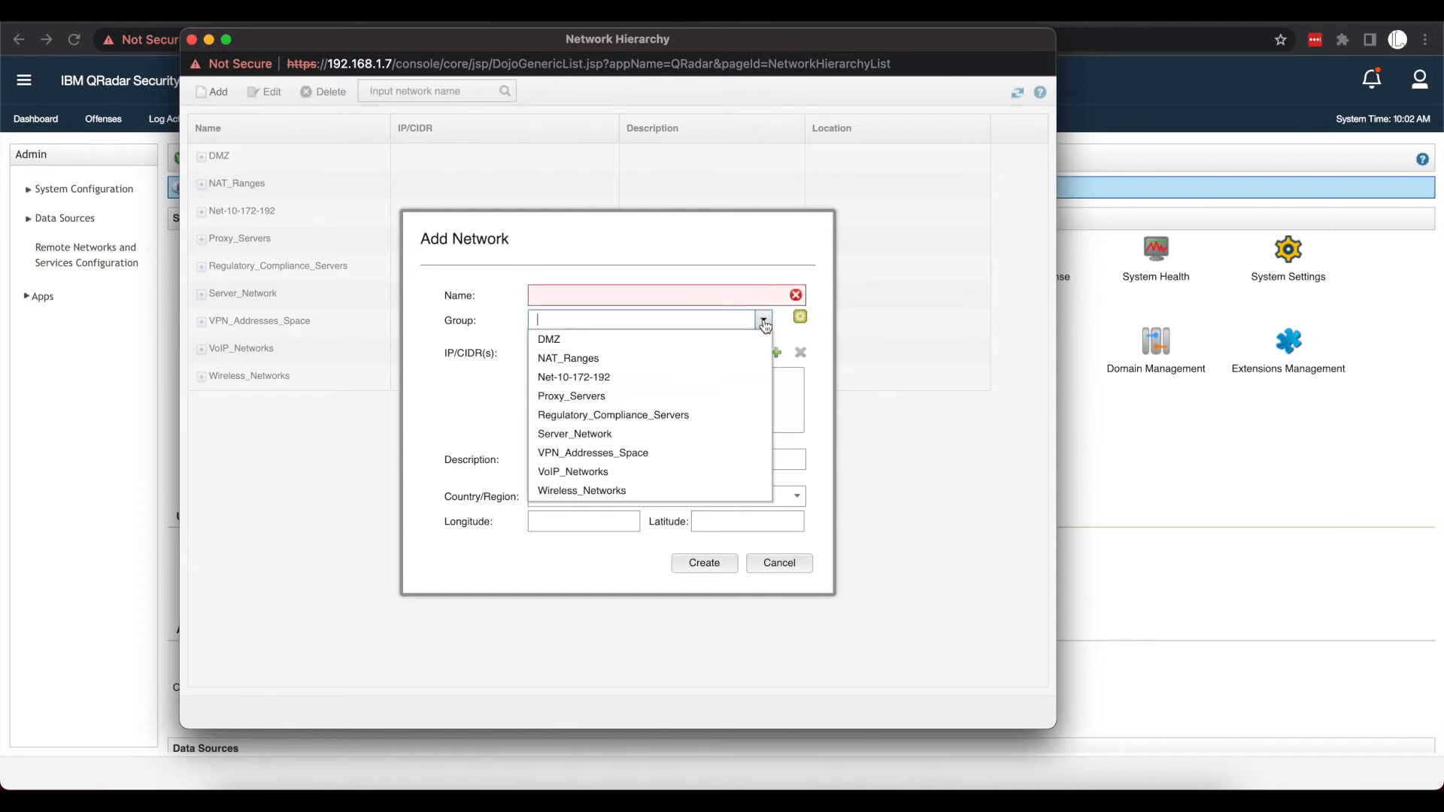
pyautogui.moveTo(612, 415)
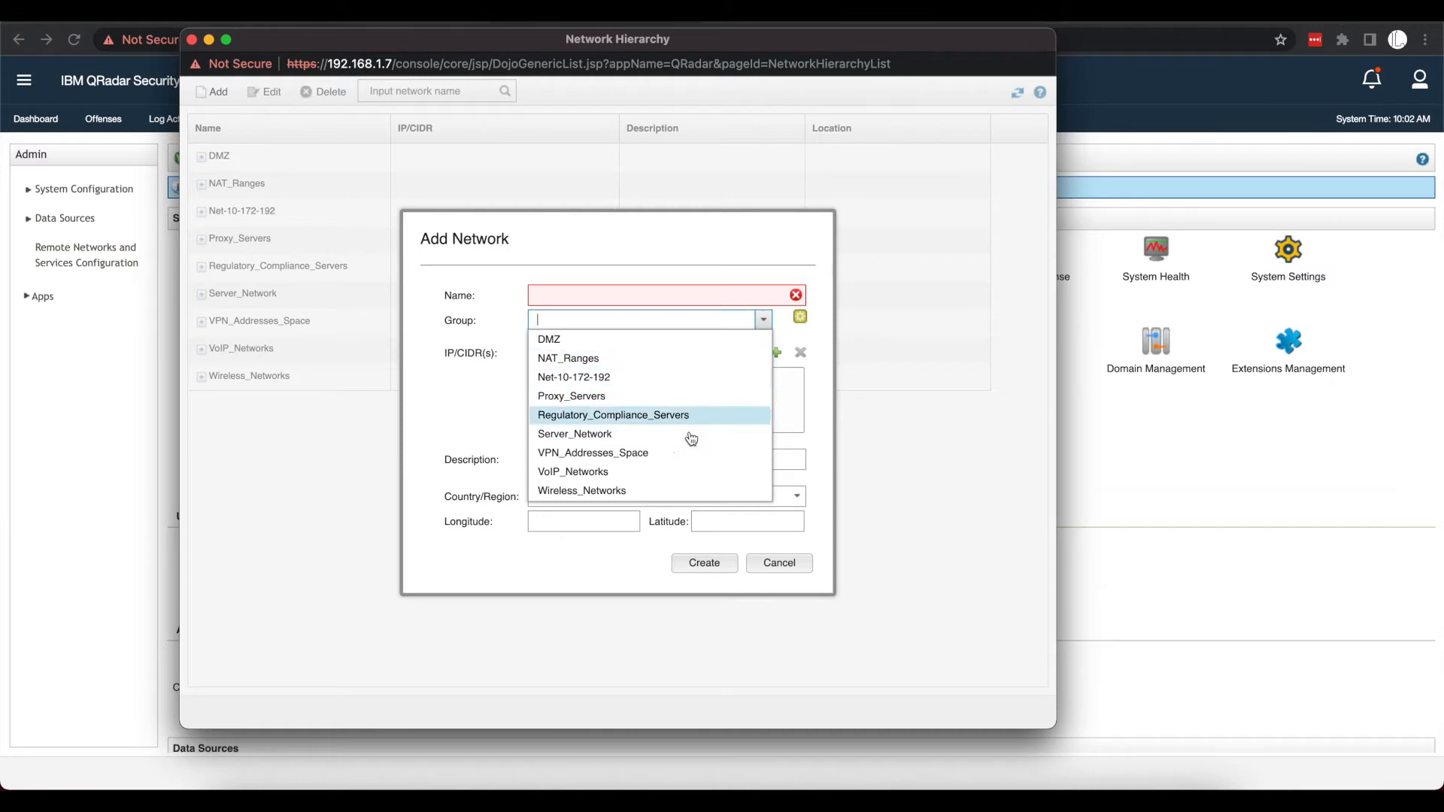
pyautogui.moveTo(599, 358)
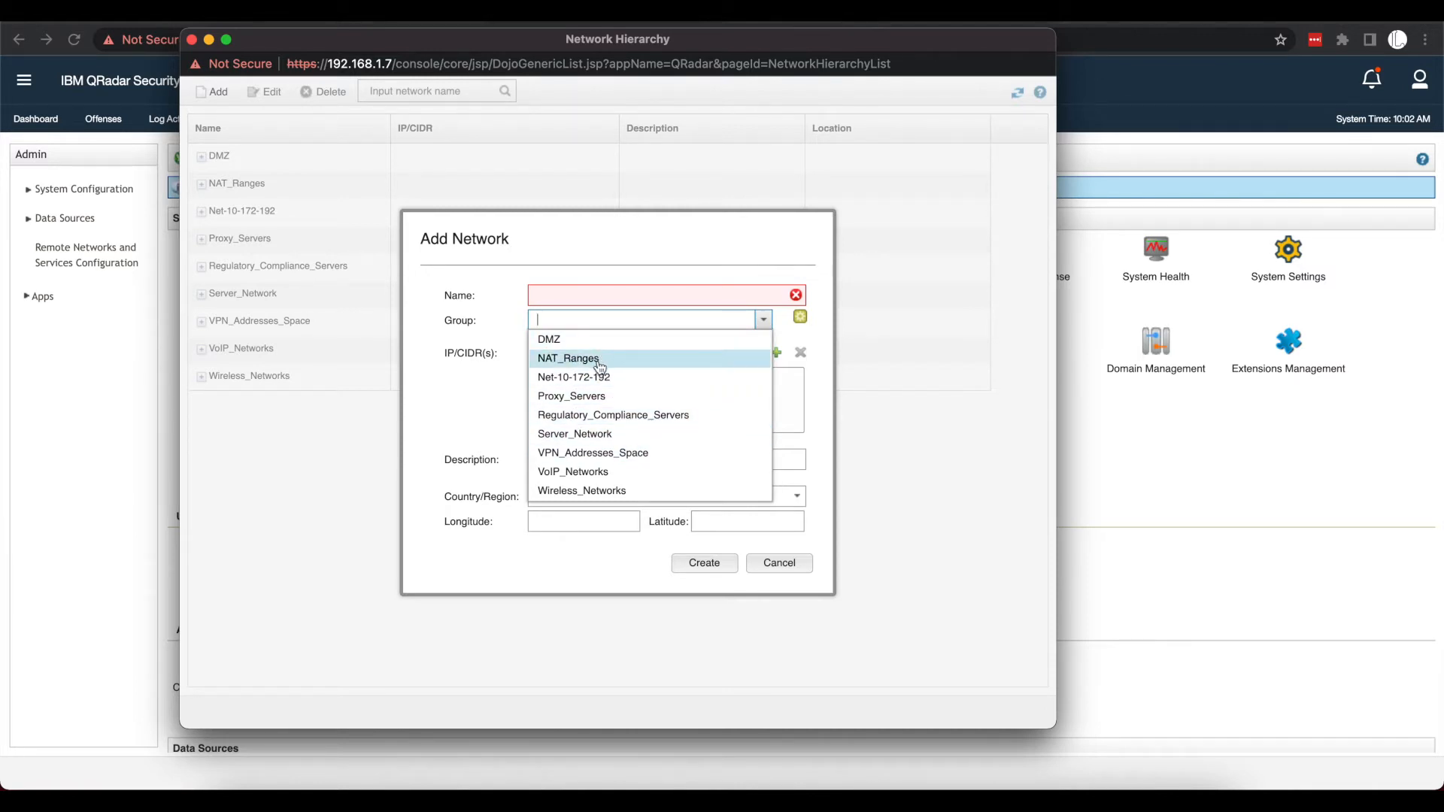
pyautogui.moveTo(596, 396)
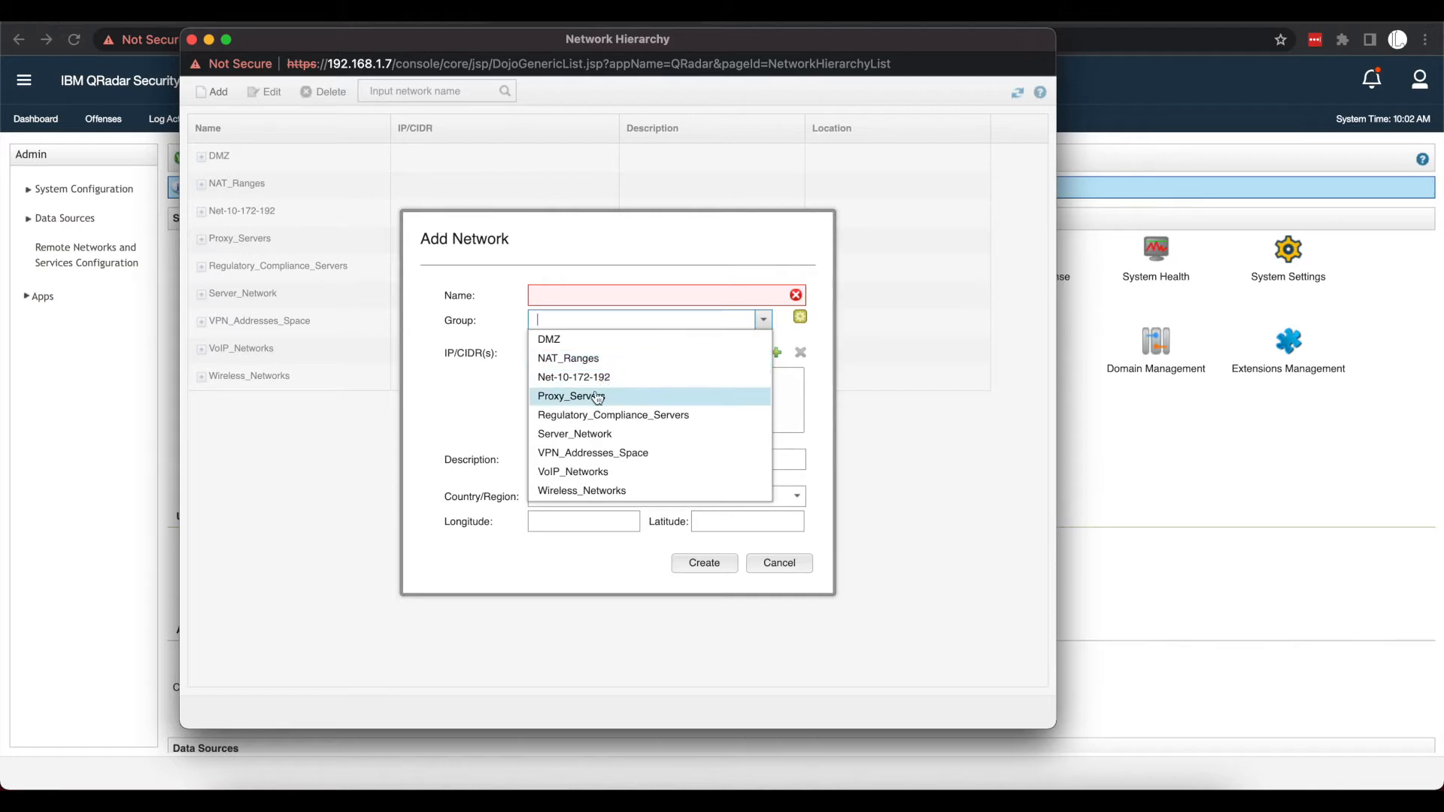
pyautogui.moveTo(574, 434)
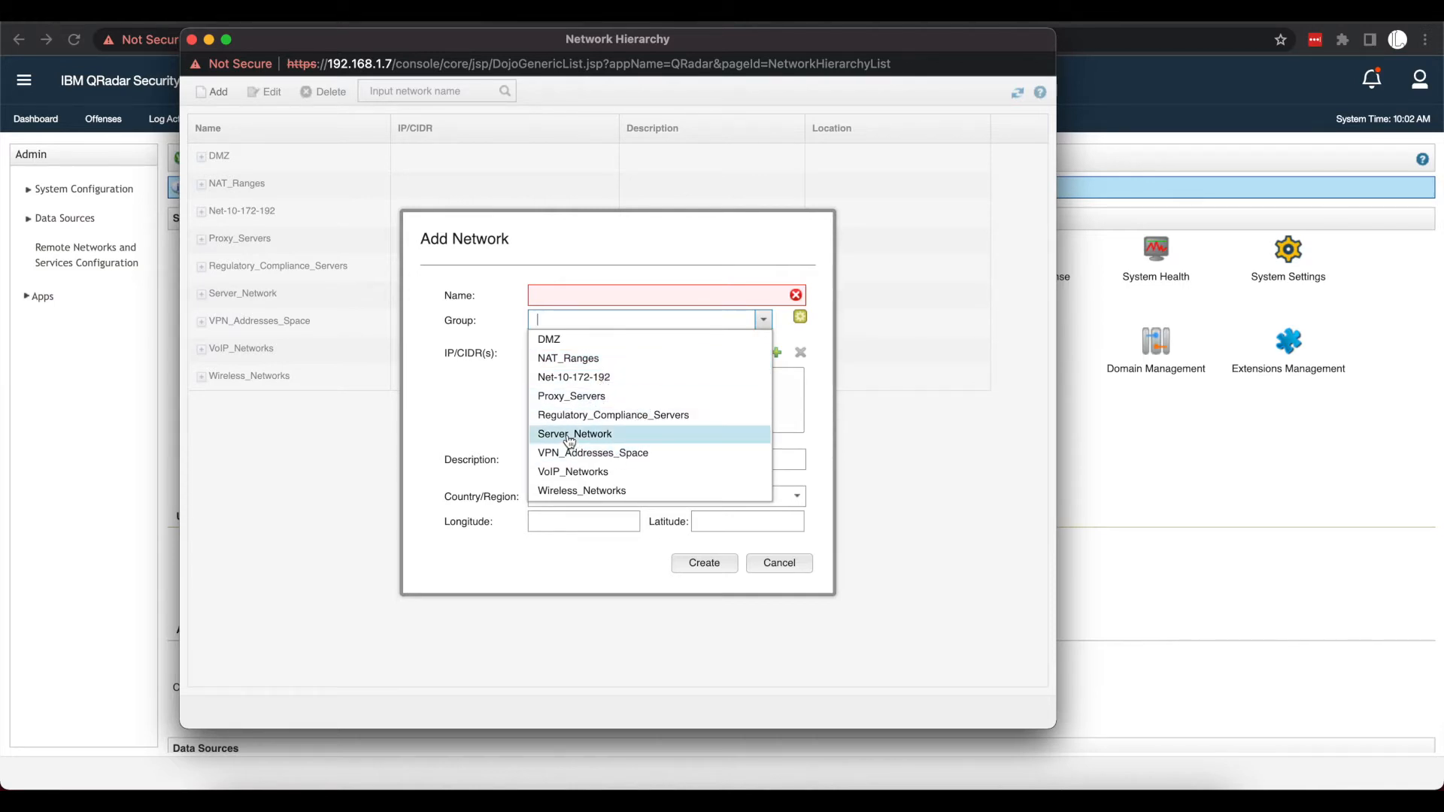
pyautogui.moveTo(580, 436)
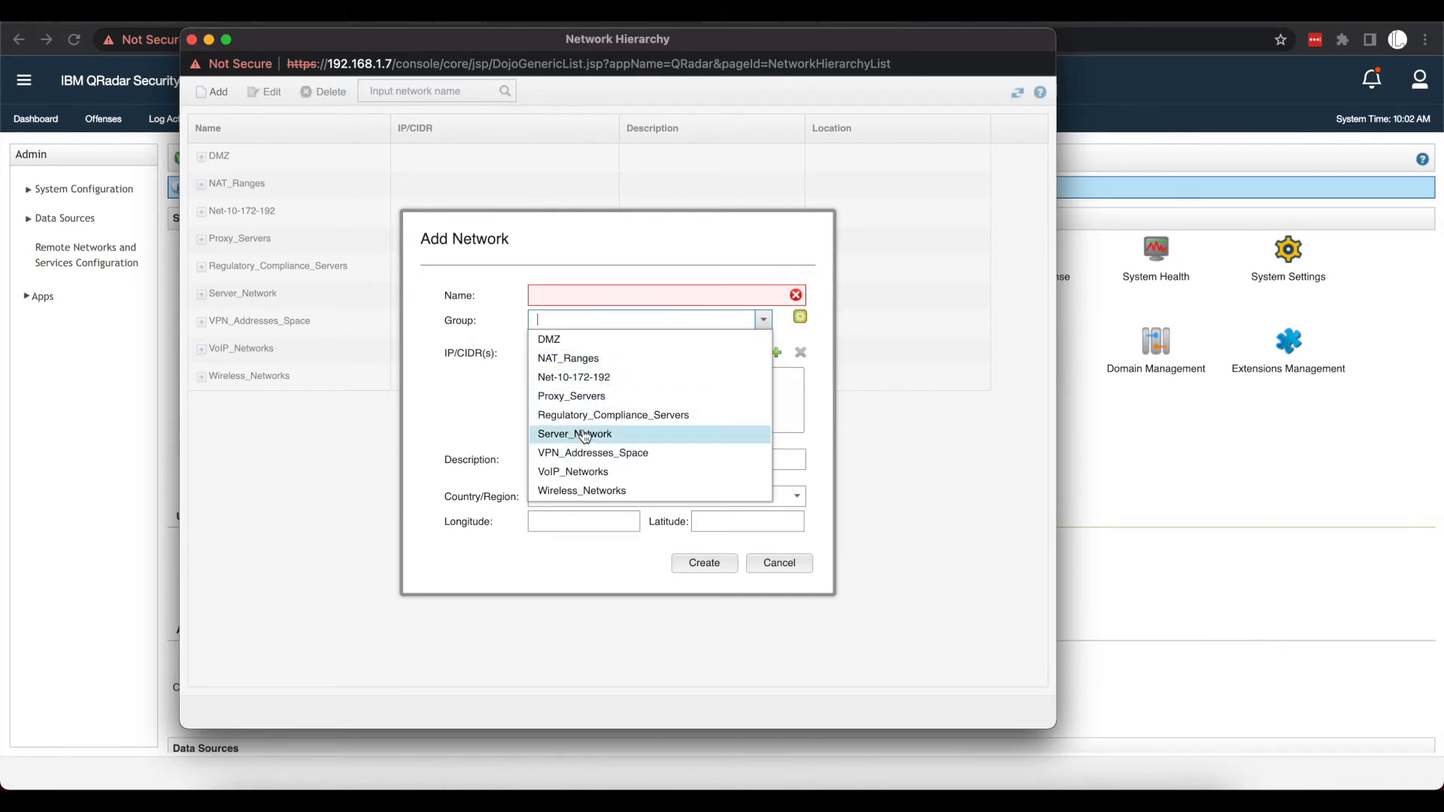
pyautogui.moveTo(592, 452)
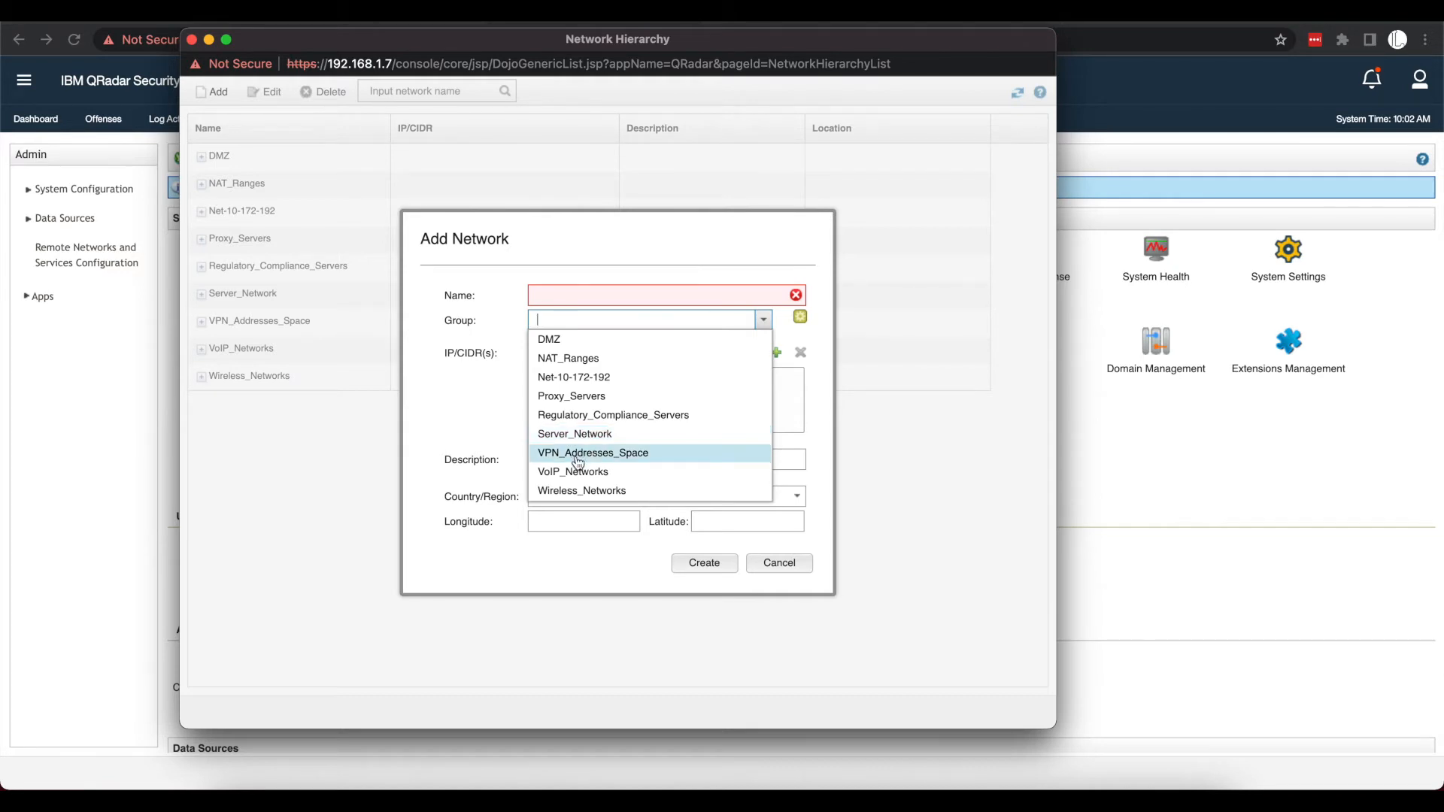
pyautogui.moveTo(572, 470)
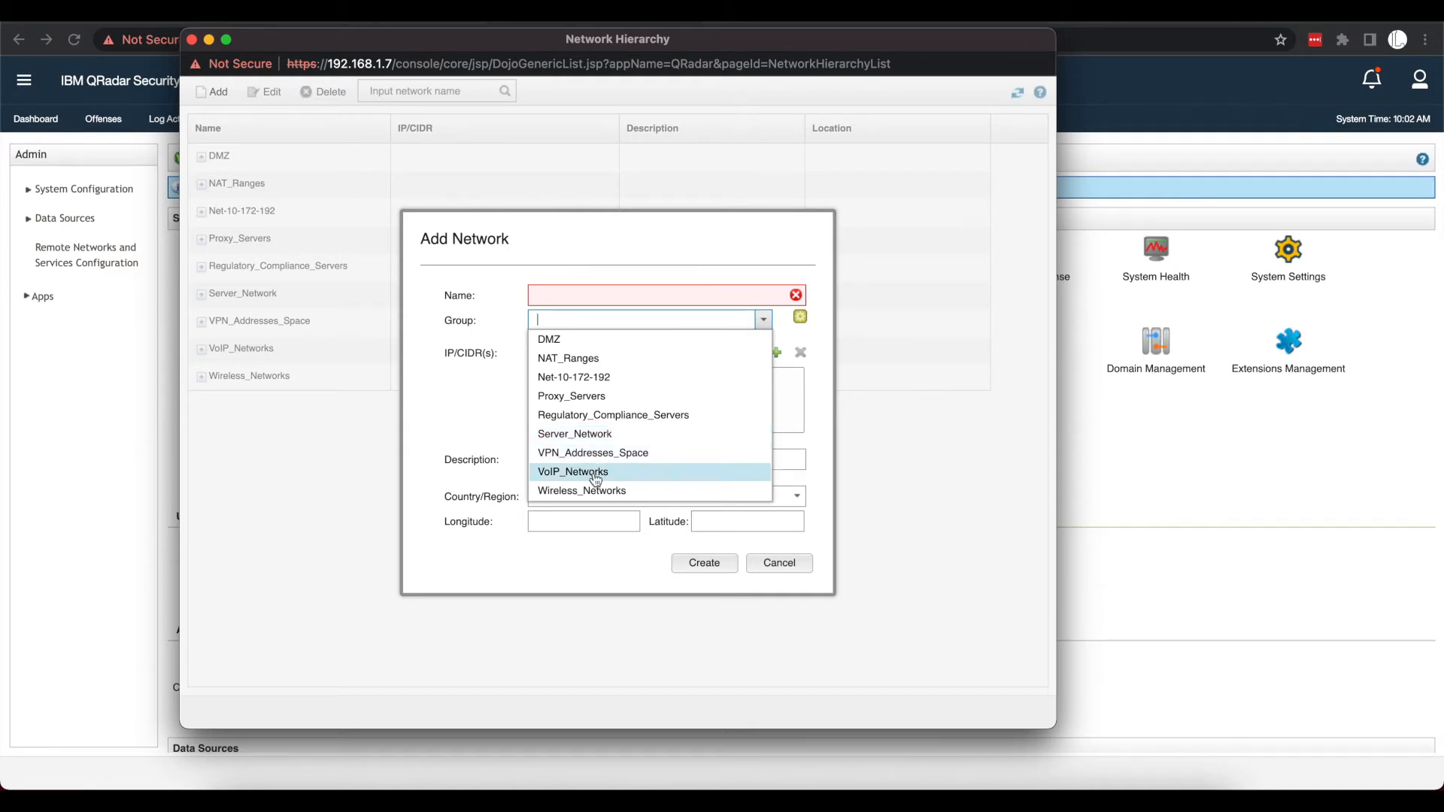
pyautogui.moveTo(566, 485)
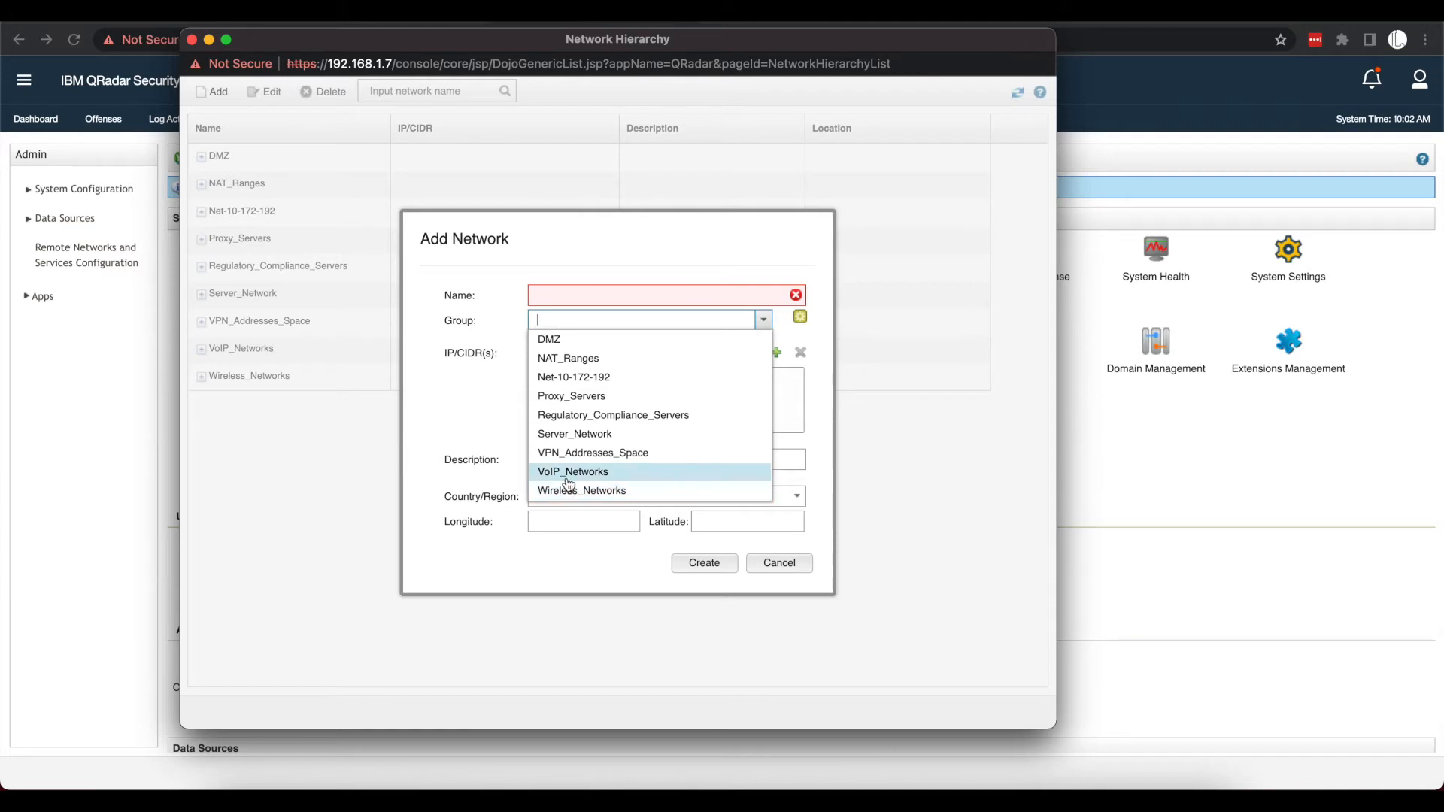
pyautogui.moveTo(582, 490)
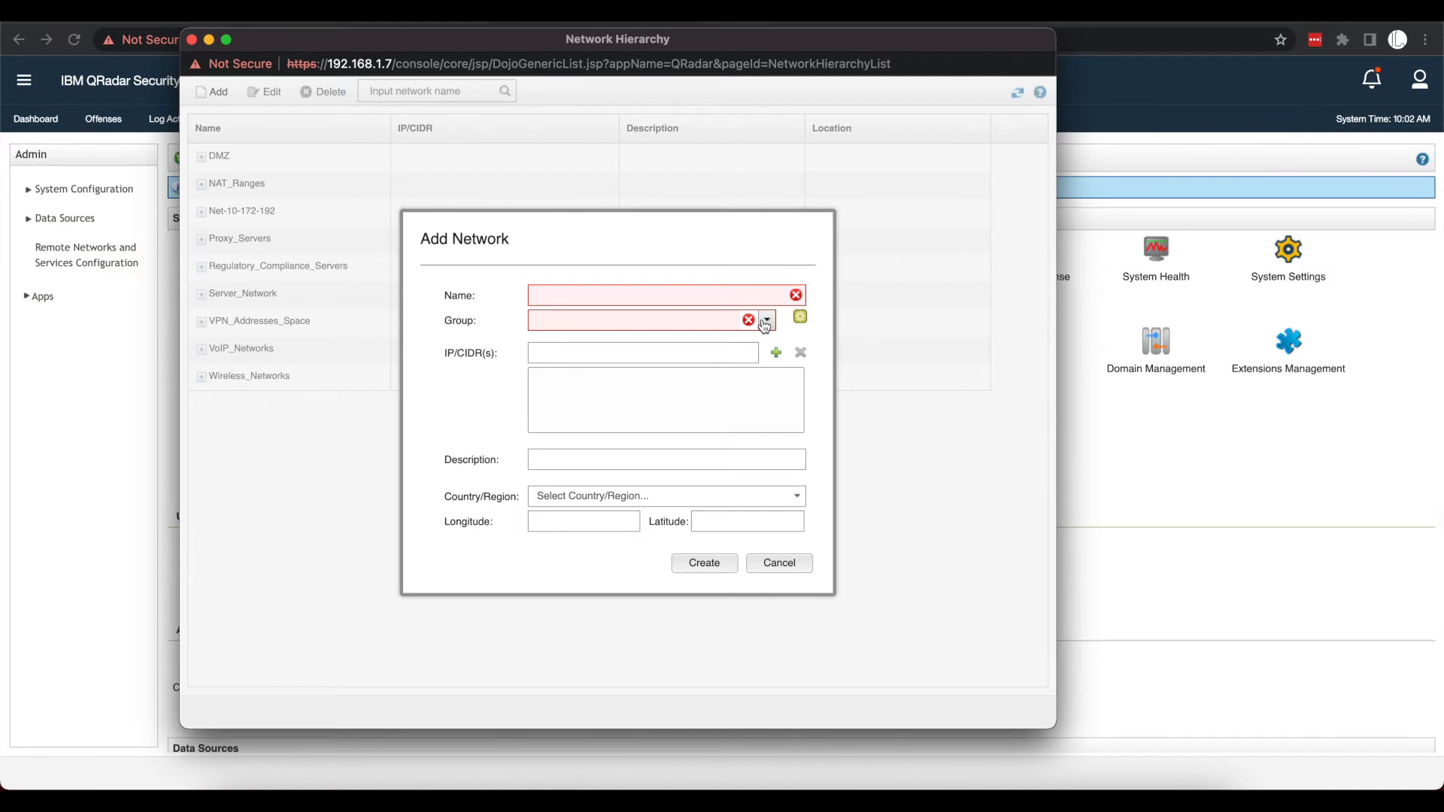
# Step: Name the network geek2gether_VPN in VPN_Addresses_Space and add range 10.200.10.0/24
pyautogui.click(765, 320)
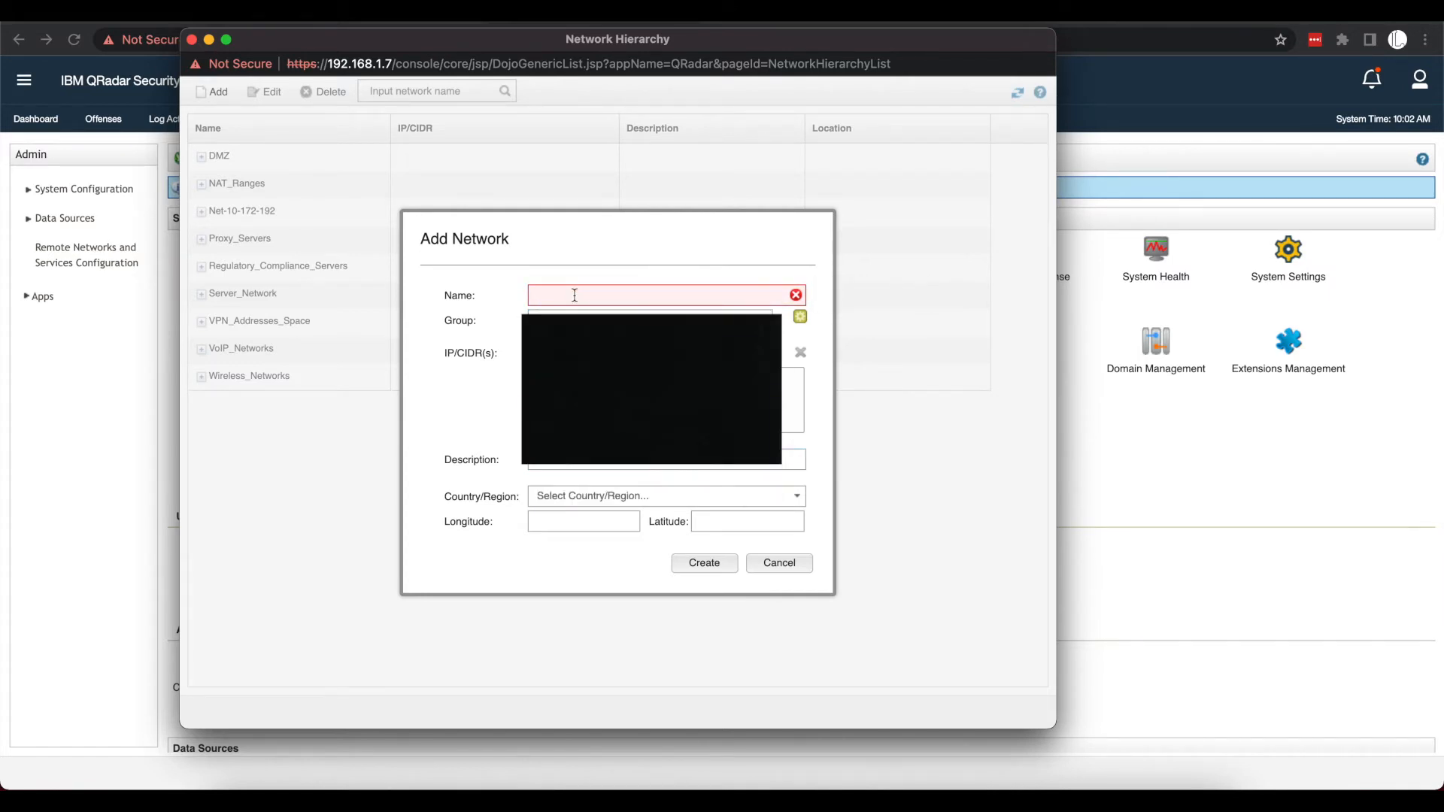
pyautogui.write('G')
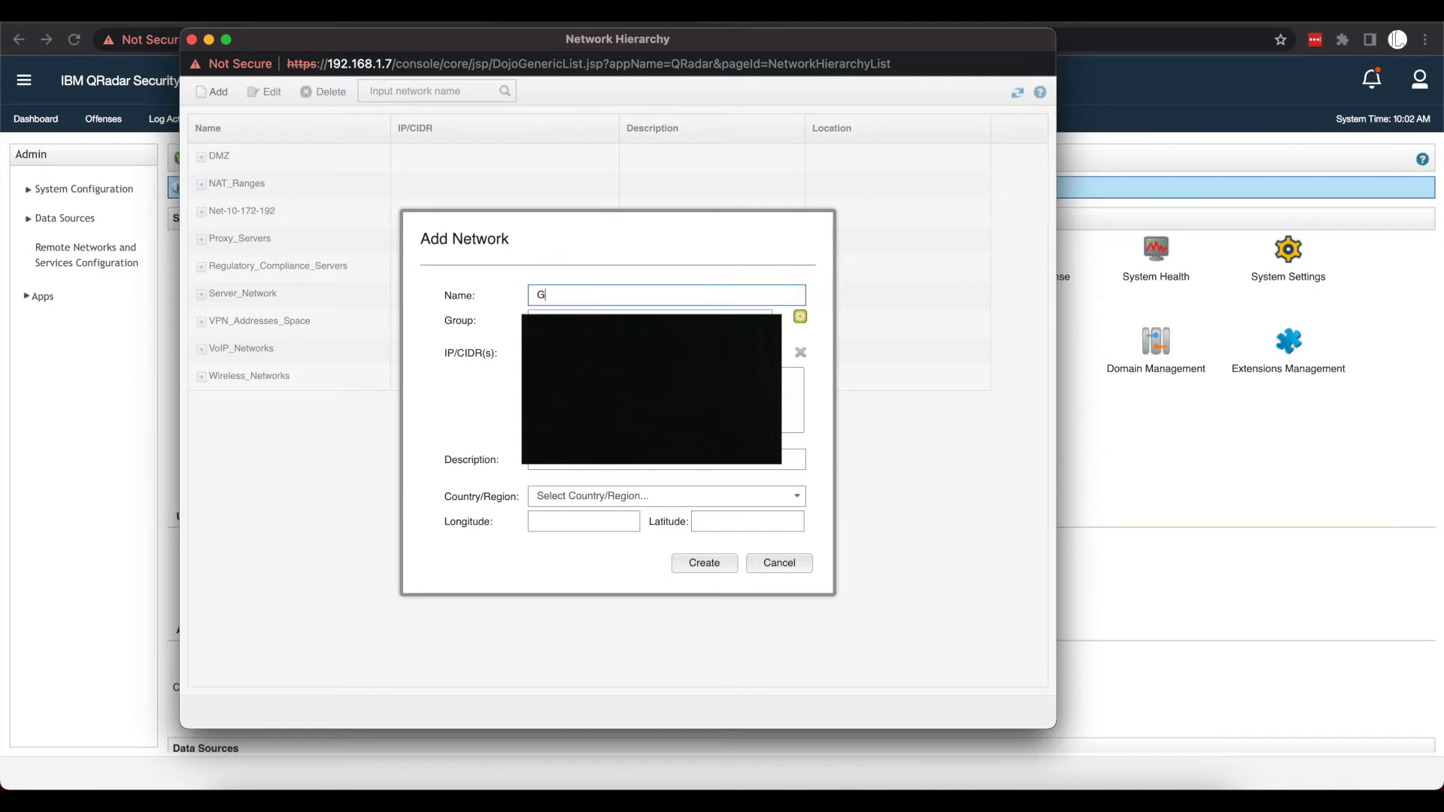
pyautogui.write('eek2gether_VPN')
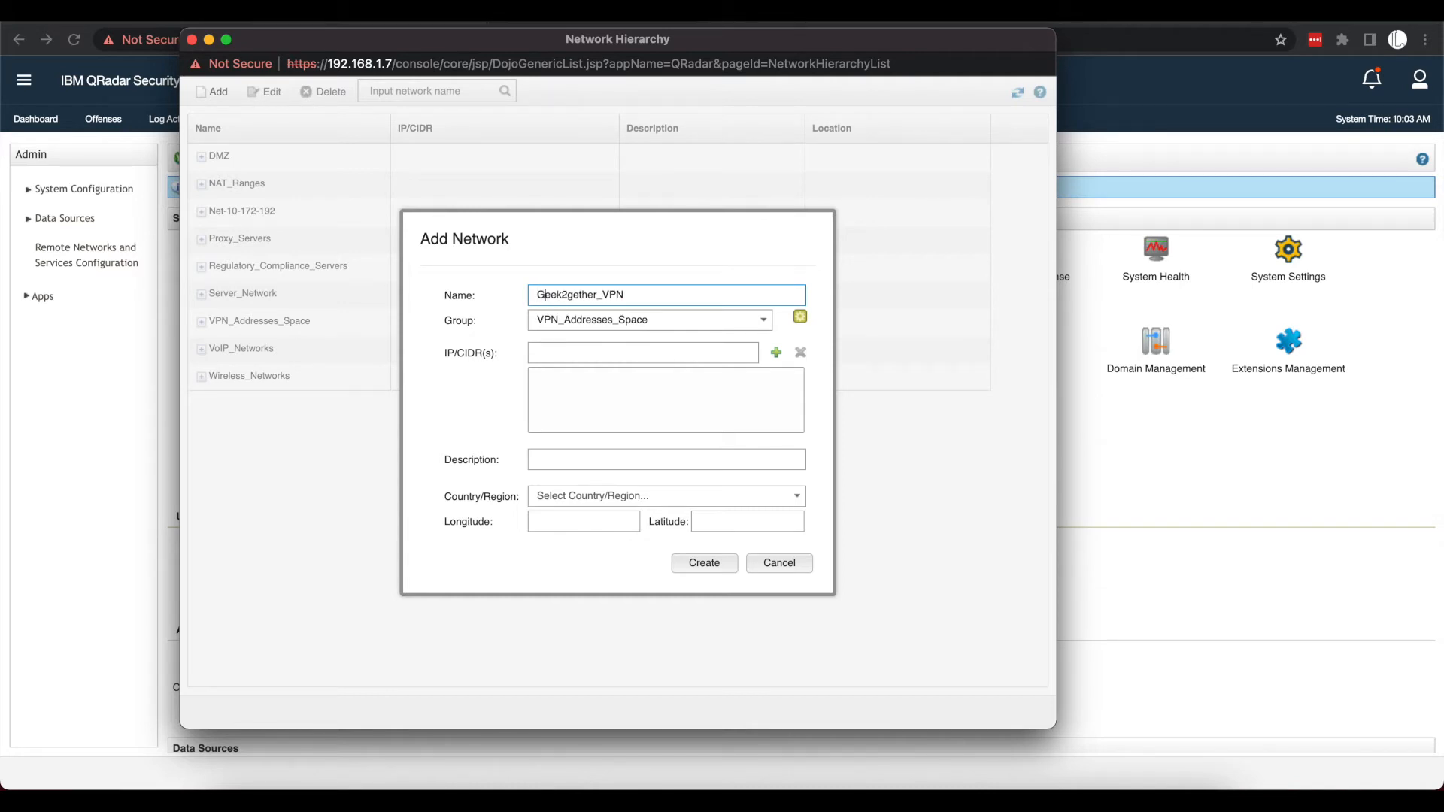
pyautogui.click(579, 294)
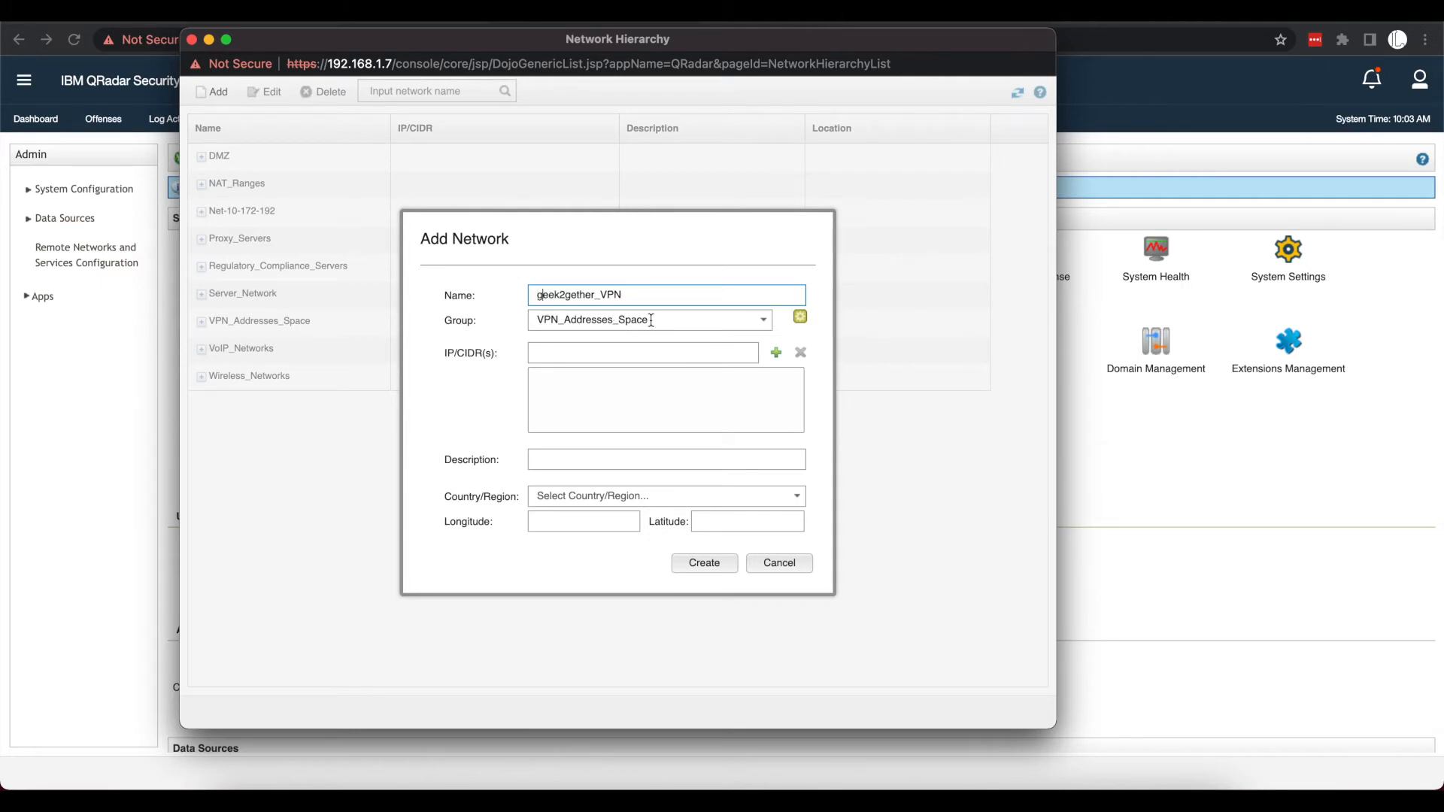
pyautogui.click(642, 352)
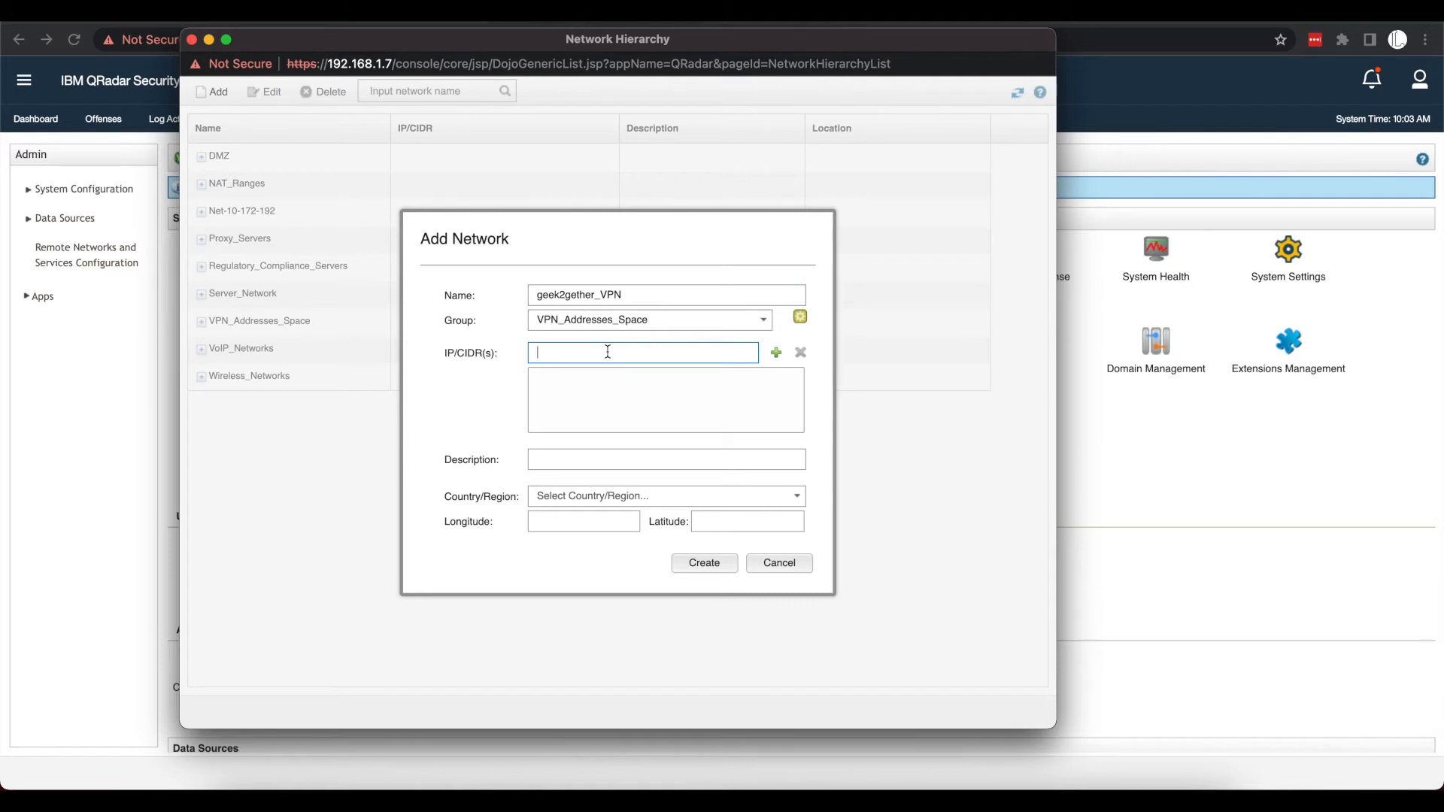
pyautogui.write('10.200.10.')
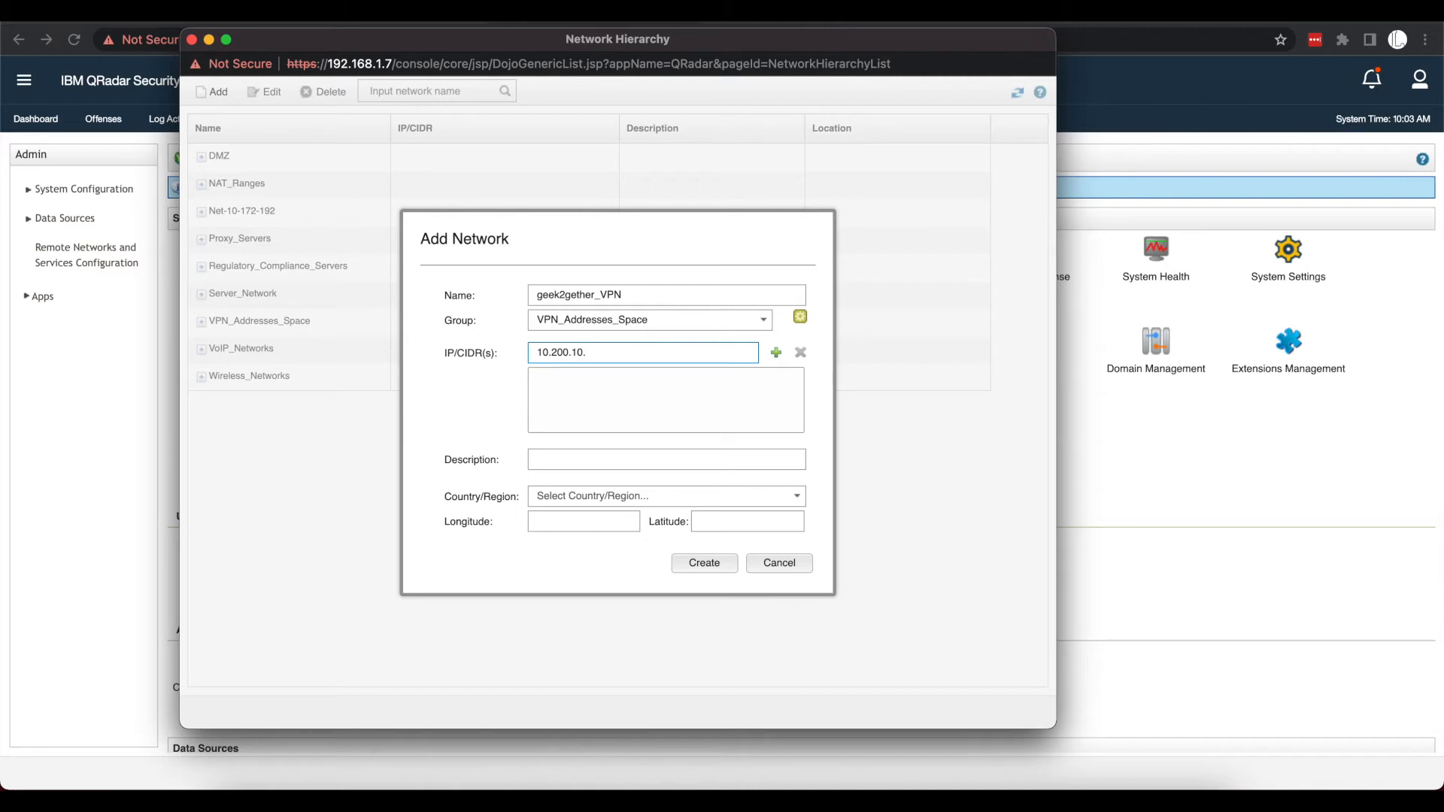
pyautogui.write('0')
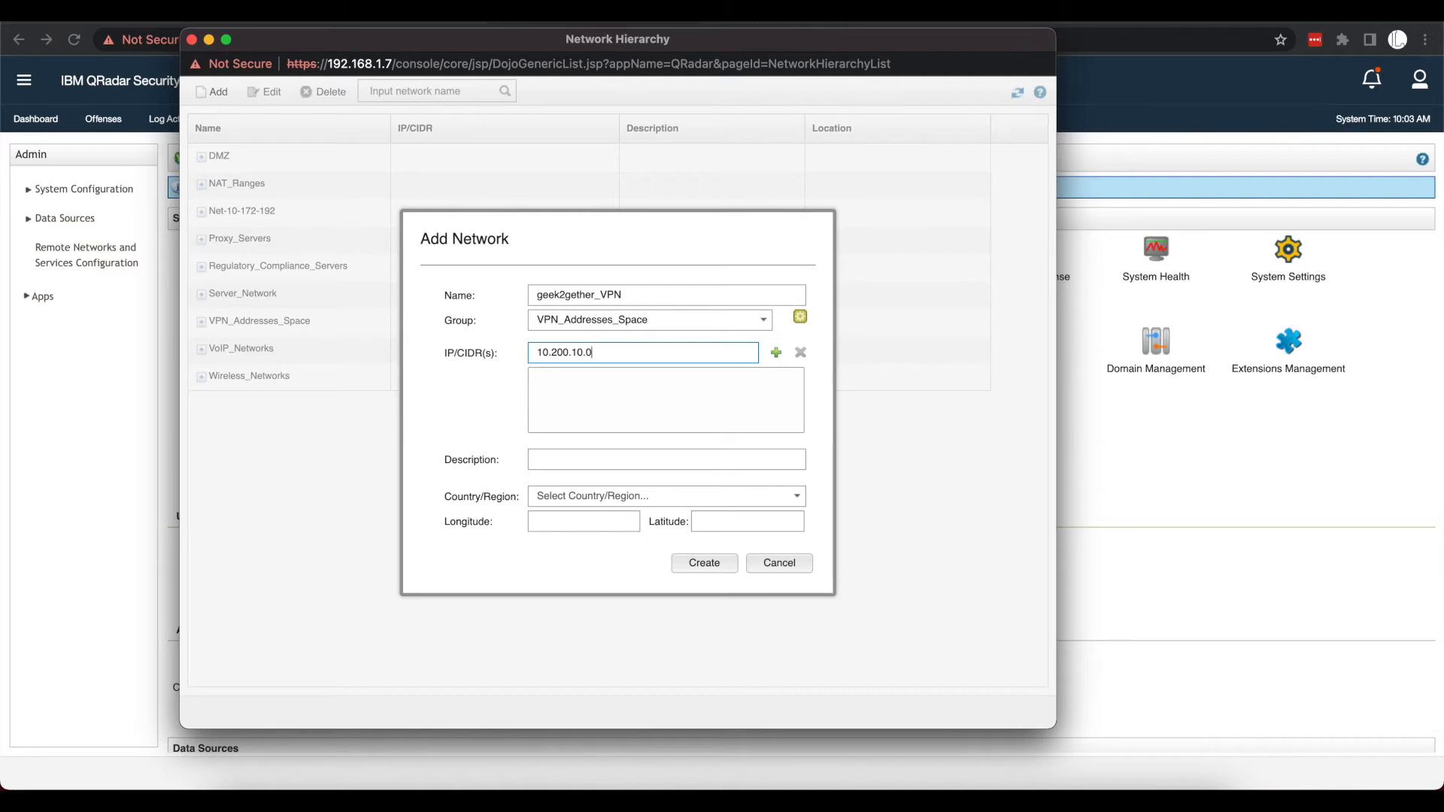
pyautogui.write('/24')
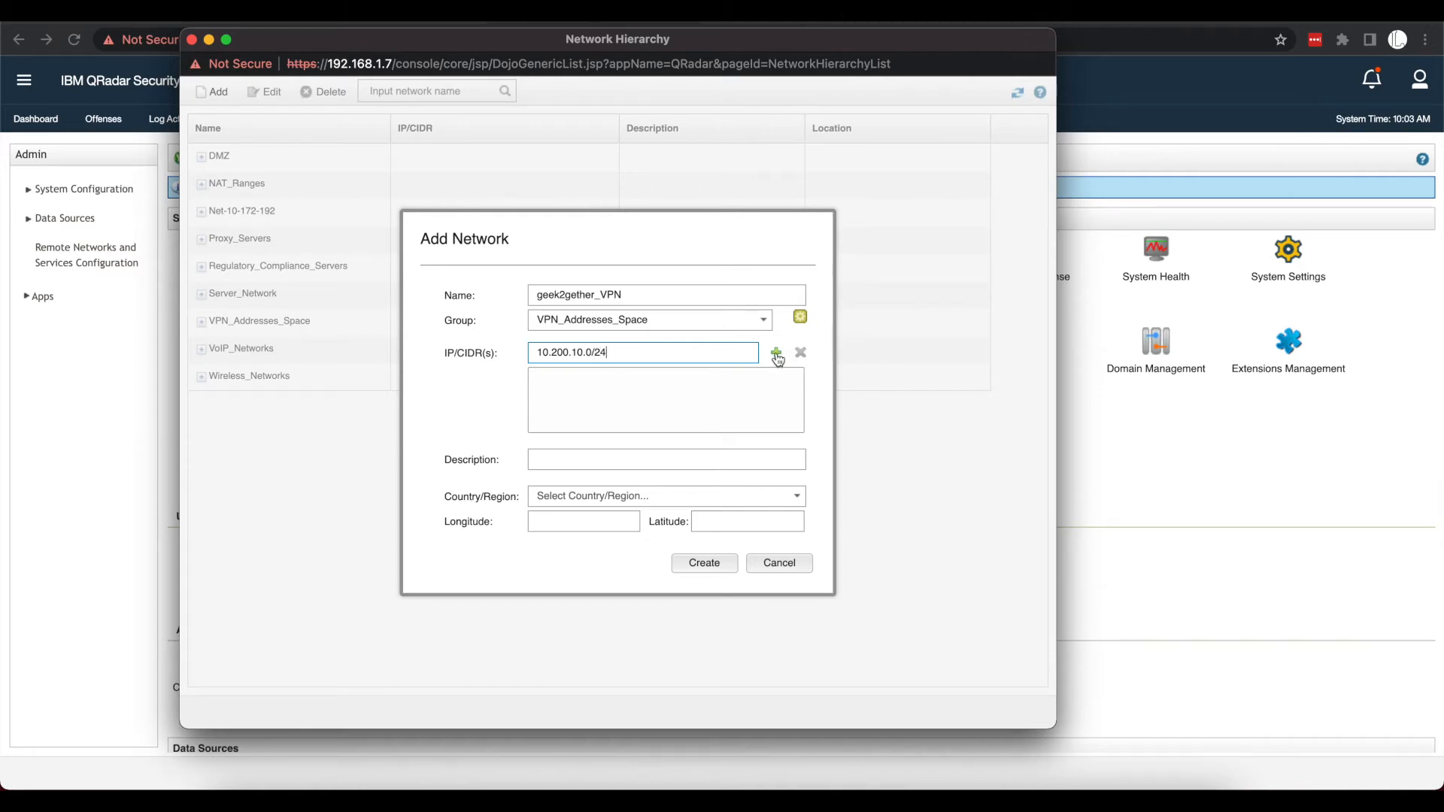
pyautogui.click(776, 353)
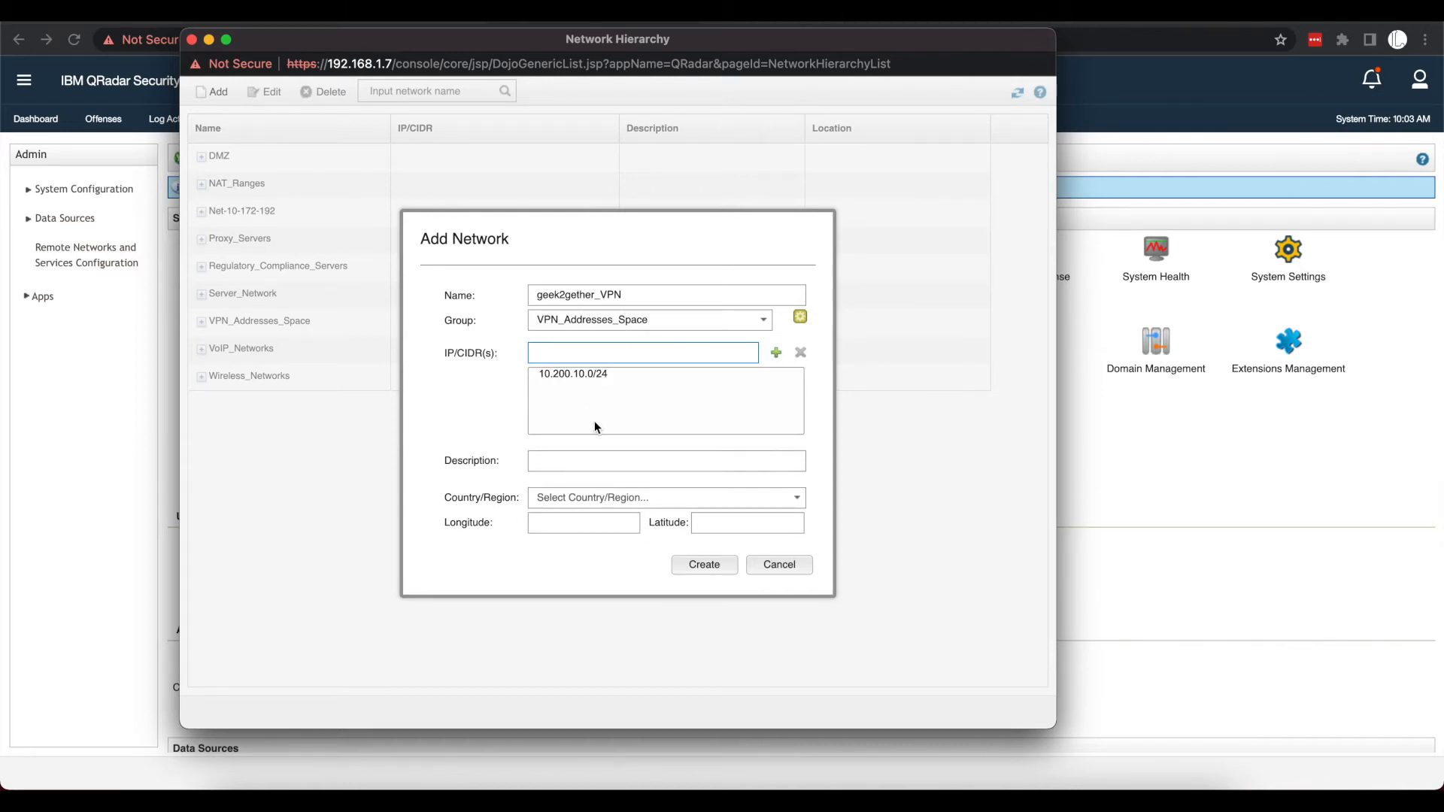
# Step: Set the network's location to United States and create it
pyautogui.click(659, 497)
pyautogui.write('United')
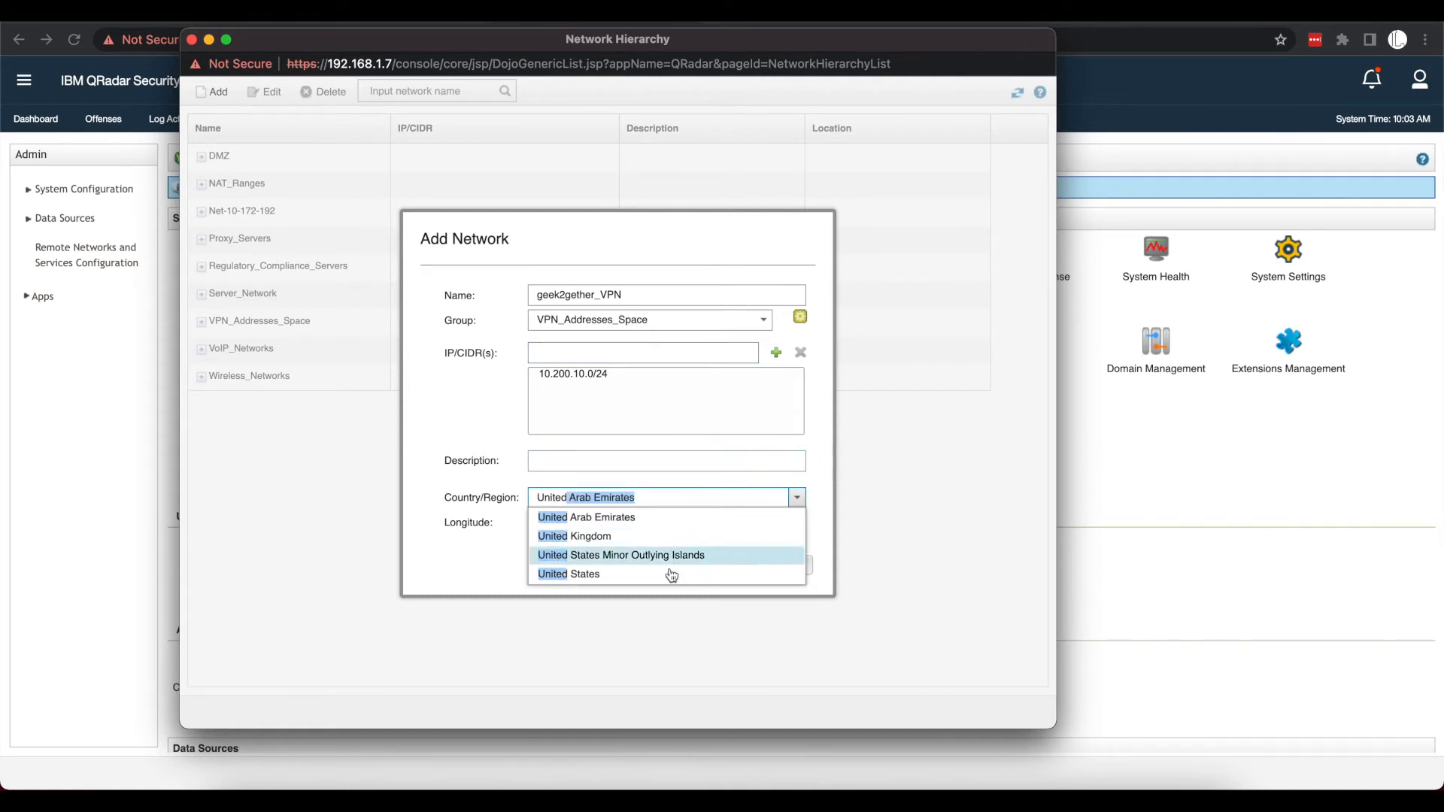
pyautogui.click(569, 574)
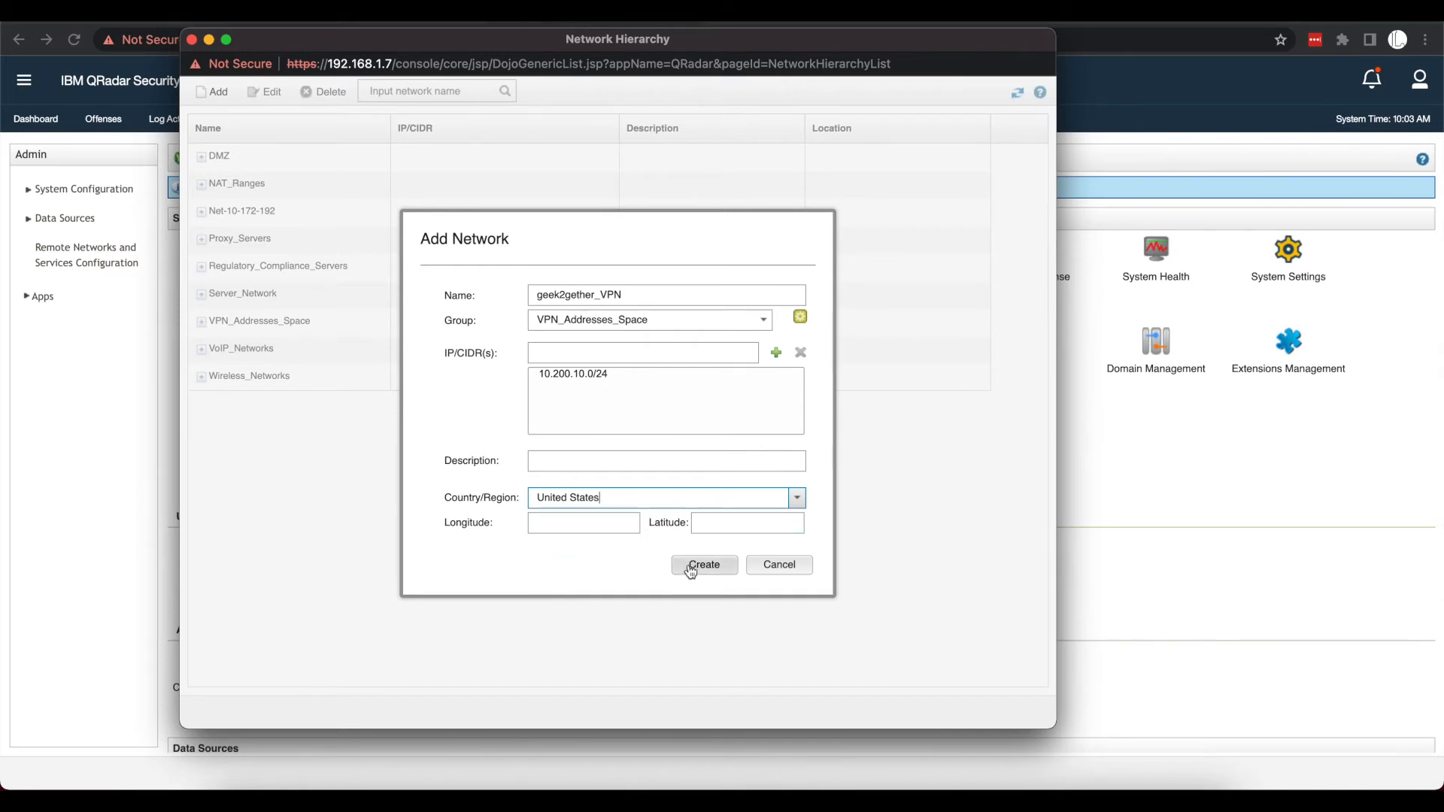
pyautogui.click(704, 565)
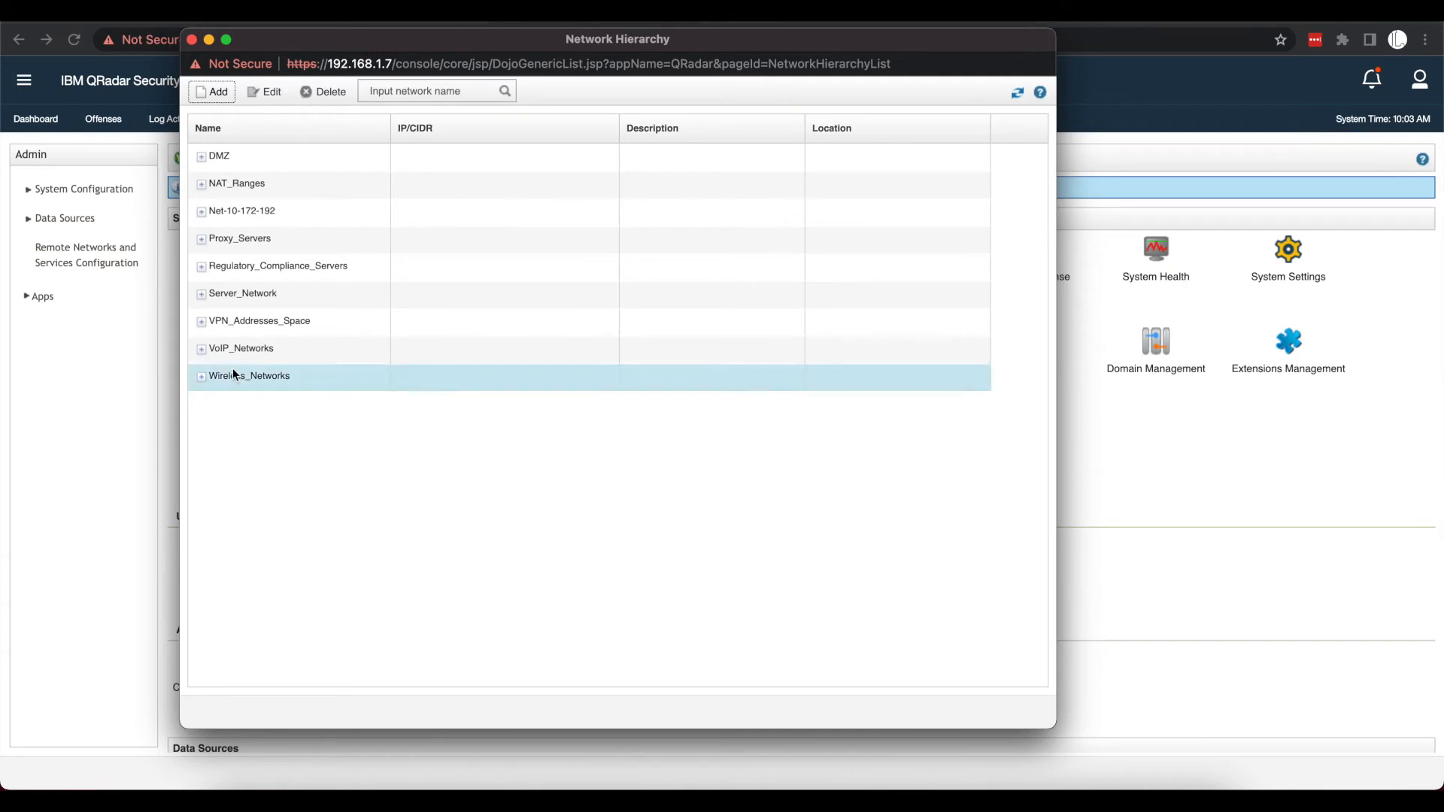
# Step: Expand VPN_Addresses_Space and Wireless_Networks to show geek2gether_VPN, IoT and SecureLAN
pyautogui.click(201, 321)
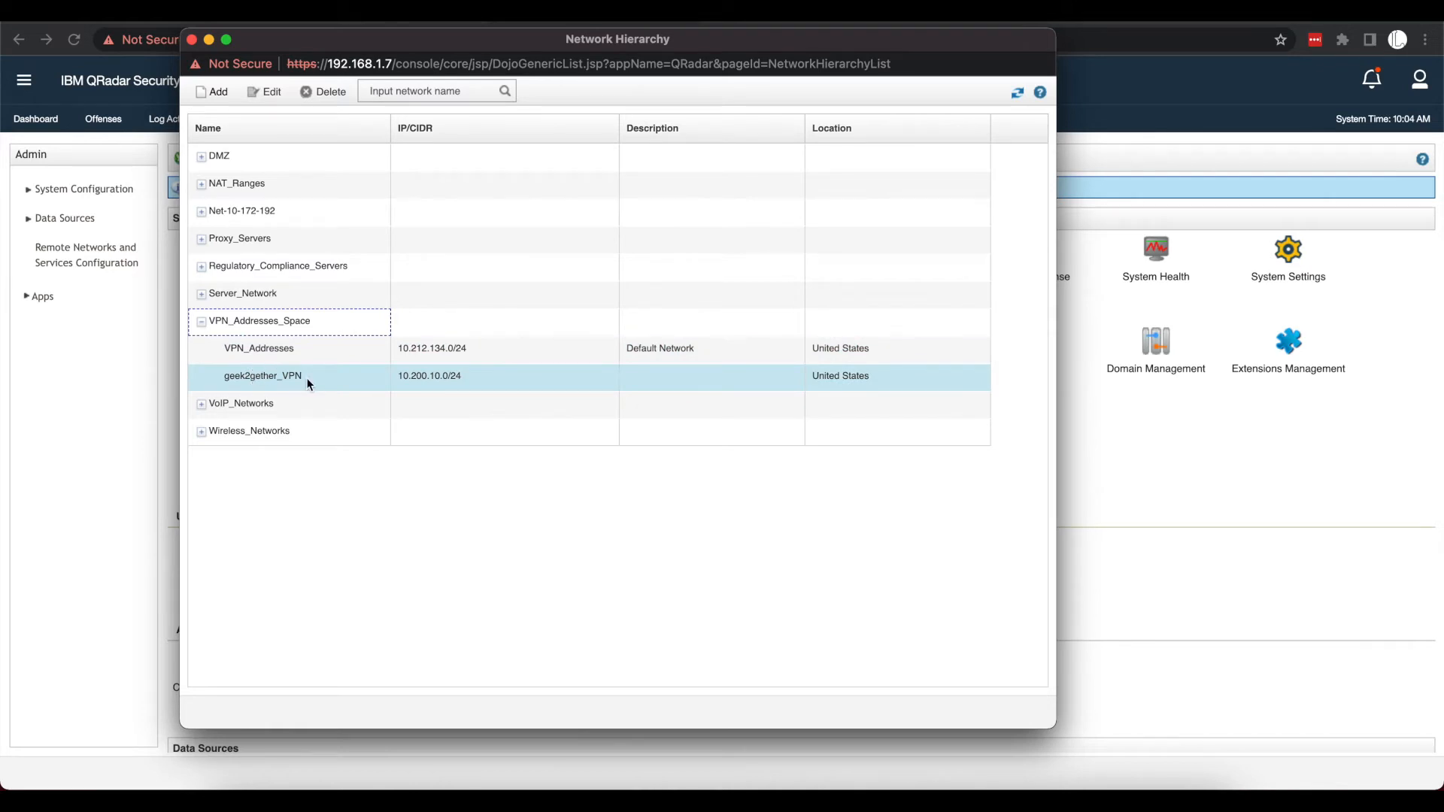
pyautogui.moveTo(406, 388)
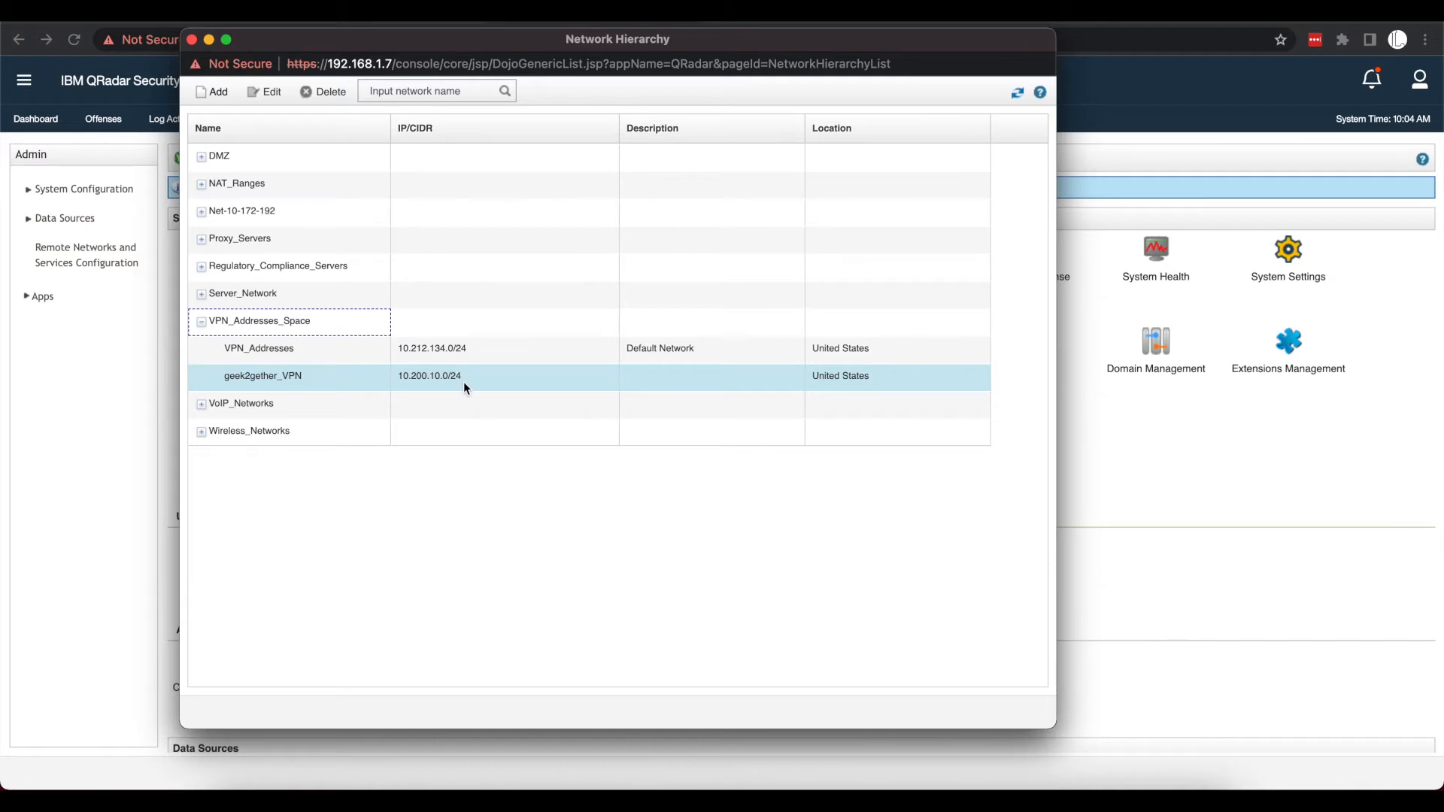
pyautogui.click(452, 403)
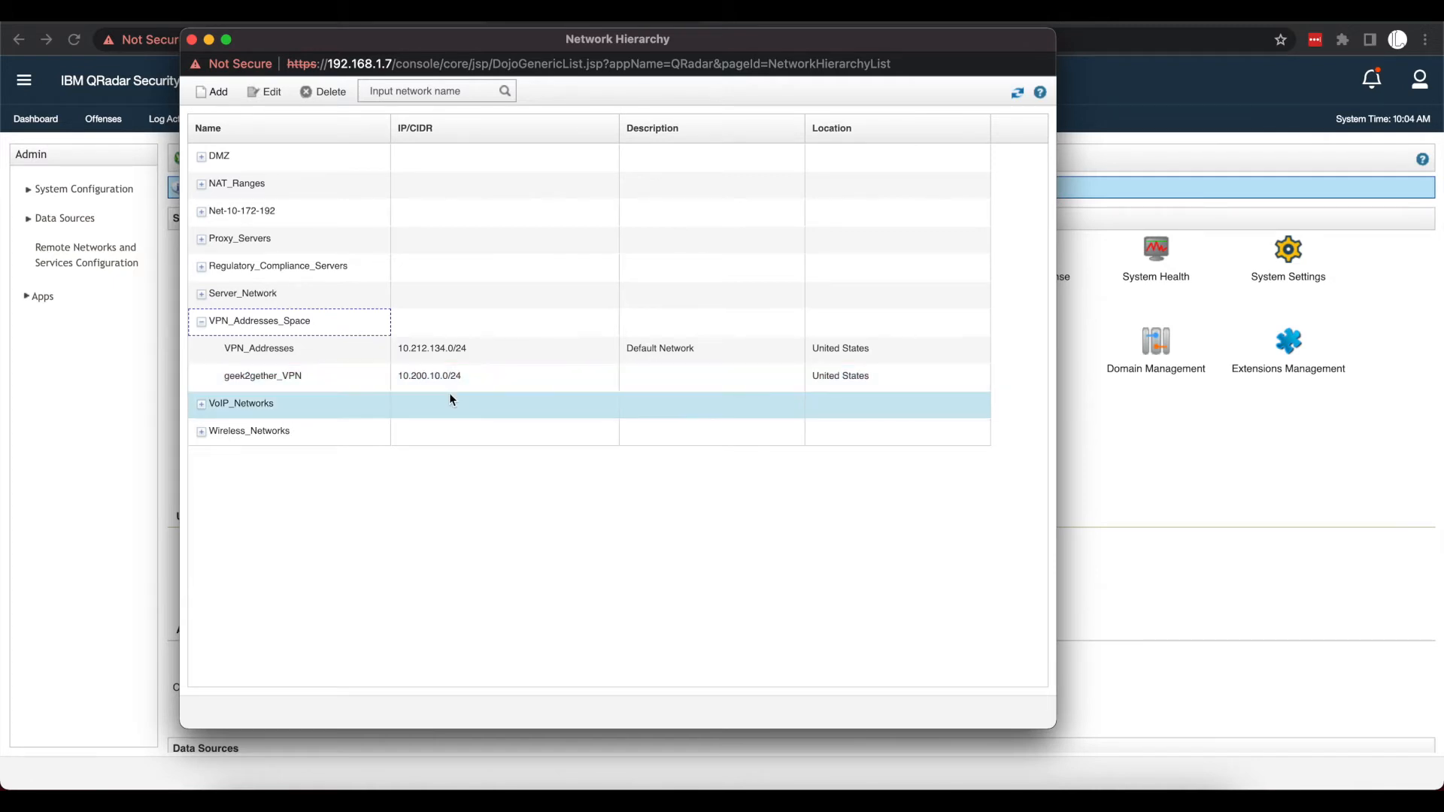
pyautogui.click(258, 348)
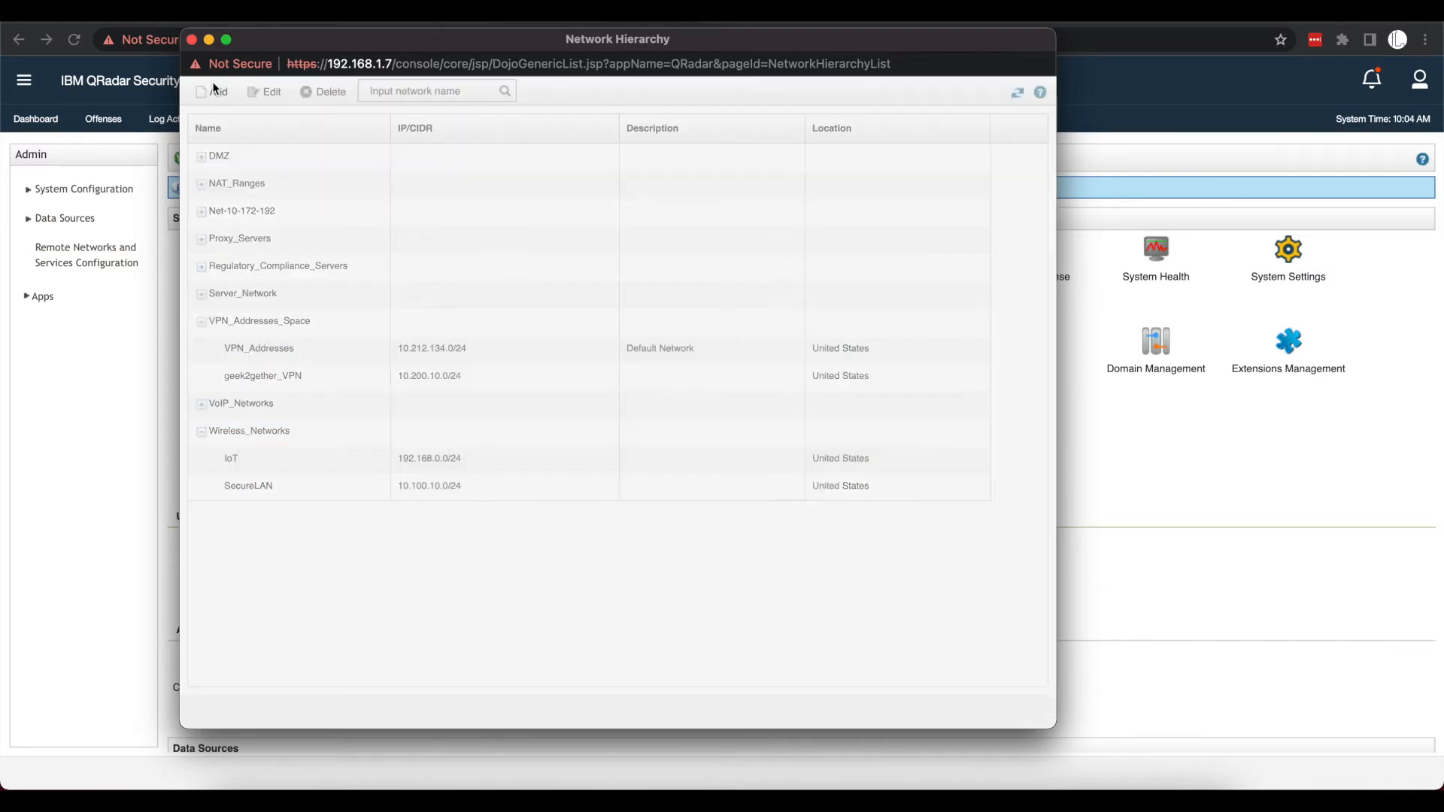
# Step: Start a new network in Wireless_Networks and add range 10.100.10/24
pyautogui.click(213, 91)
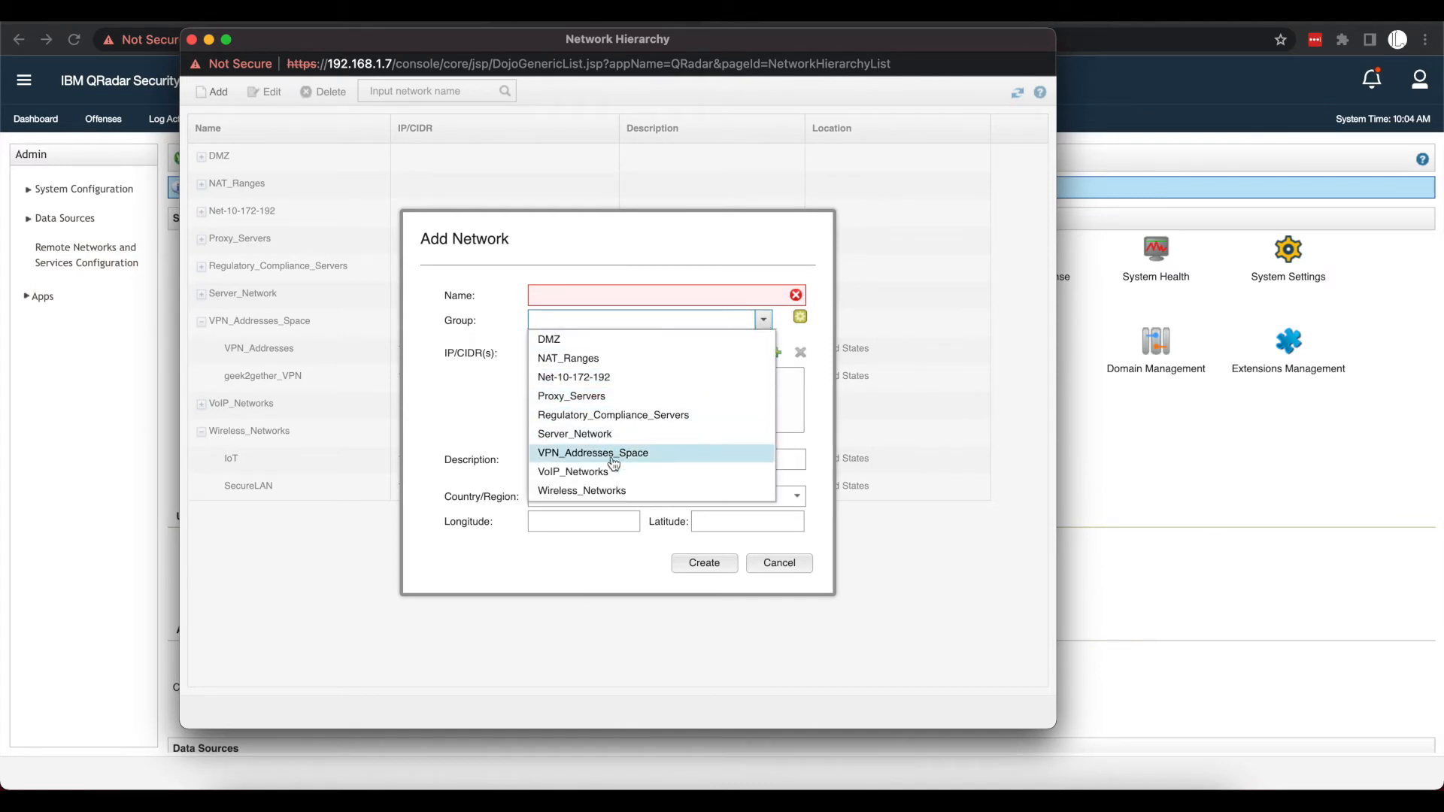
pyautogui.click(581, 490)
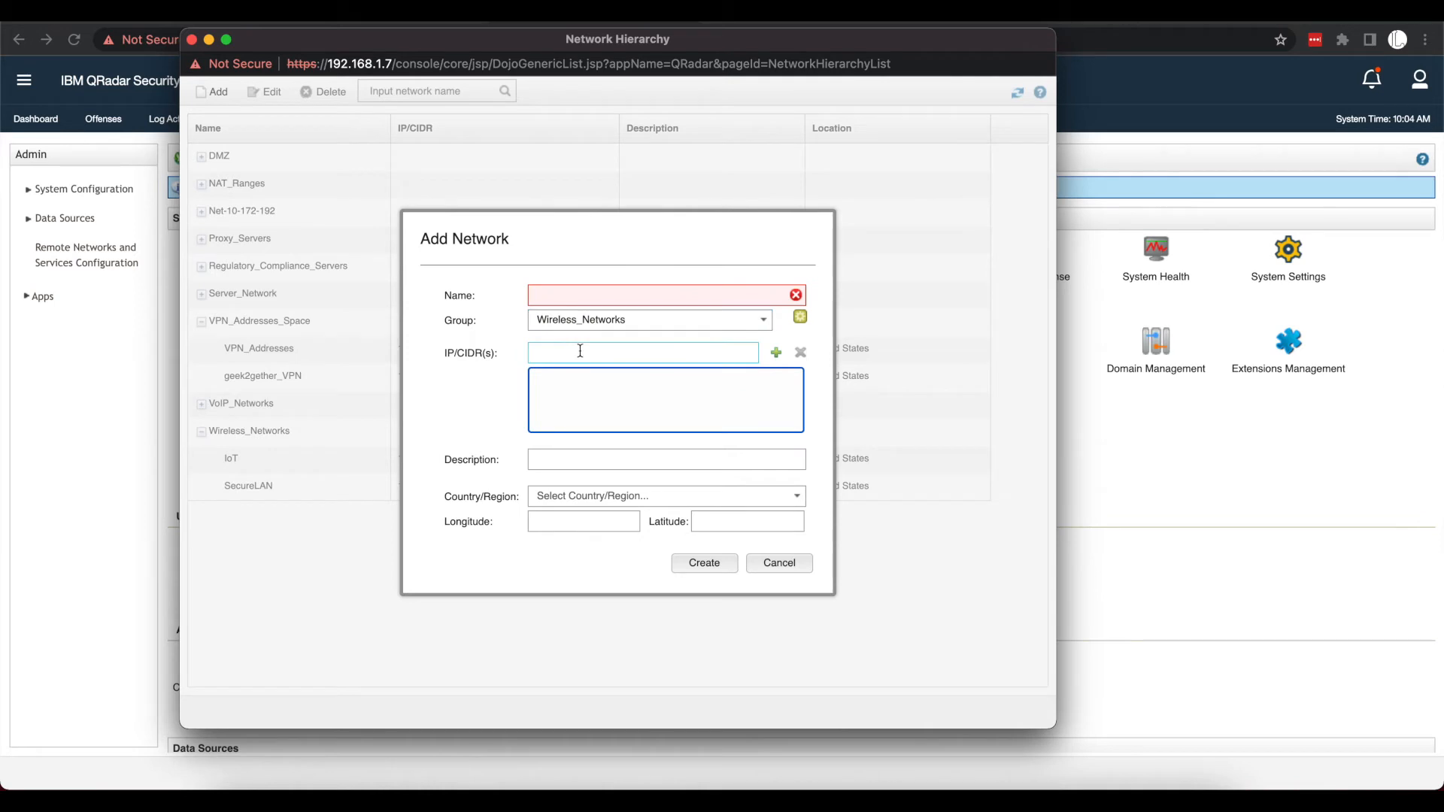
pyautogui.write('10.100.')
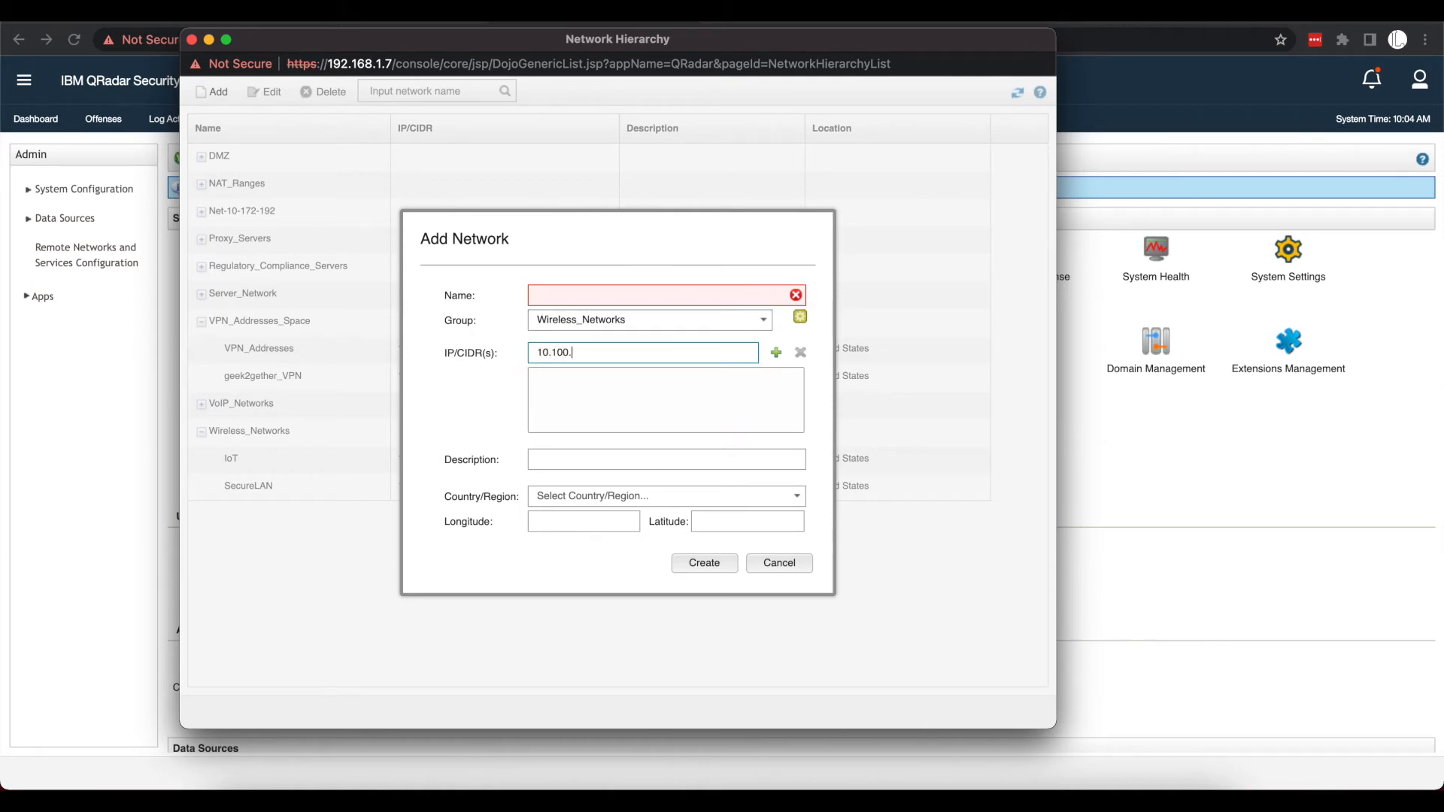
pyautogui.write('10/')
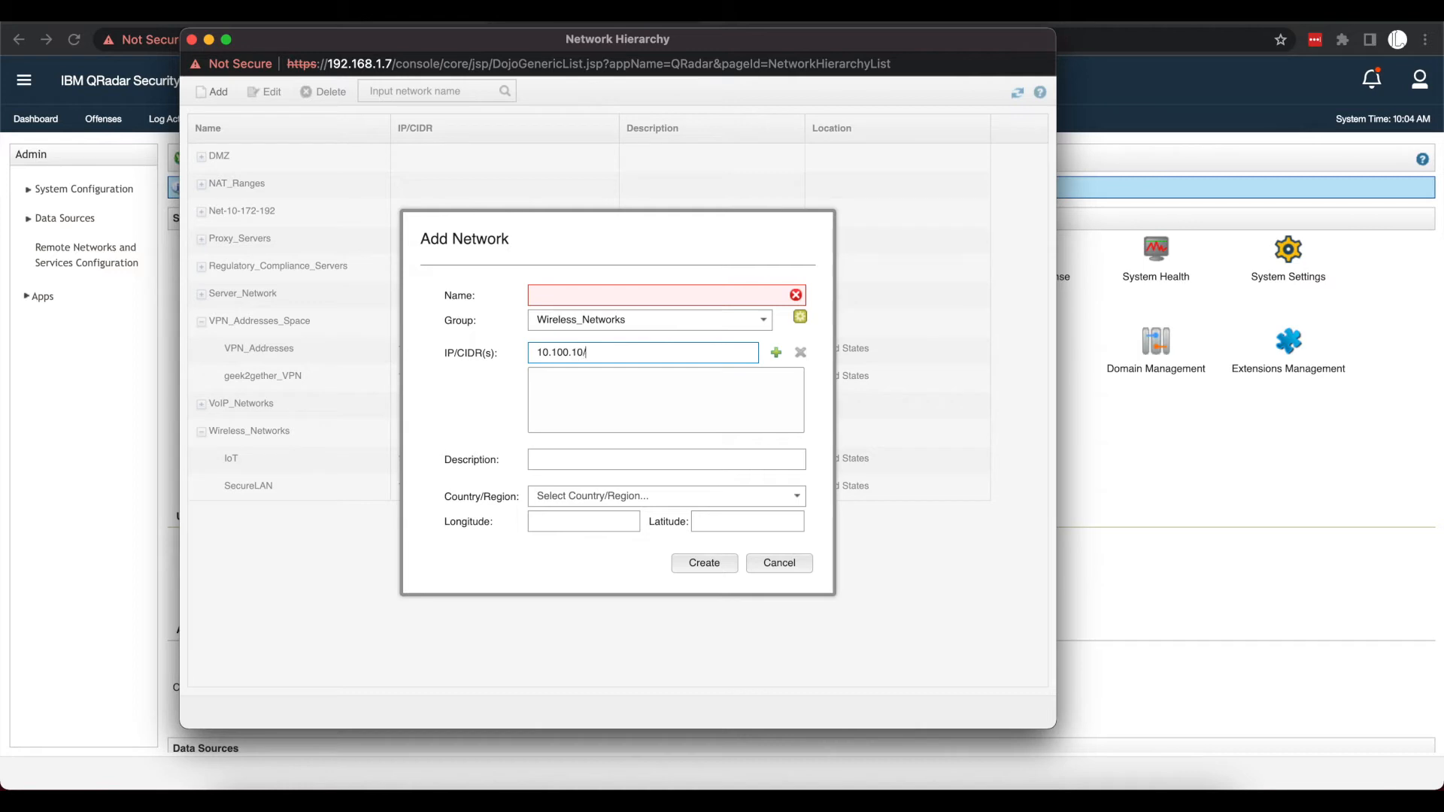
pyautogui.write('24')
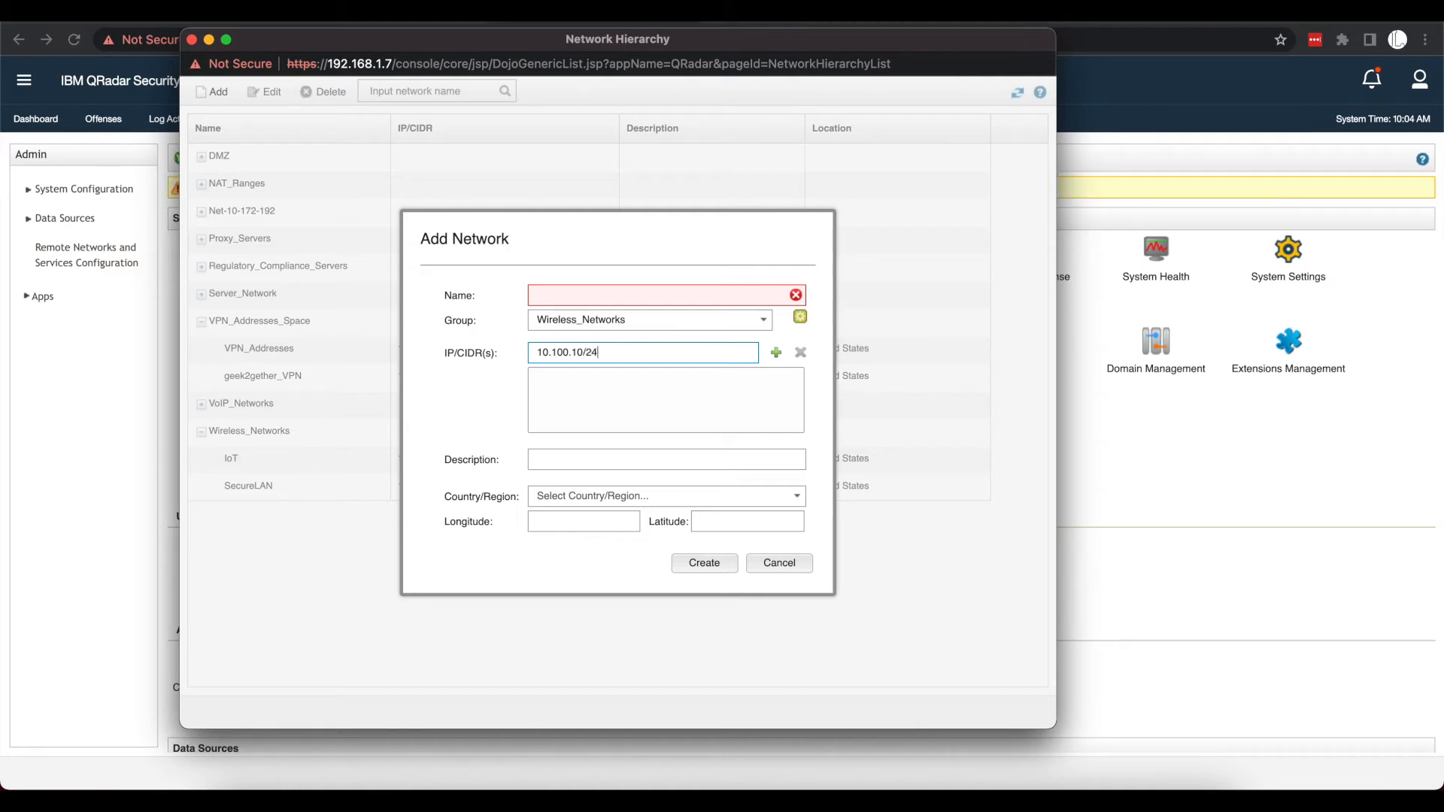
pyautogui.click(704, 563)
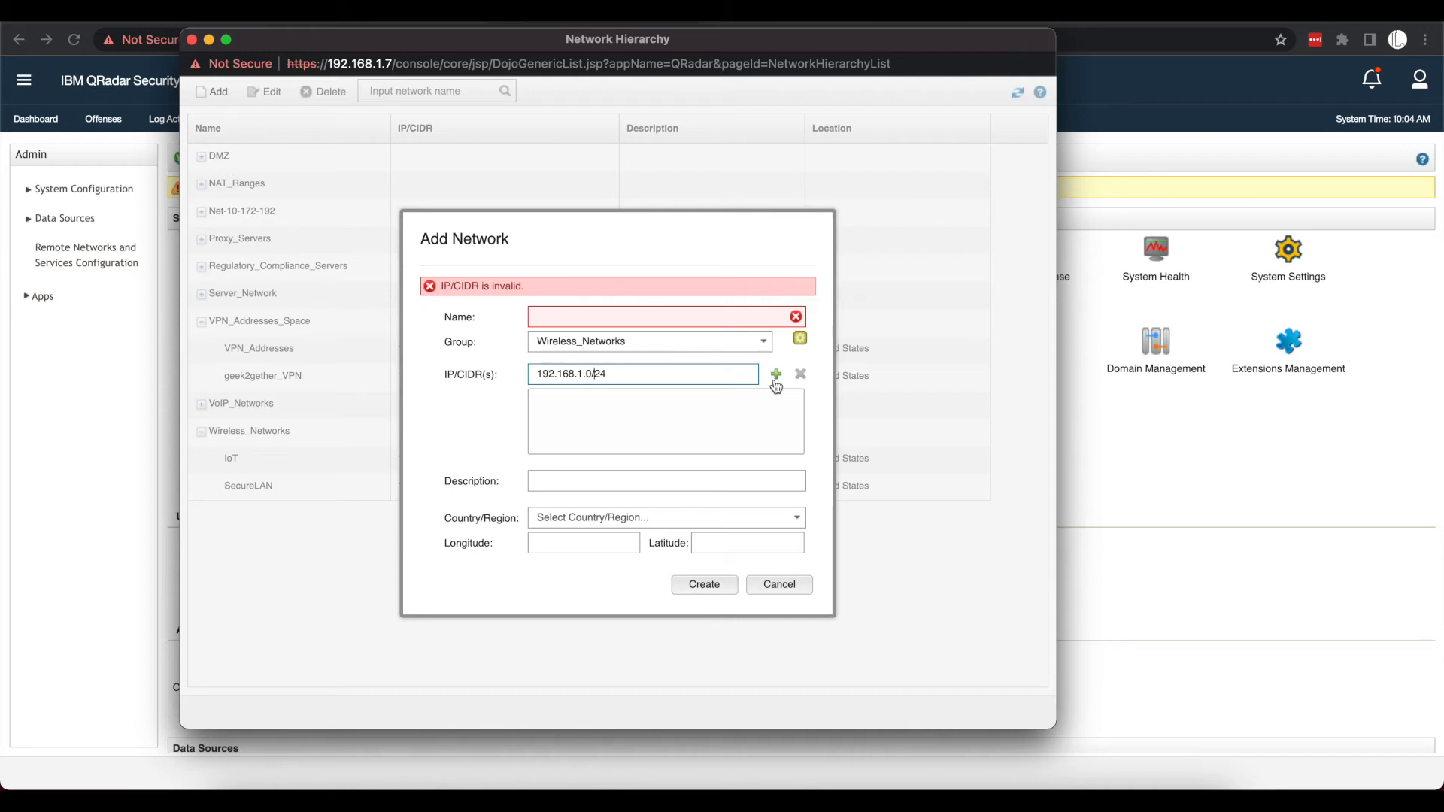
# Step: Add ranges 192.168.1.0/24 and 192.168.0.0/24, then cancel the form
pyautogui.click(775, 374)
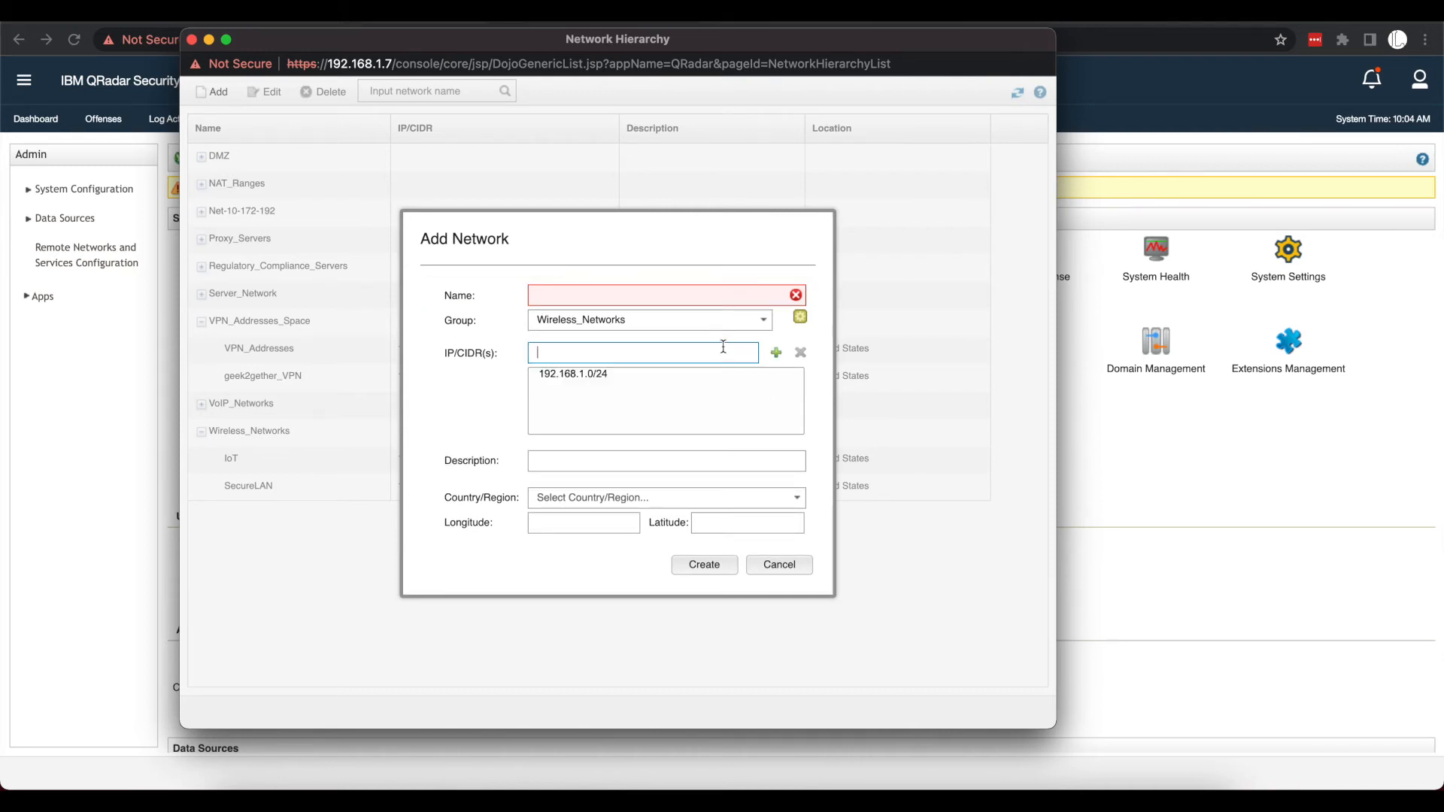
pyautogui.write('192.168.0.0/24')
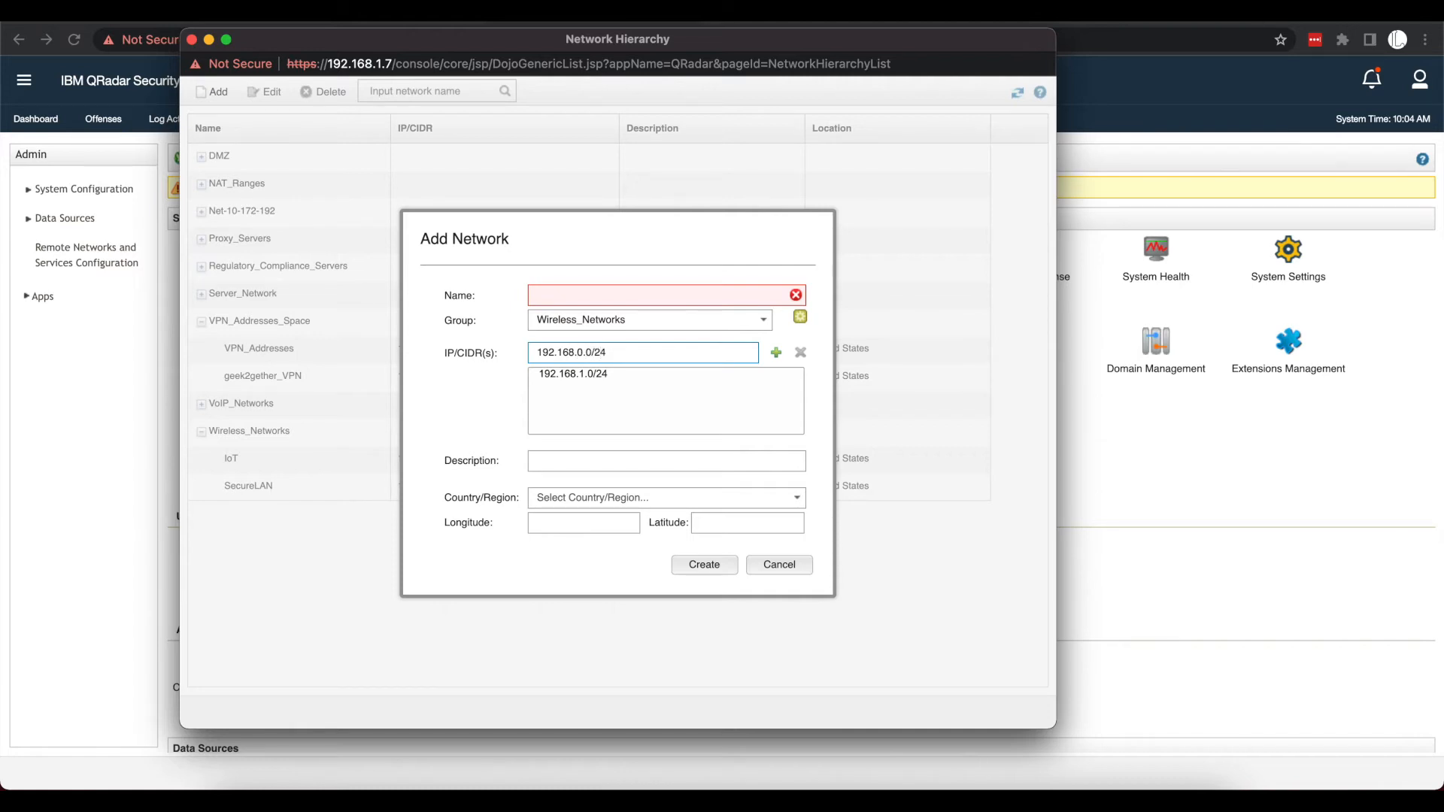
pyautogui.click(775, 353)
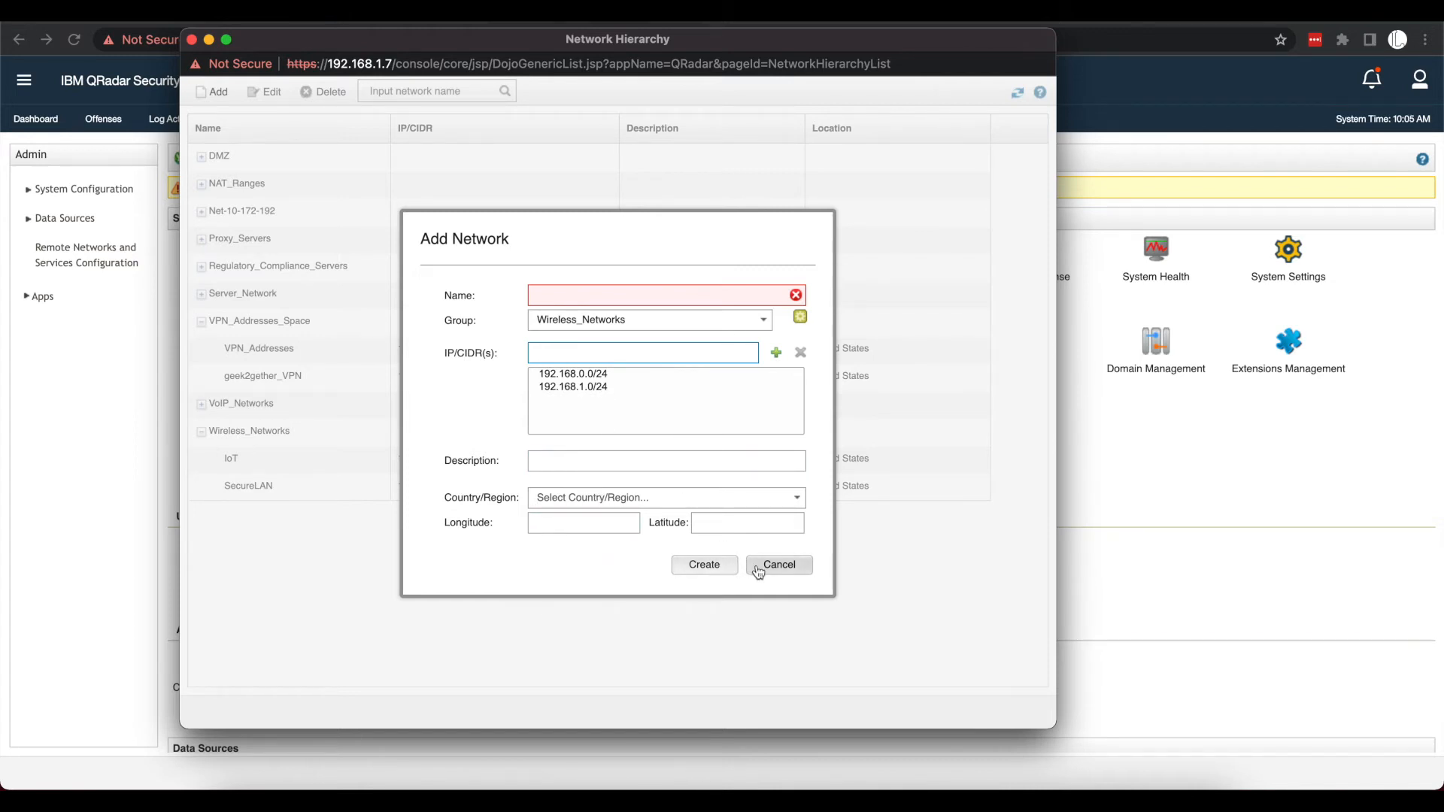
pyautogui.click(779, 565)
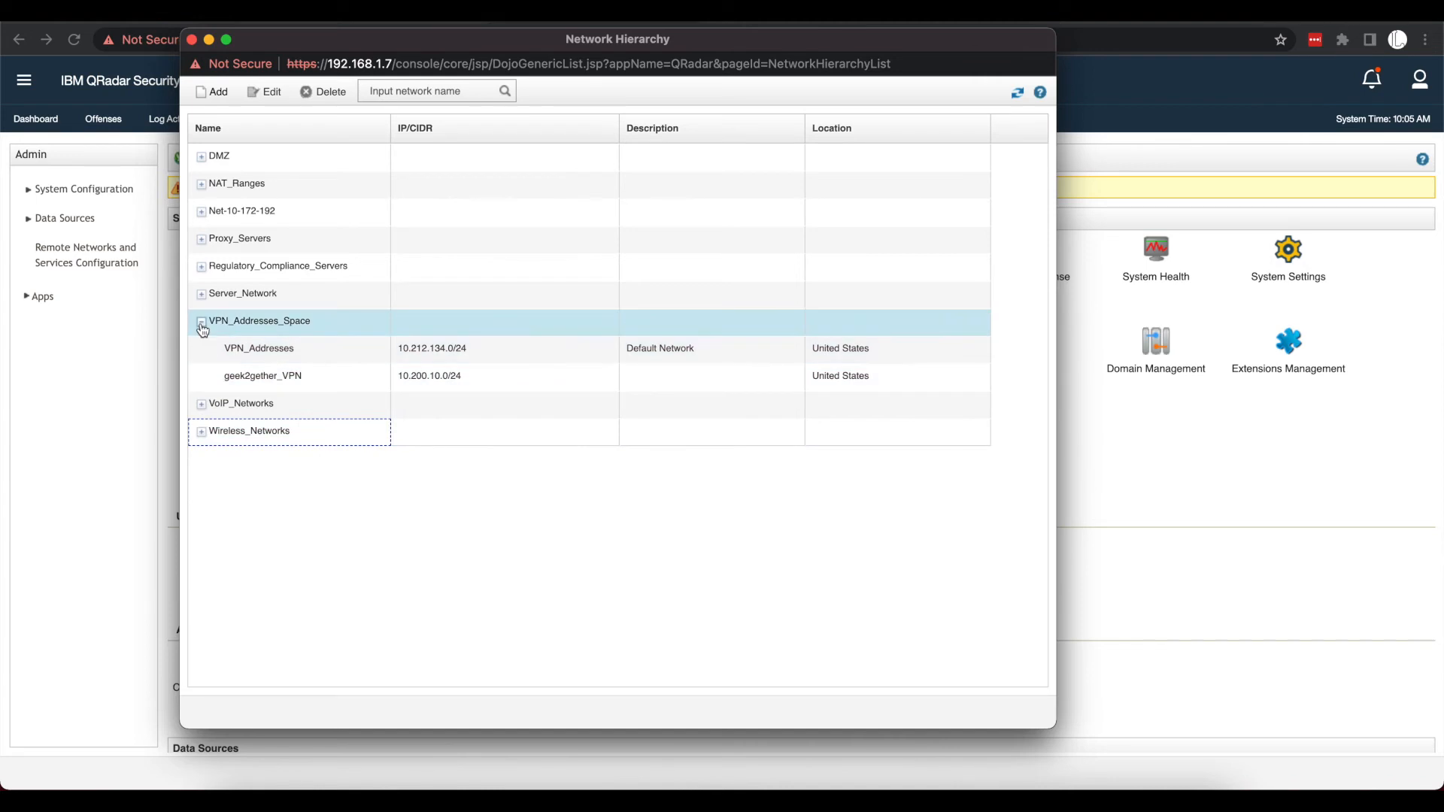
pyautogui.click(212, 91)
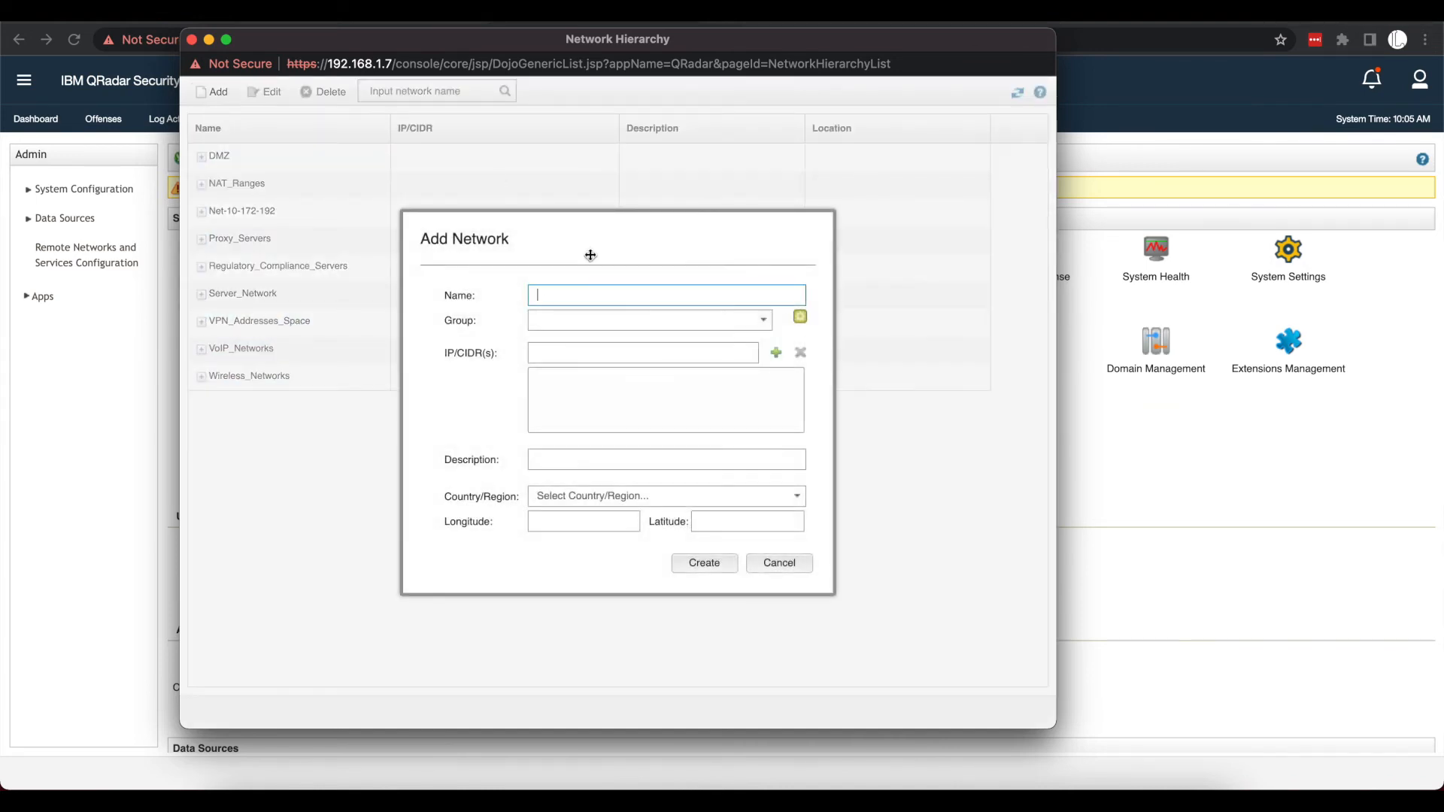
pyautogui.click(798, 316)
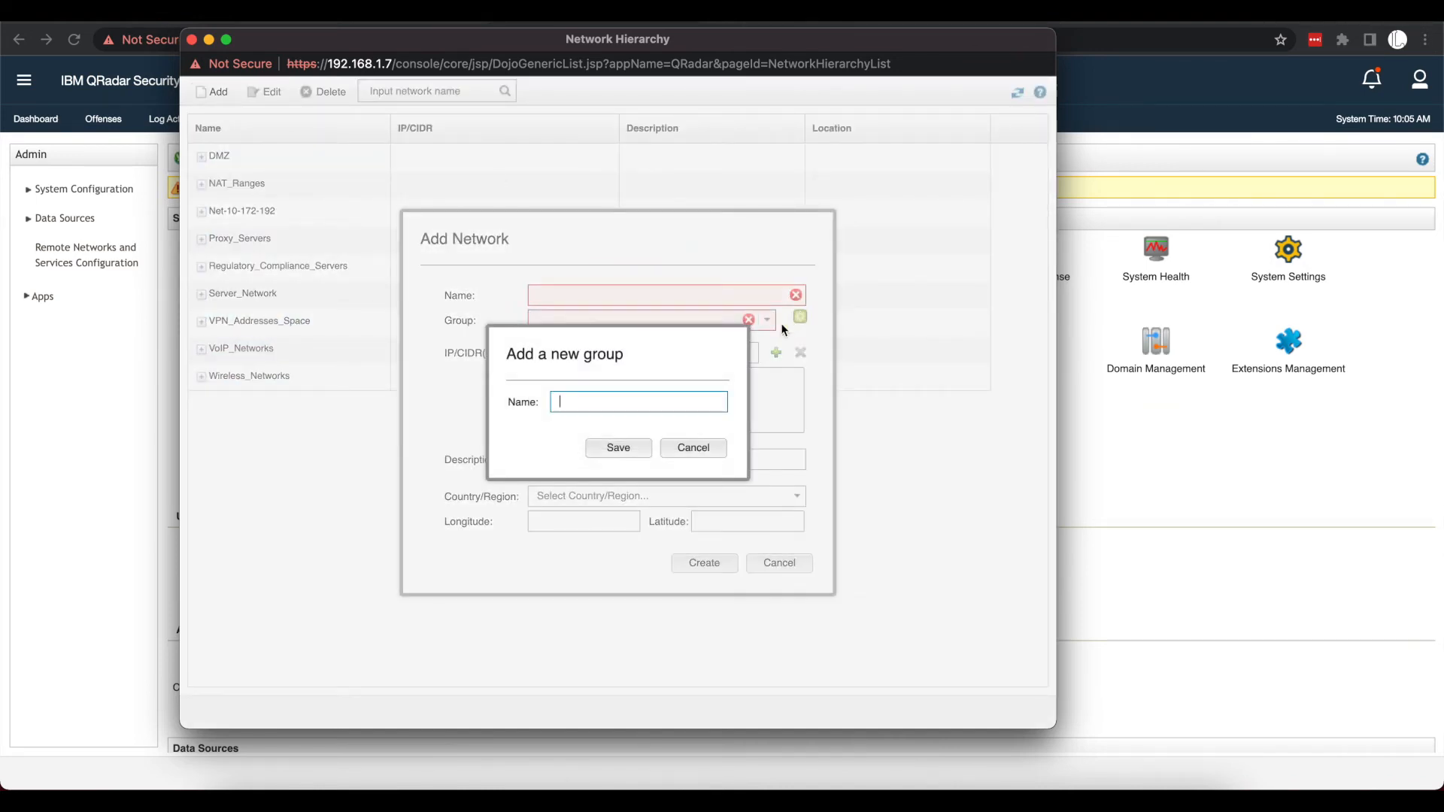
pyautogui.click(693, 448)
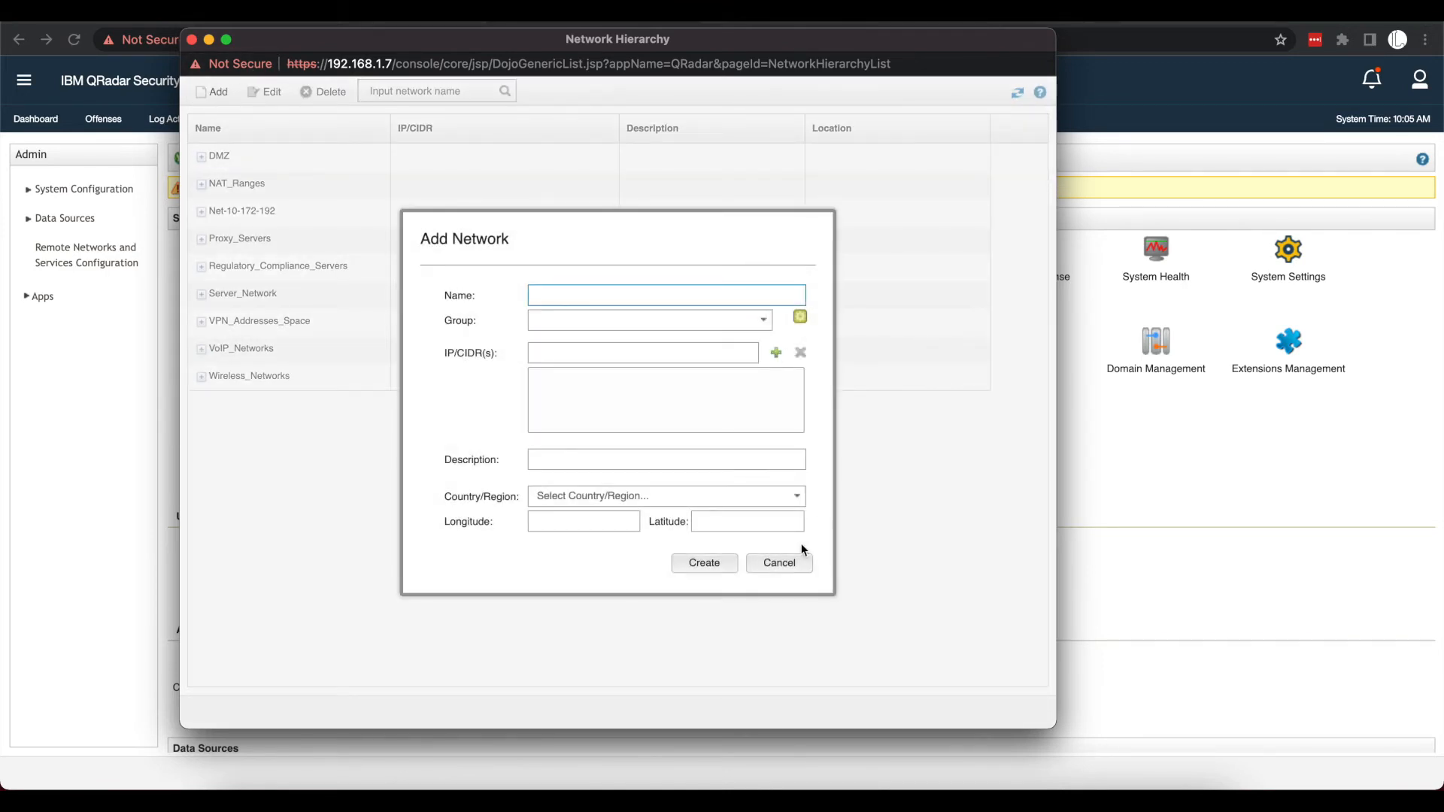
pyautogui.click(778, 562)
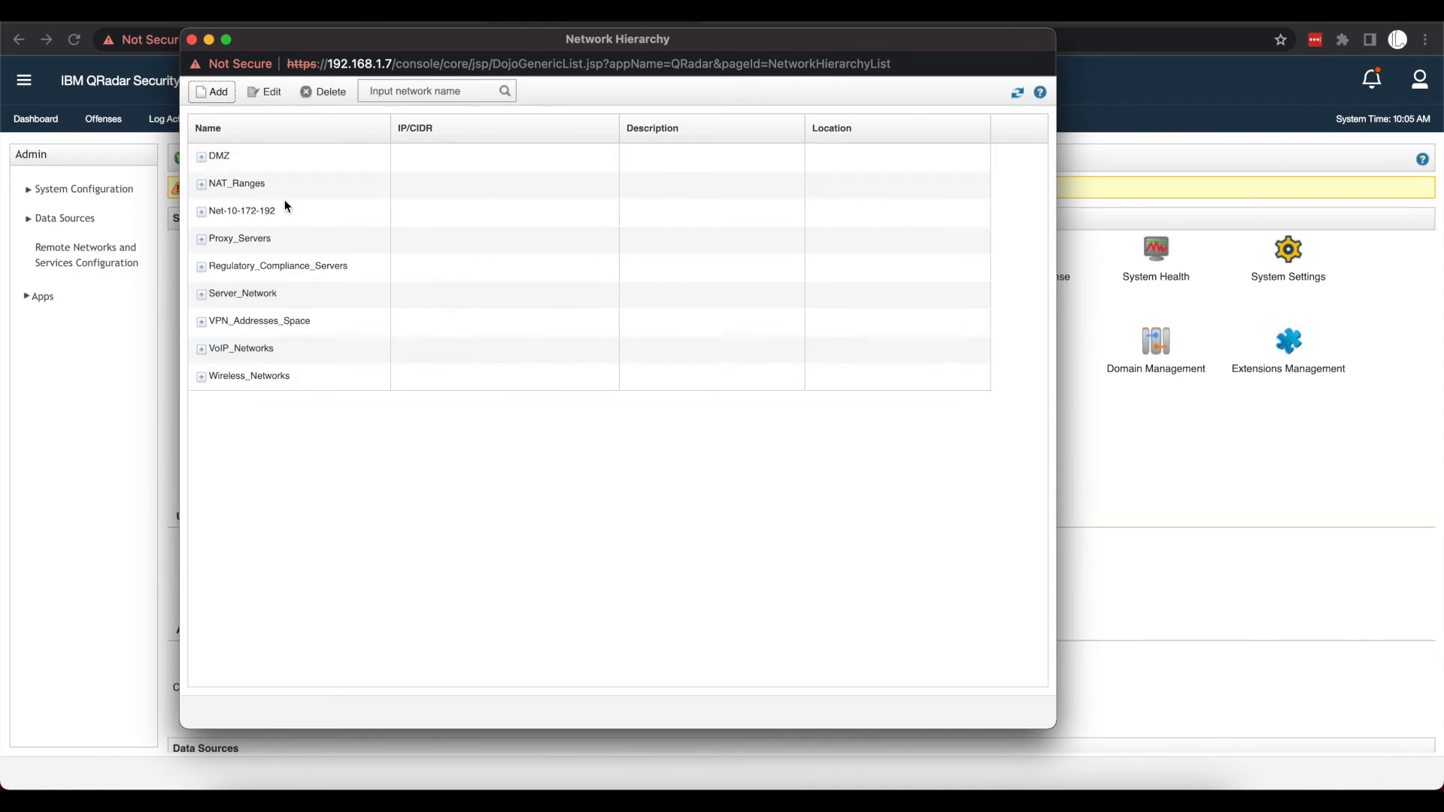
# Step: Expand DMZ, select its External and StreamingSubnet entries, then collapse it
pyautogui.click(201, 155)
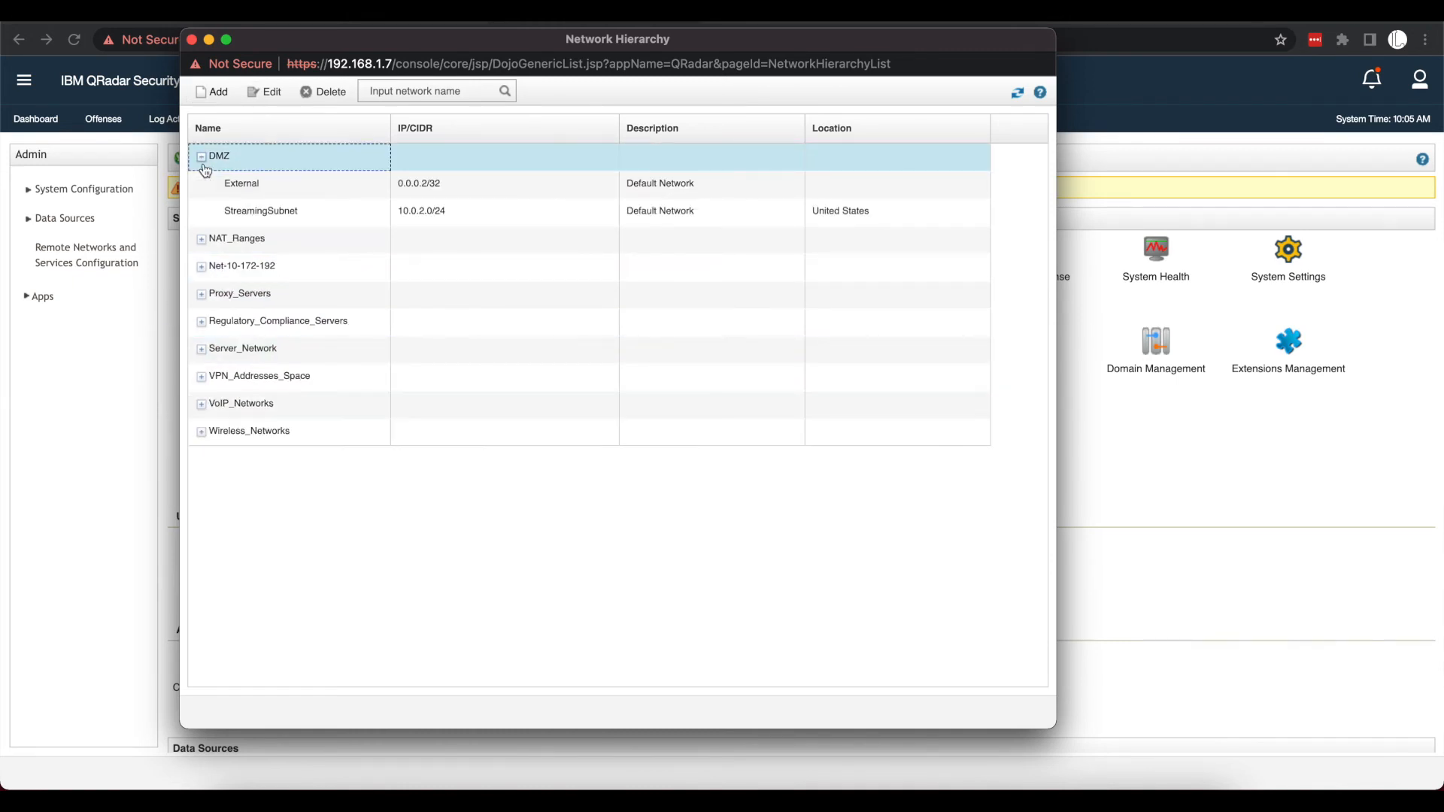
pyautogui.click(242, 184)
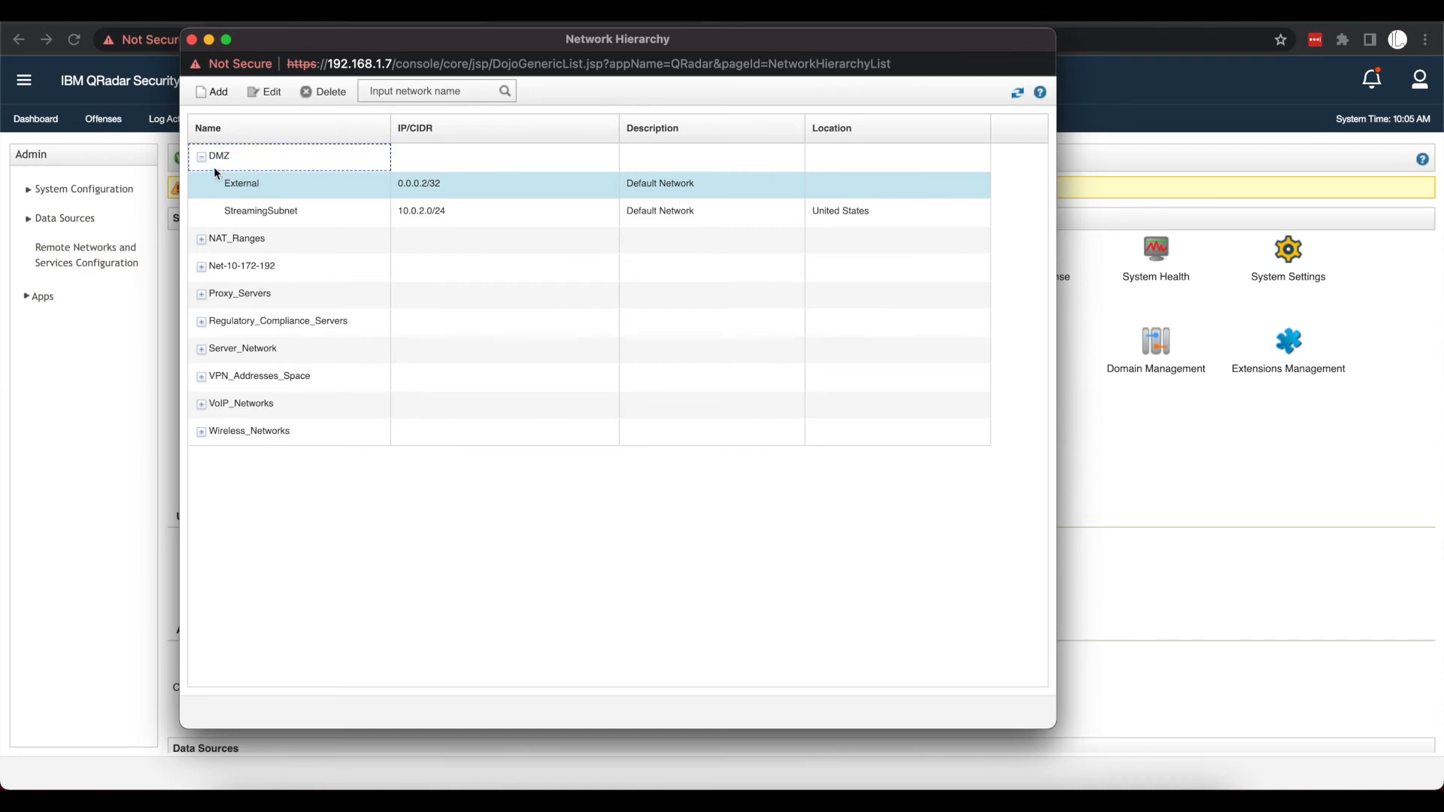
pyautogui.moveTo(270, 194)
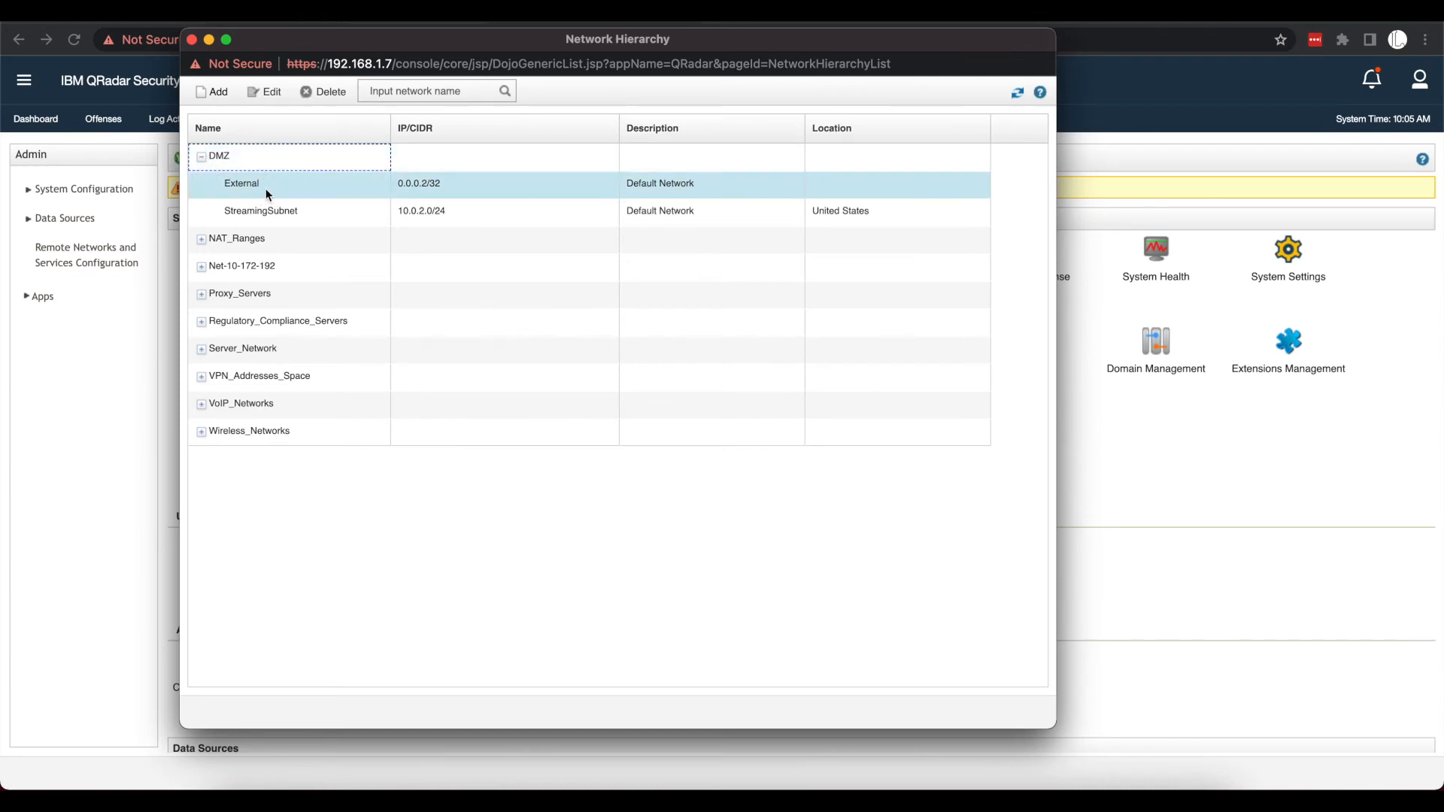
pyautogui.click(261, 209)
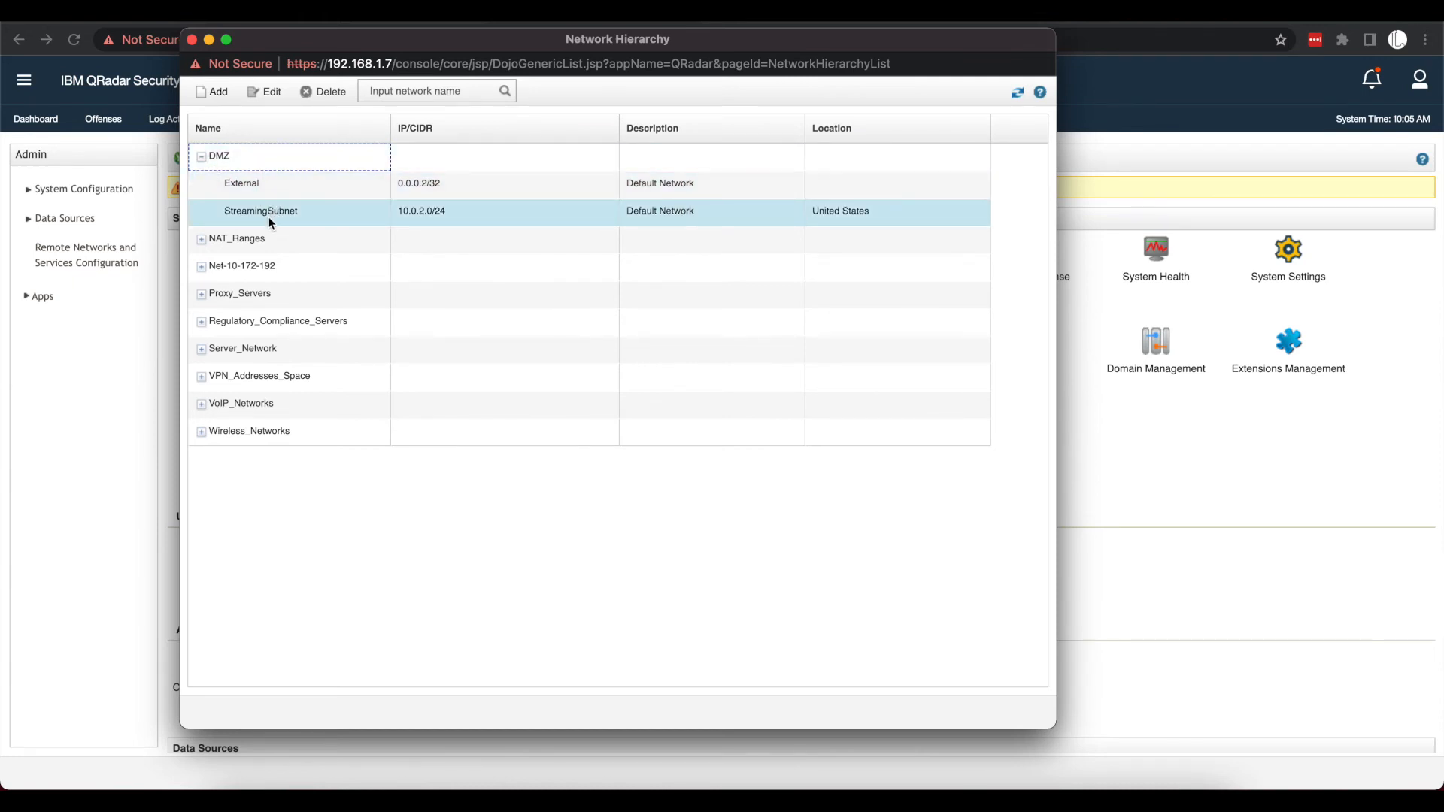
pyautogui.click(201, 156)
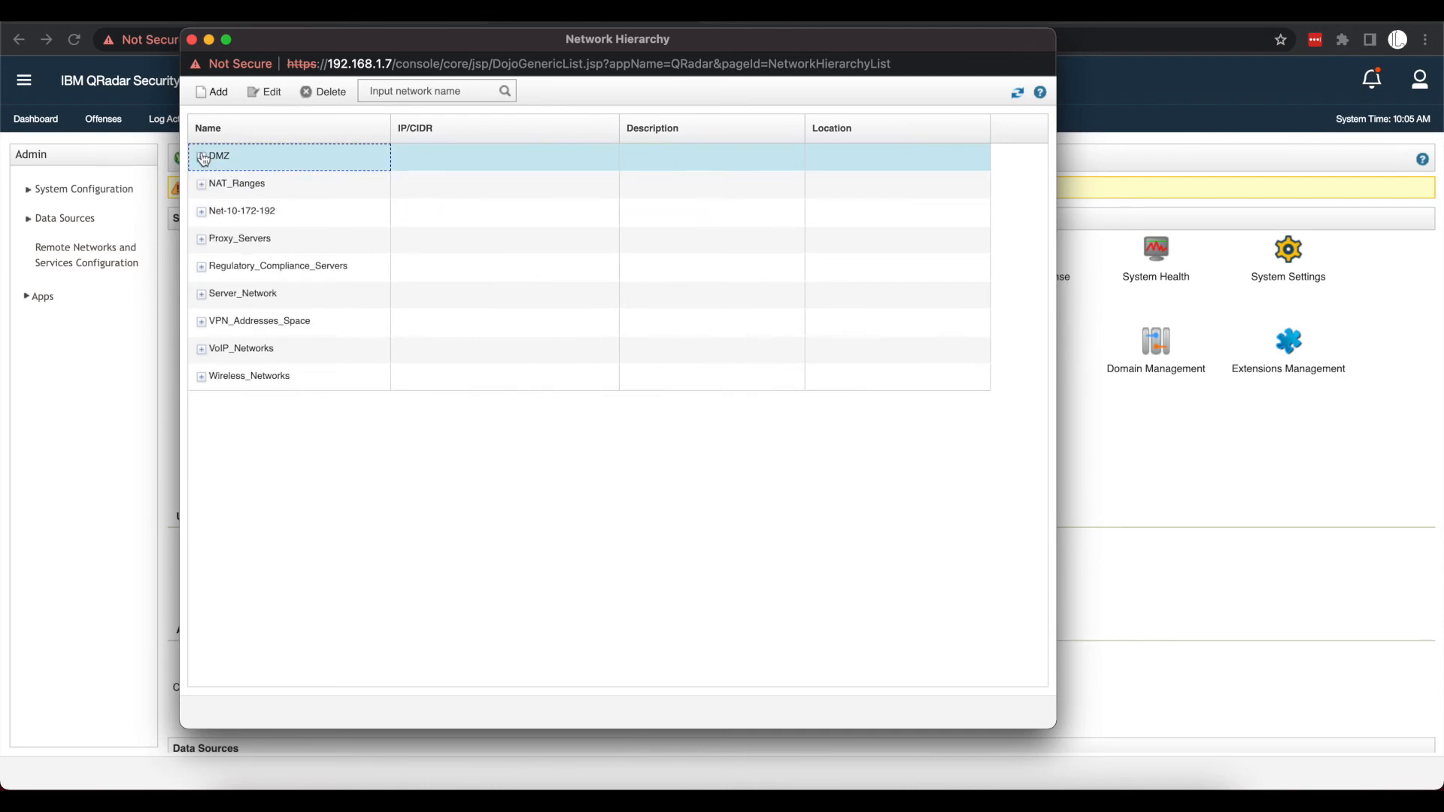
# Step: Expand and collapse Wireless_Networks, then start adding a new network
pyautogui.click(201, 380)
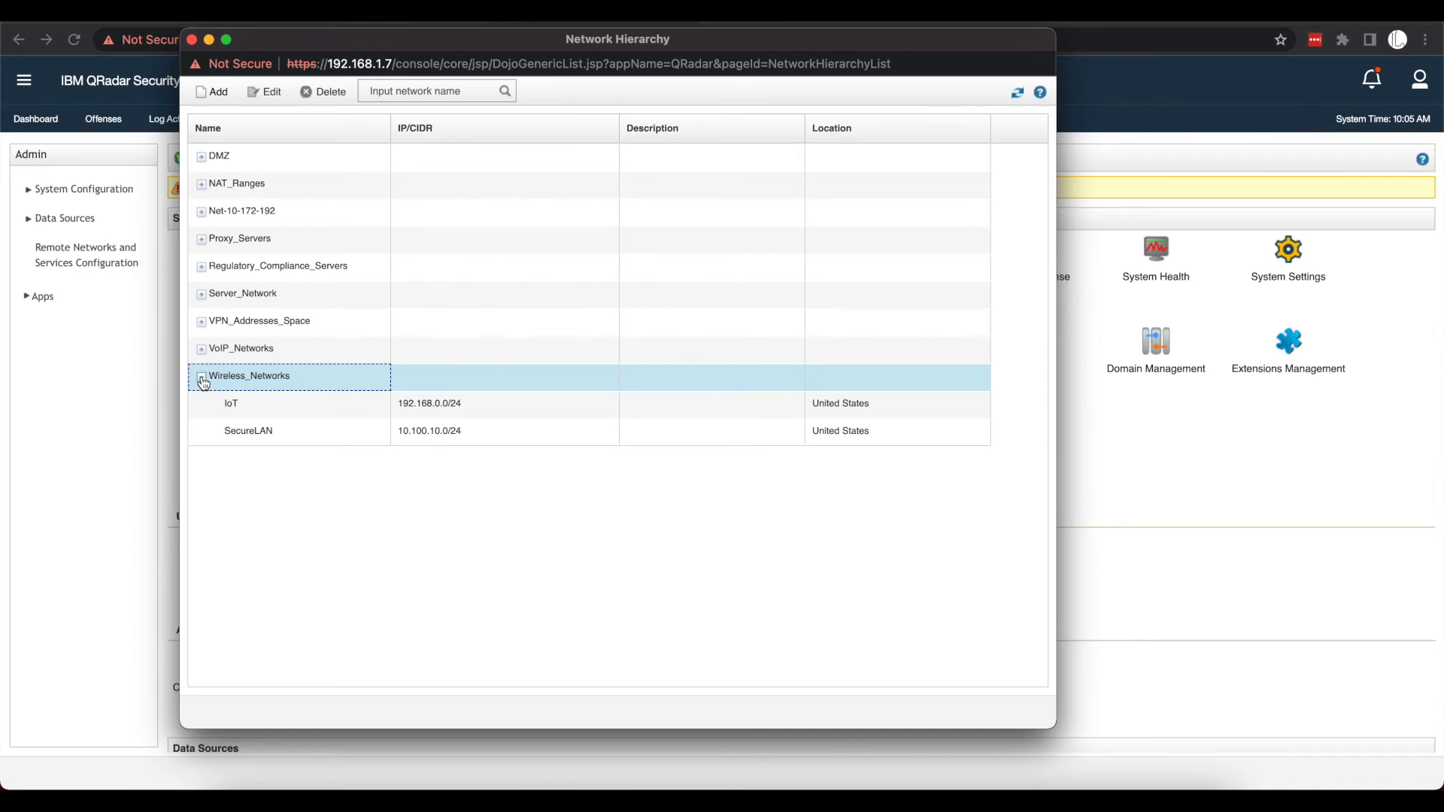
pyautogui.click(200, 381)
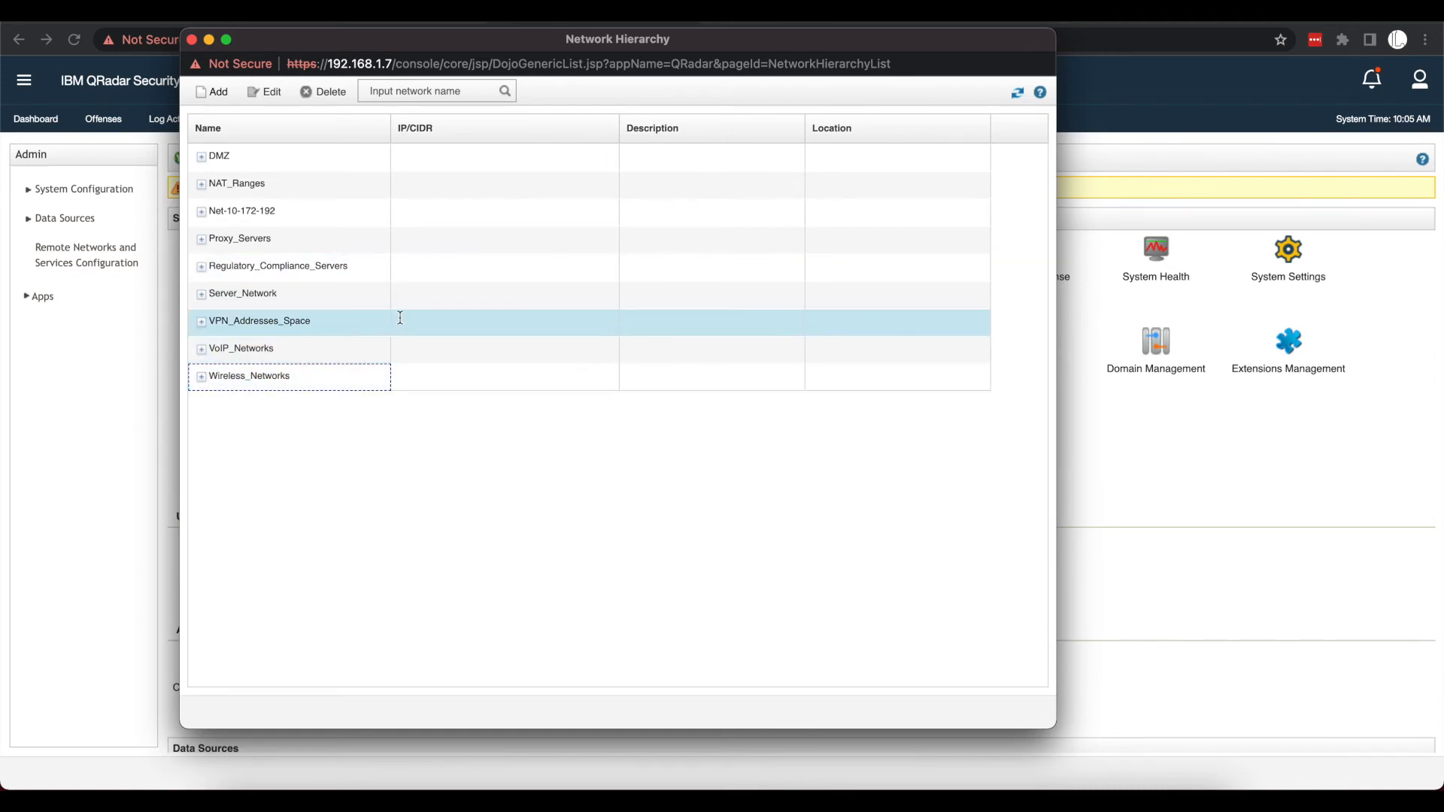
pyautogui.click(213, 91)
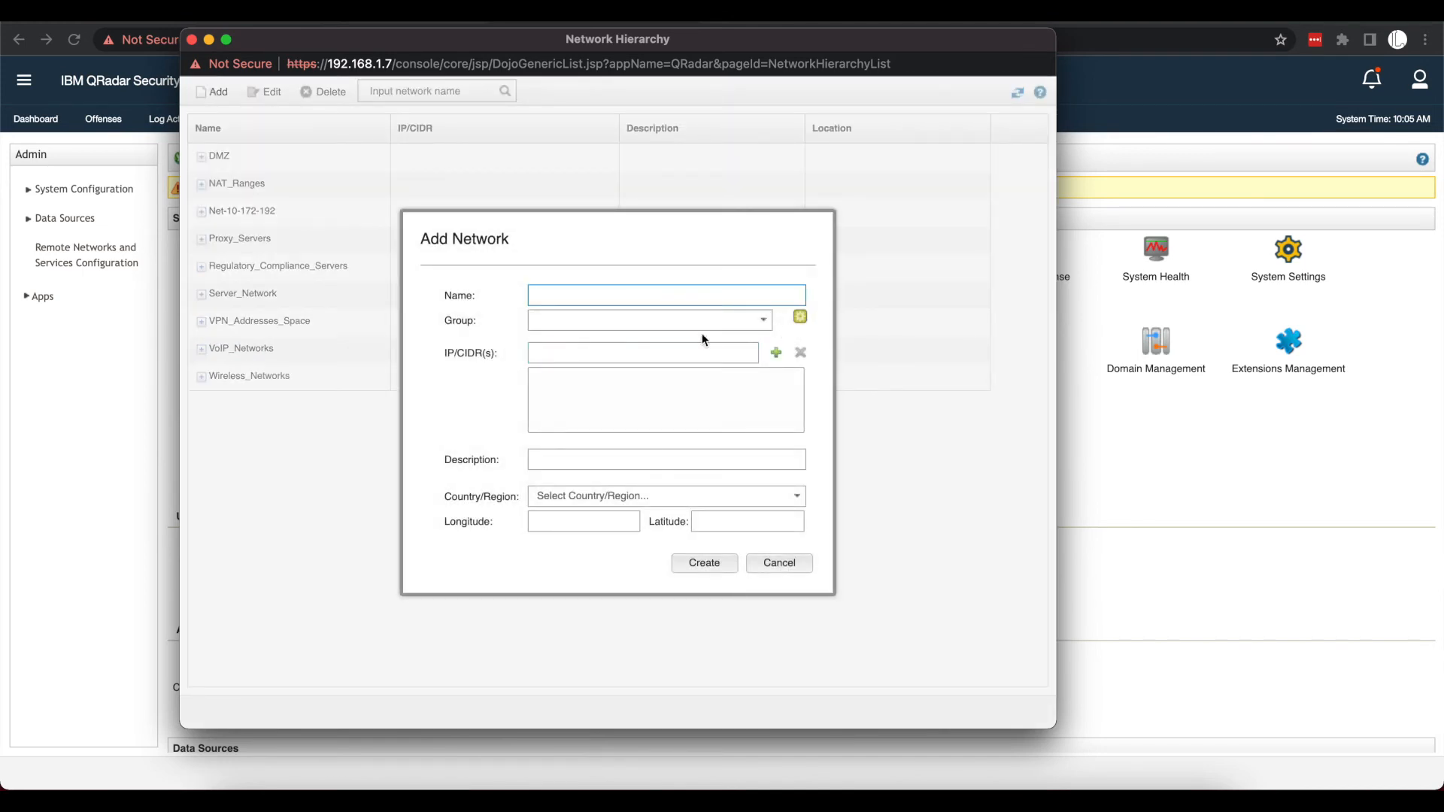
# Step: Create group Network_Devices, renamed from Network_Equipment, then cancel without creating a network
pyautogui.click(799, 316)
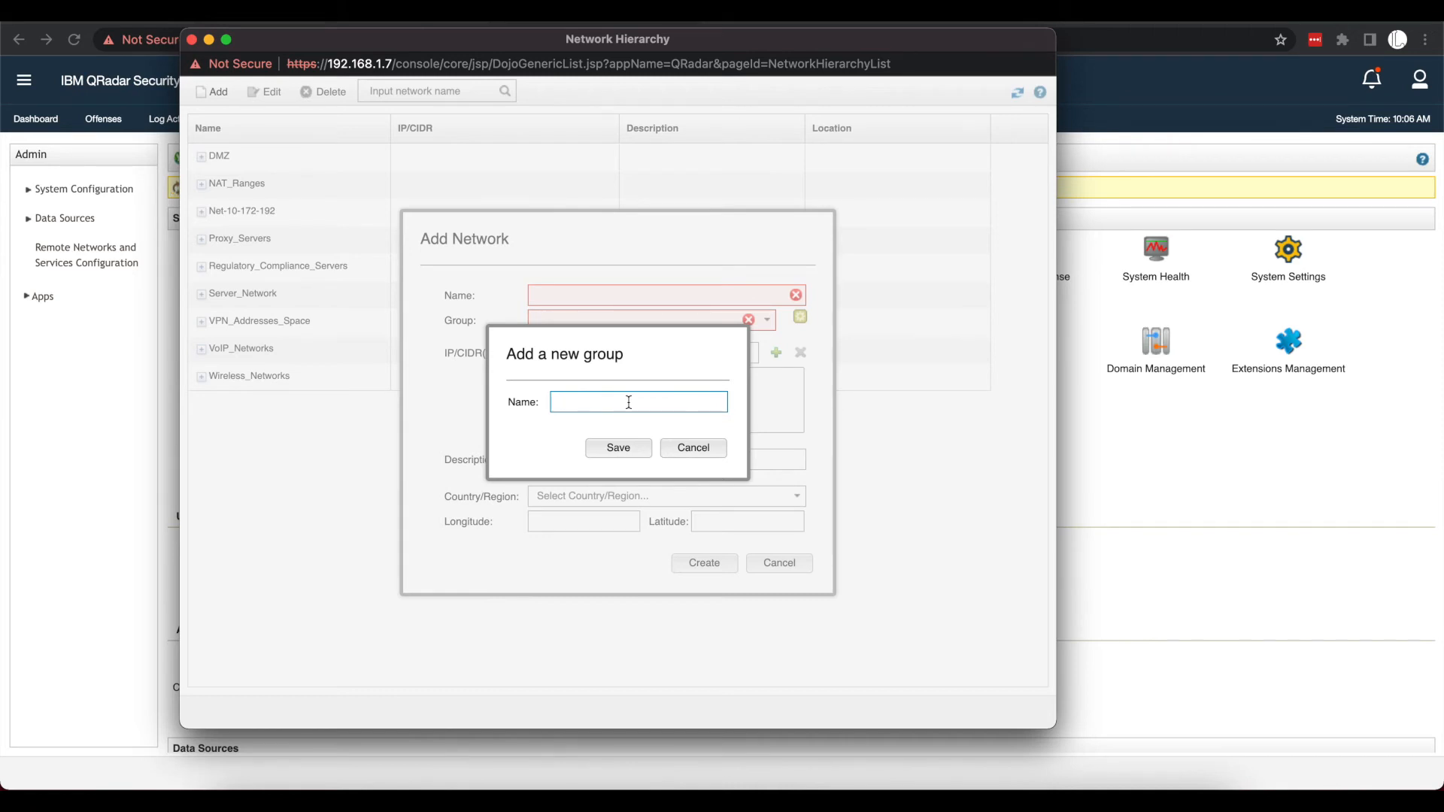
pyautogui.write('Netw')
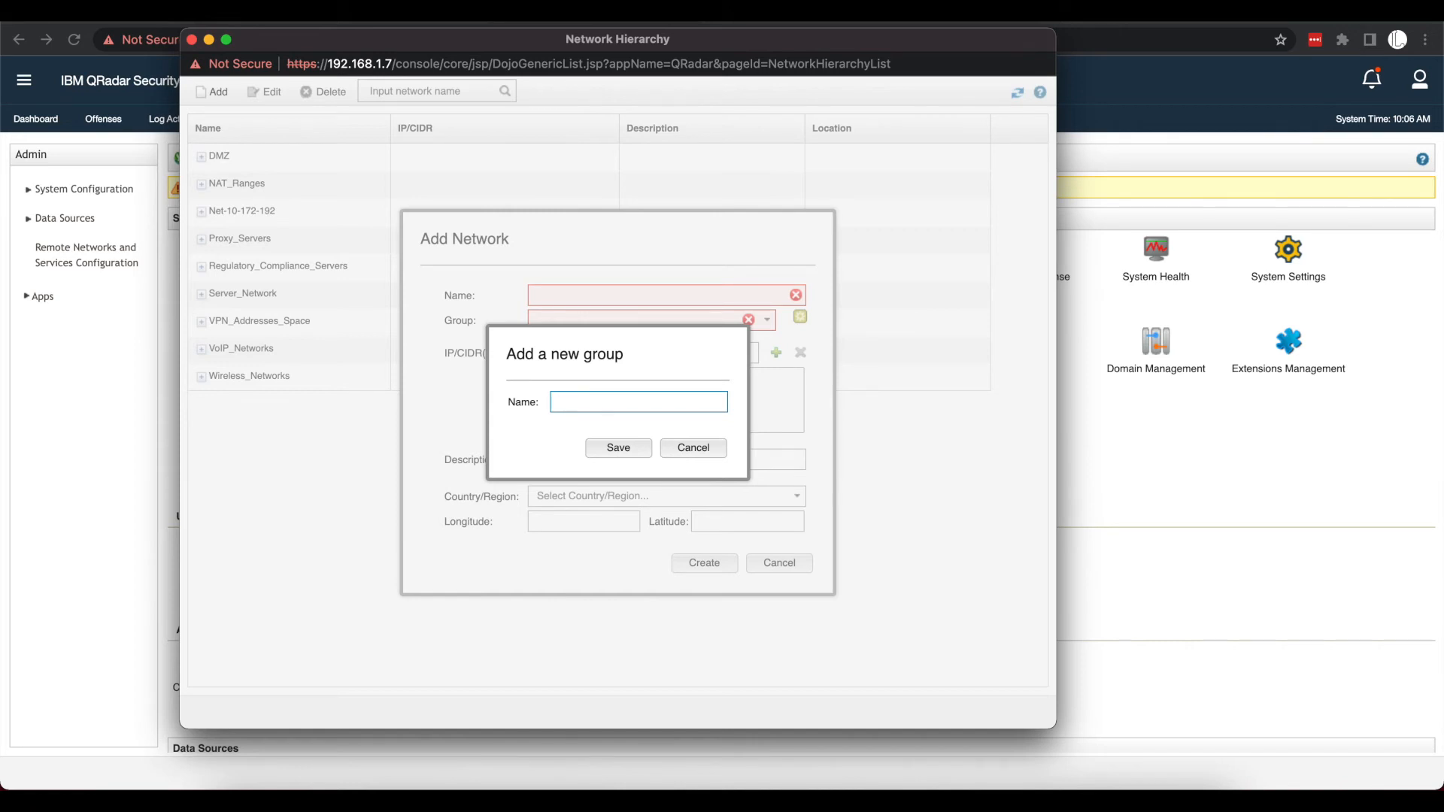
pyautogui.write('Network')
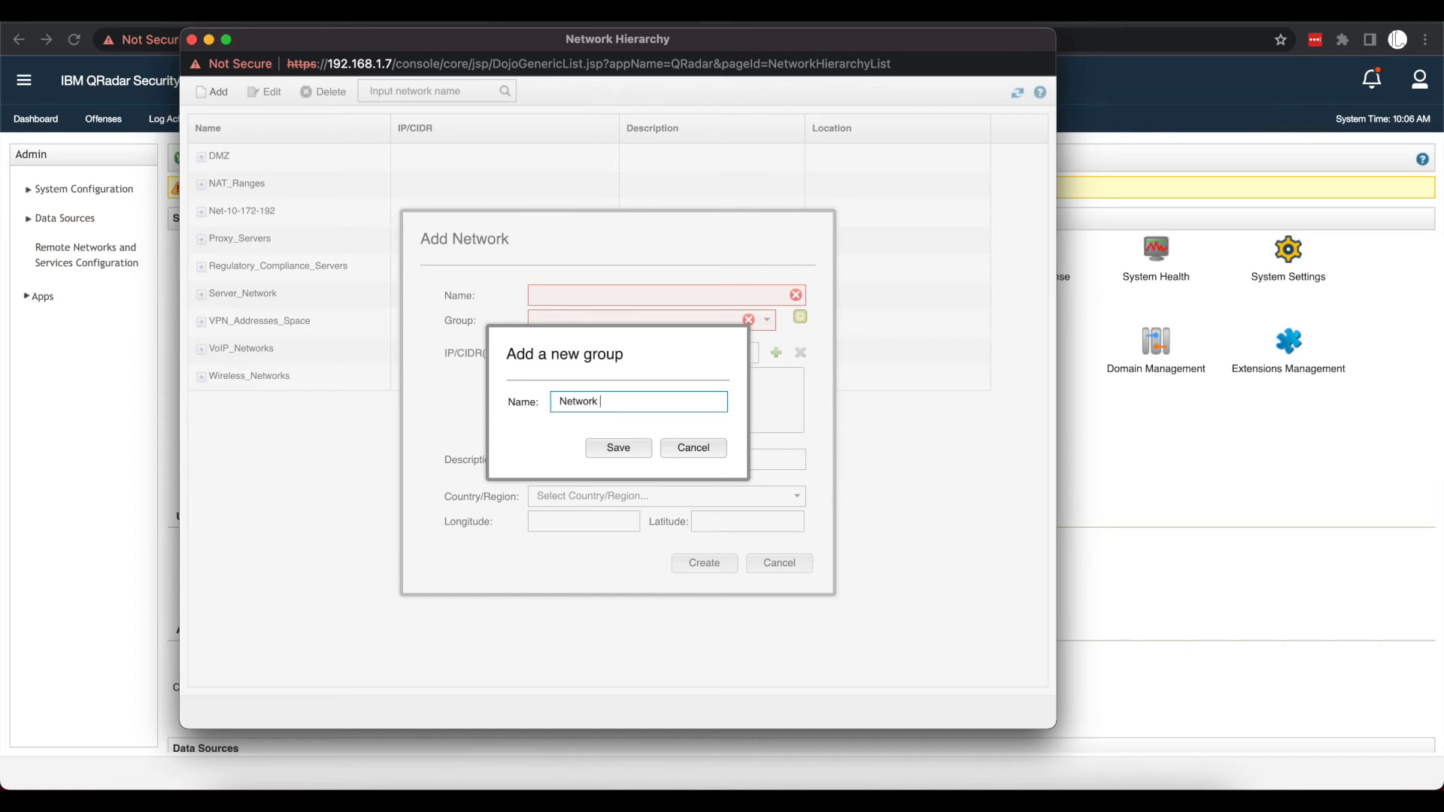
pyautogui.write('Equipment')
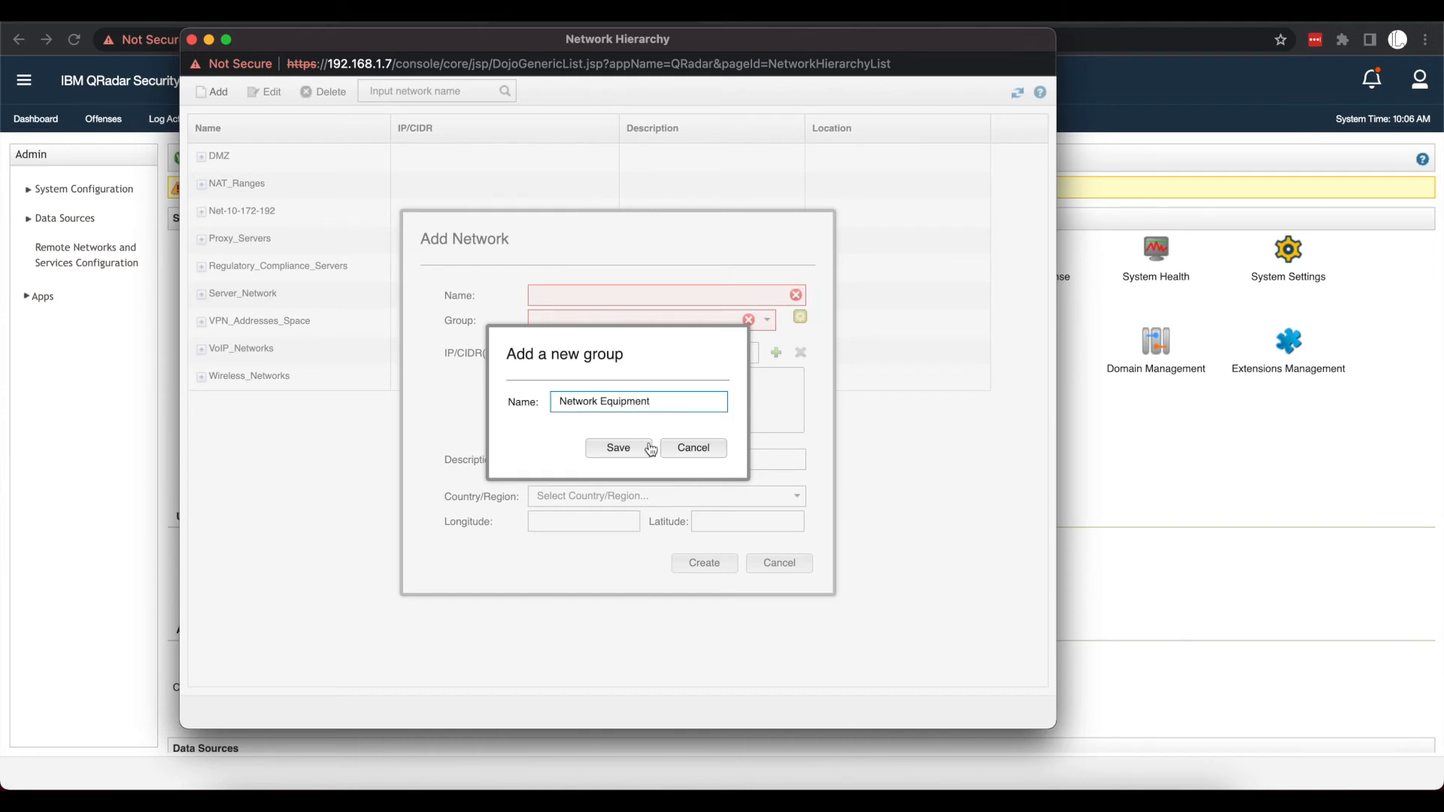
pyautogui.click(617, 447)
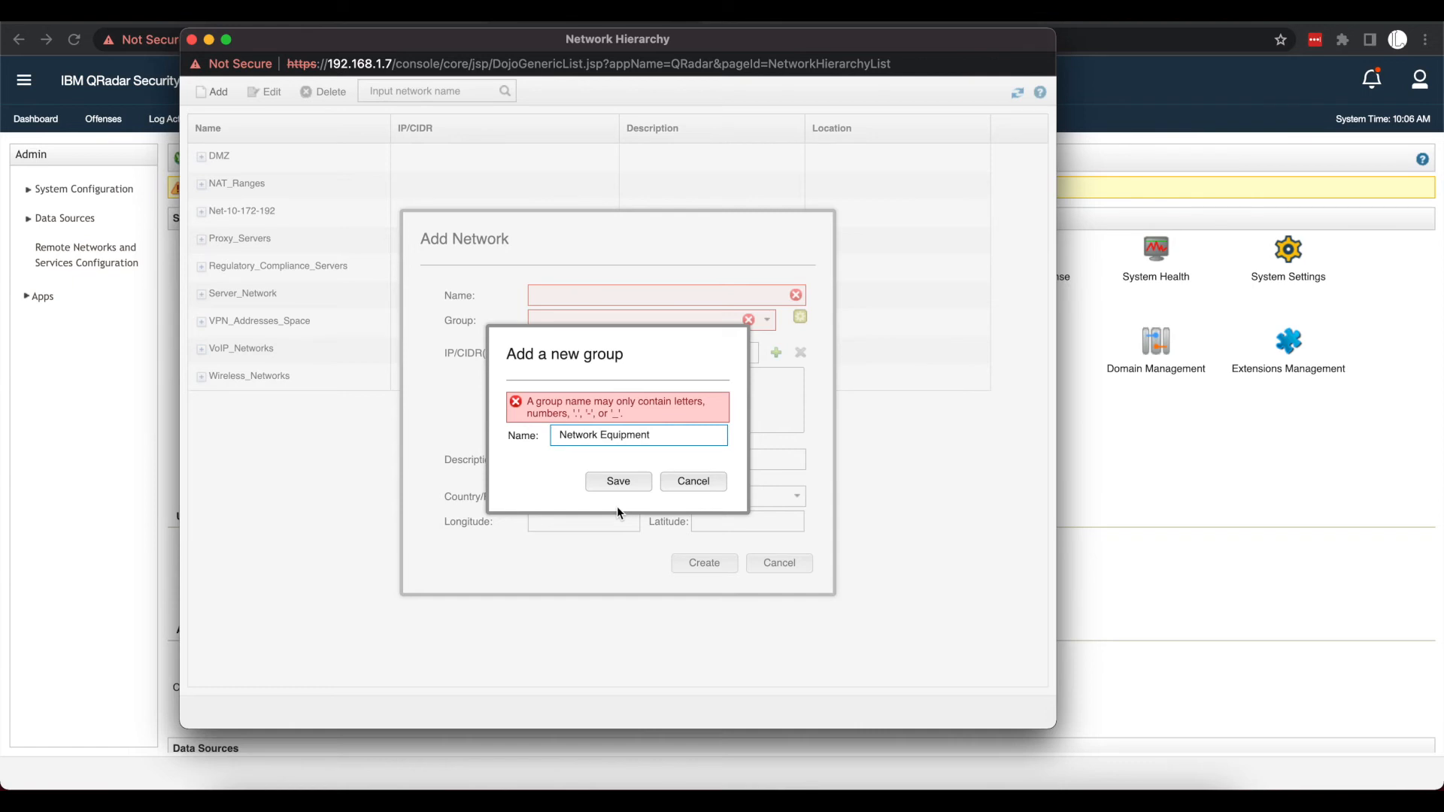
pyautogui.write('Network_Equipment')
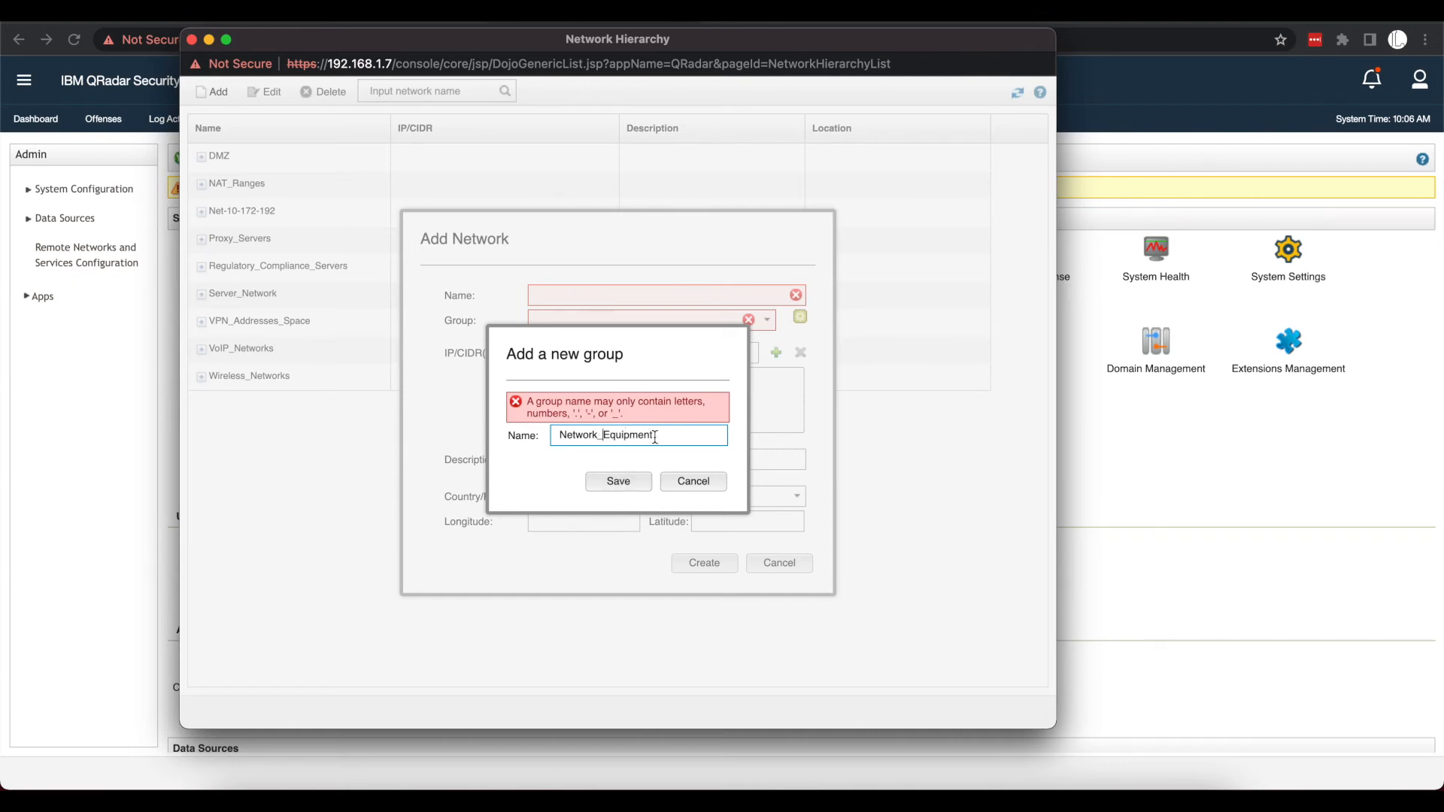
pyautogui.doubleClick(631, 434)
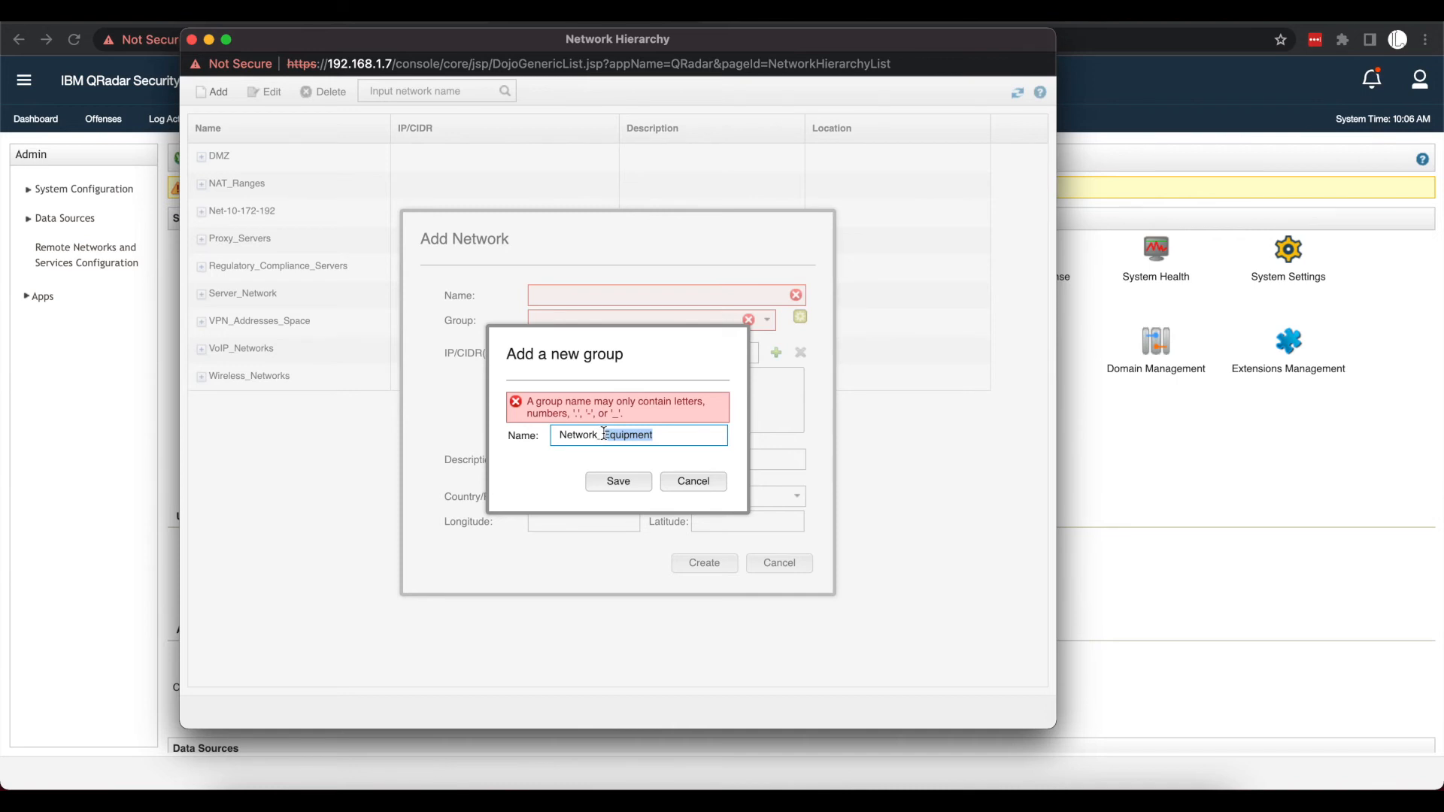
pyautogui.write('Network_Devices')
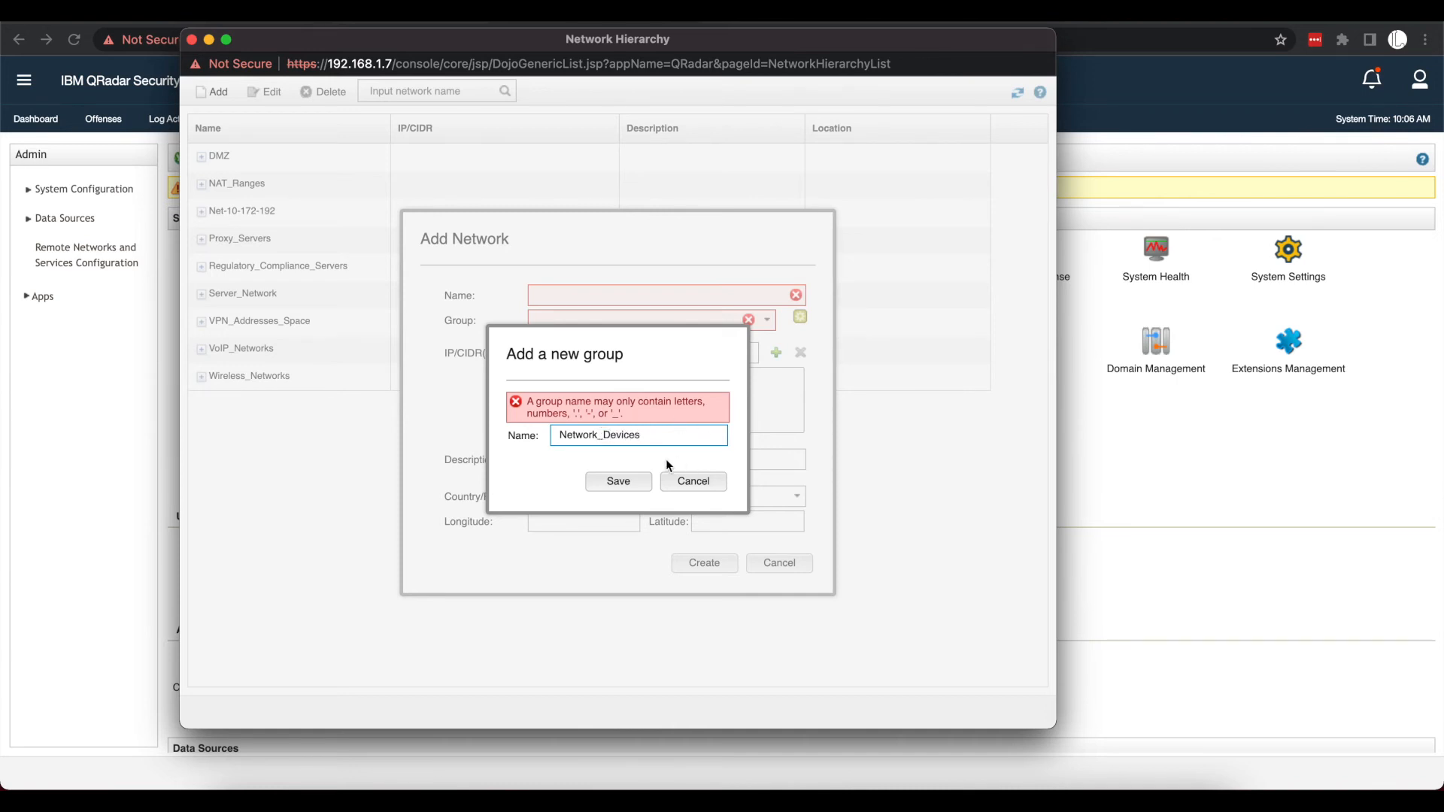
pyautogui.click(617, 481)
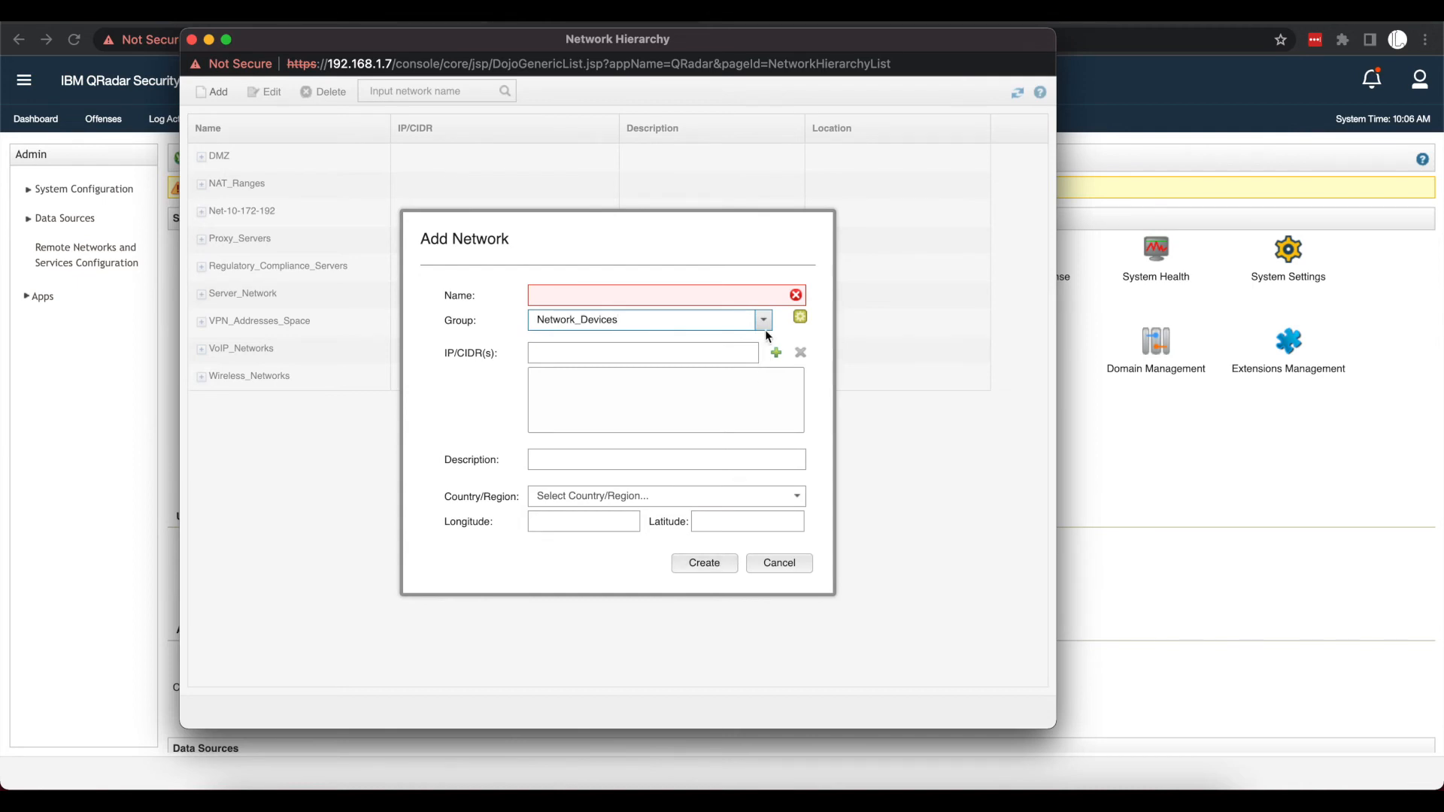
pyautogui.click(763, 319)
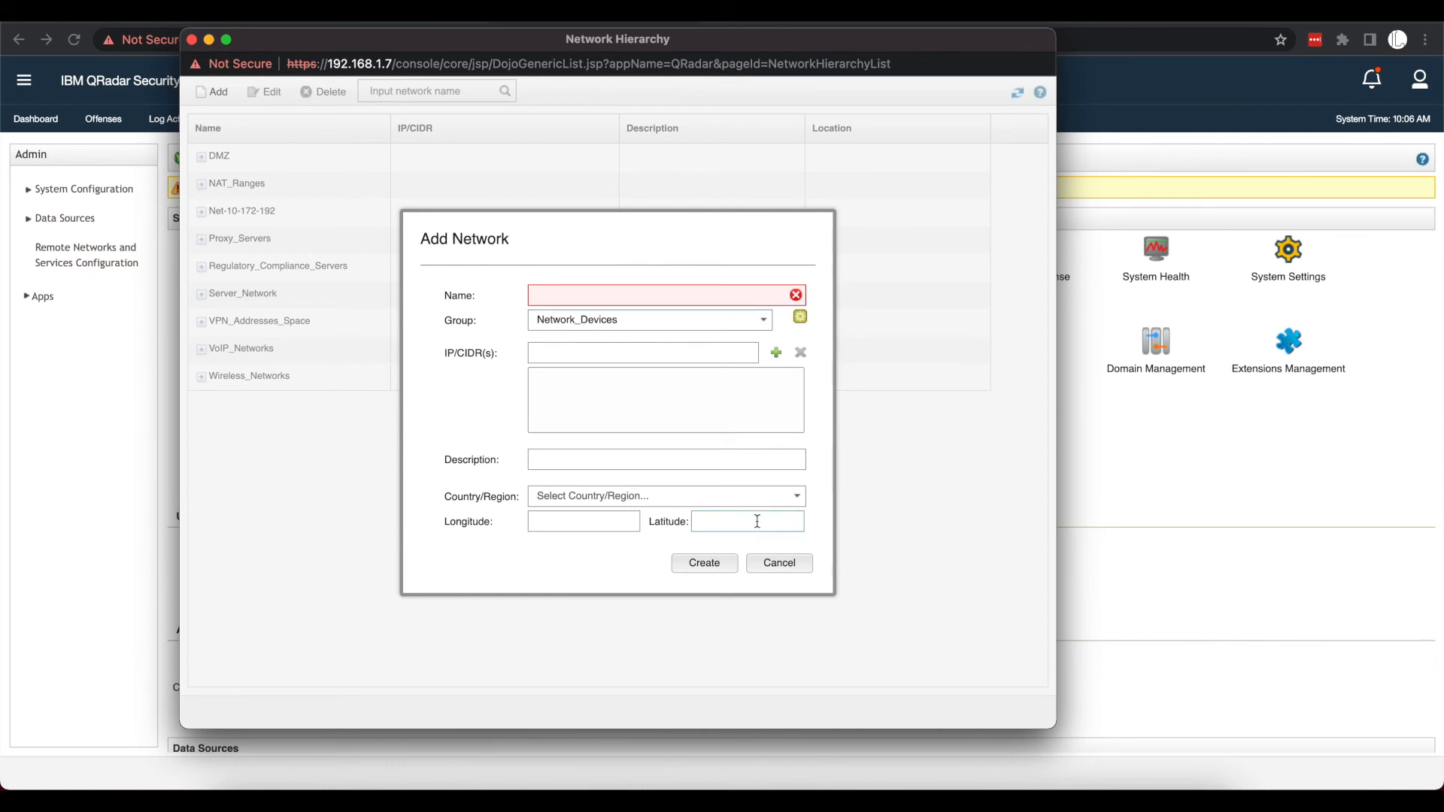
pyautogui.click(779, 562)
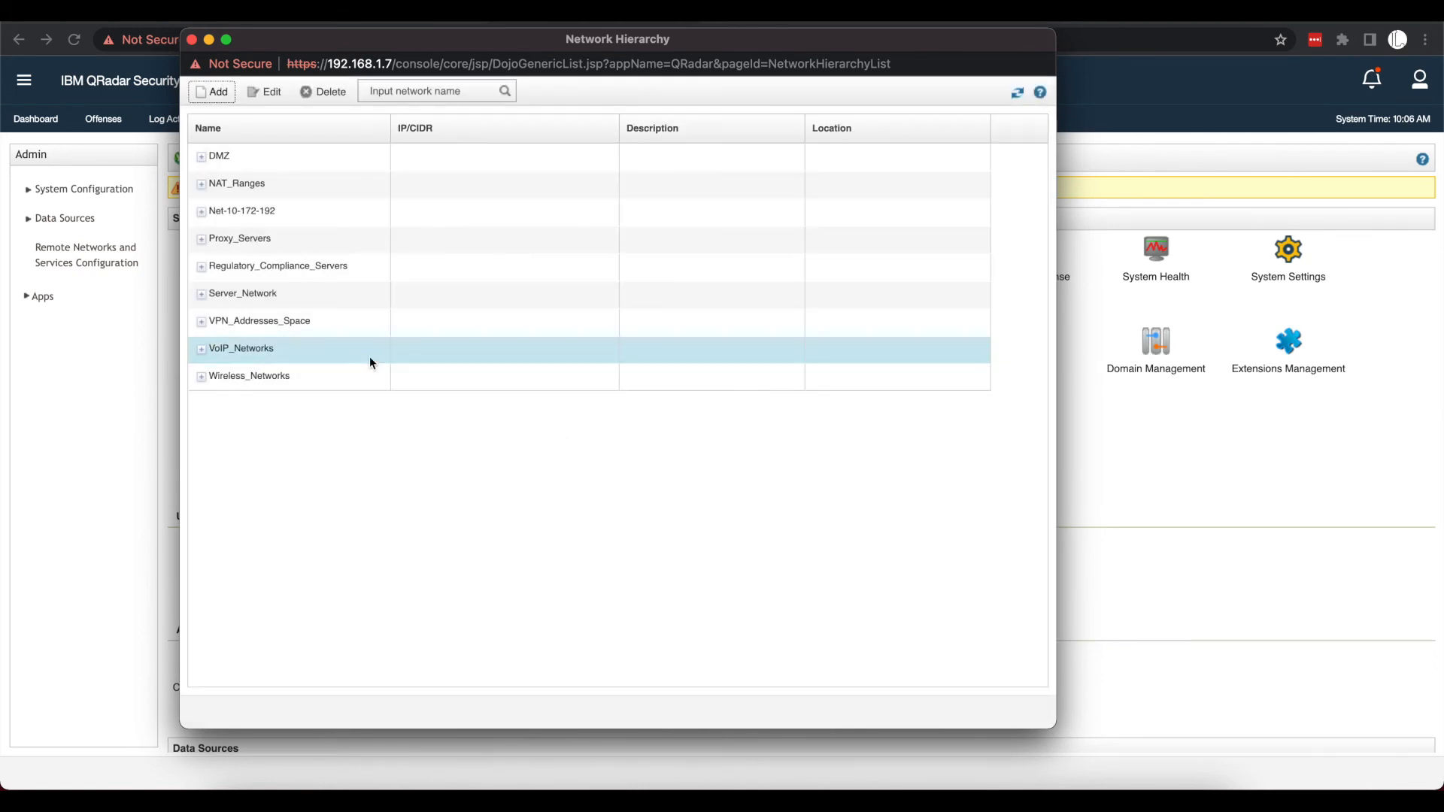
# Step: Select hierarchy rows, expand NAT_Ranges to show 0.0.0.5/32, and close the window
pyautogui.click(242, 209)
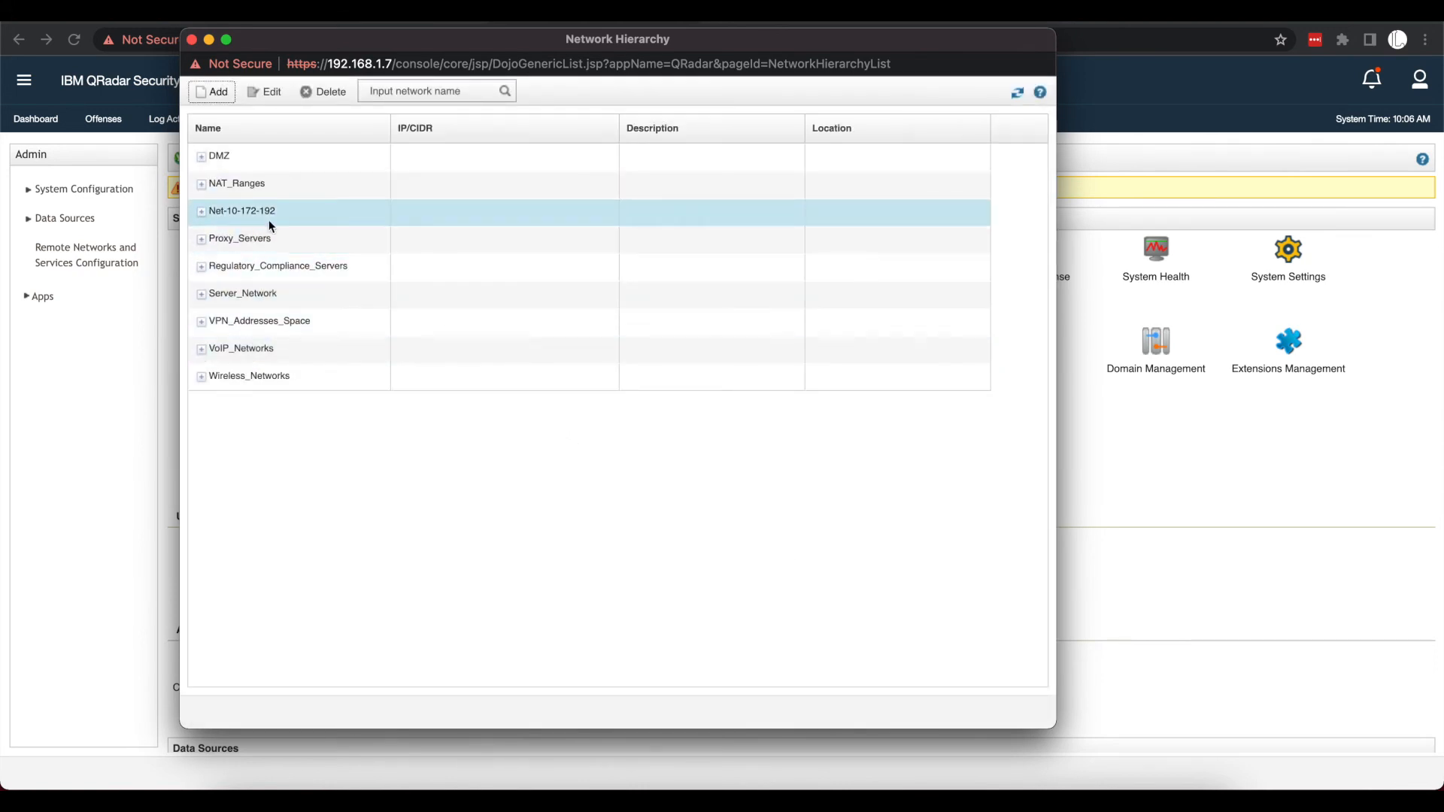
pyautogui.click(242, 293)
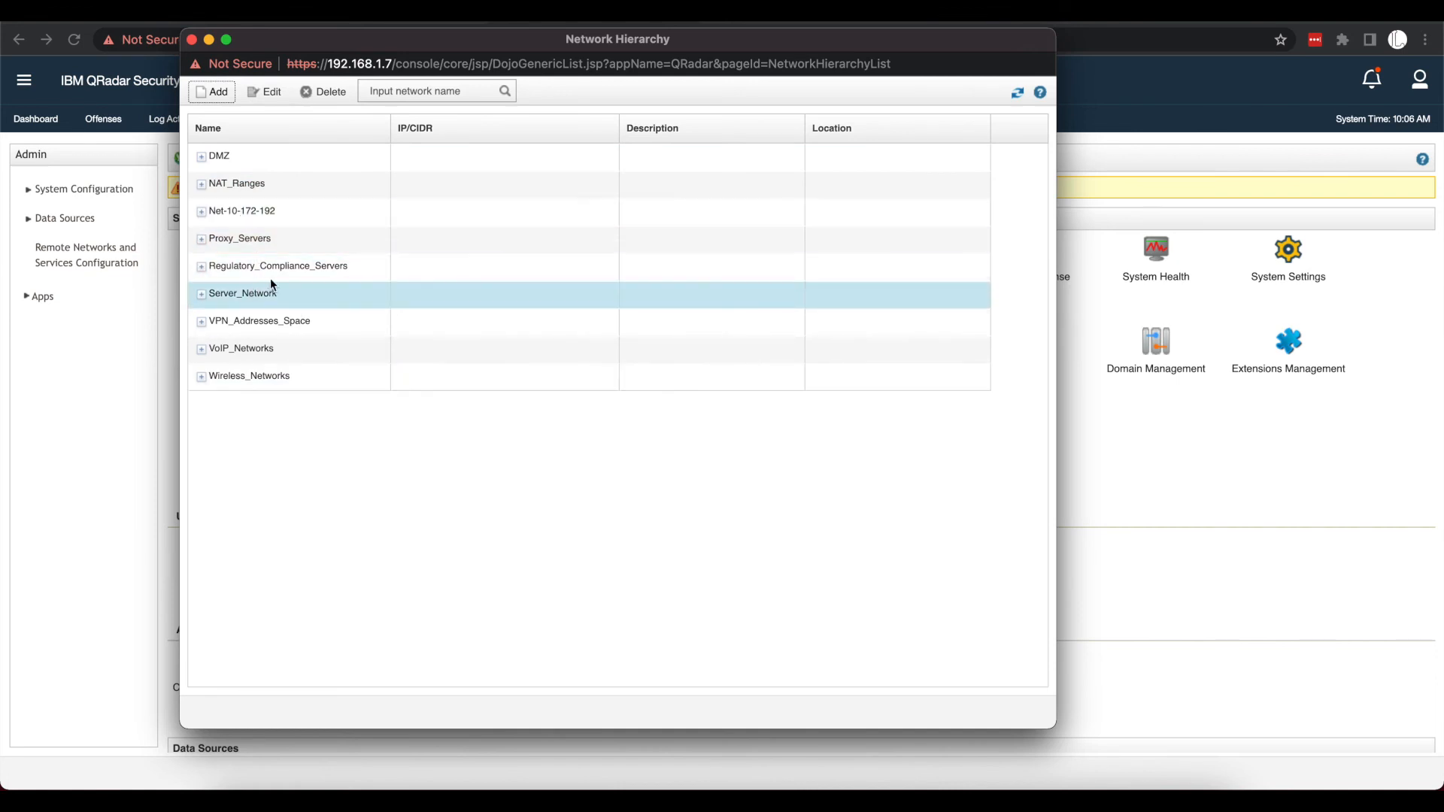
pyautogui.click(218, 156)
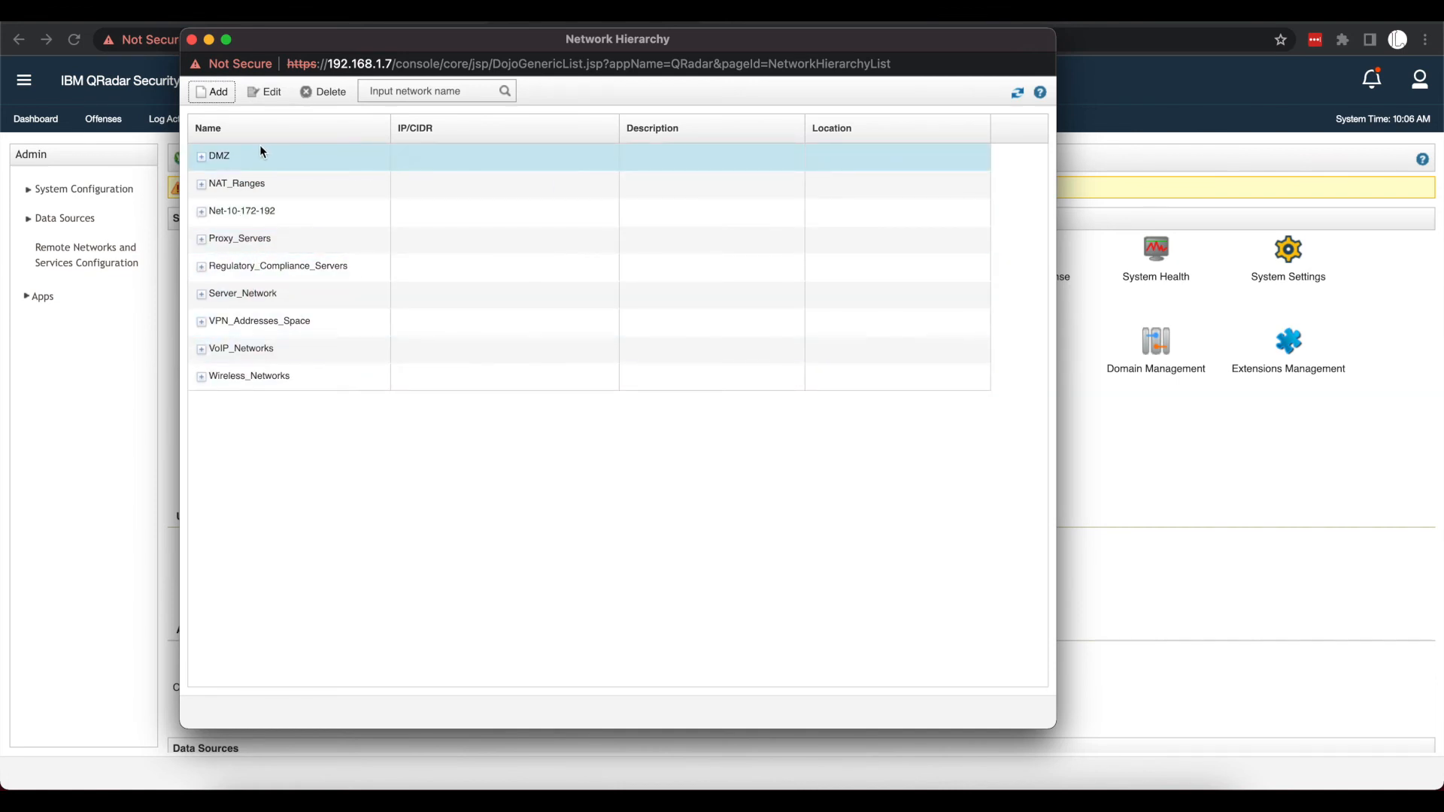
pyautogui.click(218, 156)
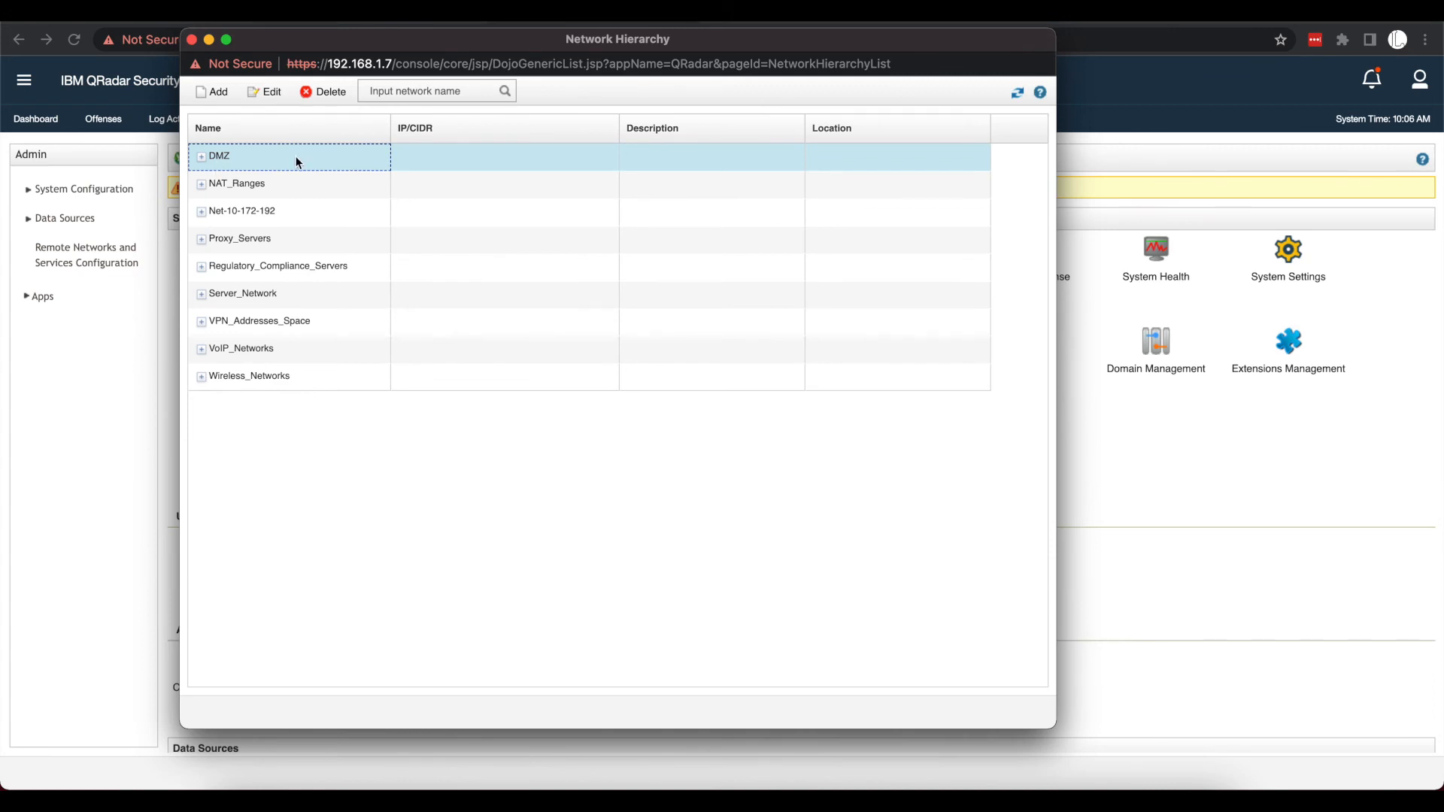
pyautogui.click(278, 267)
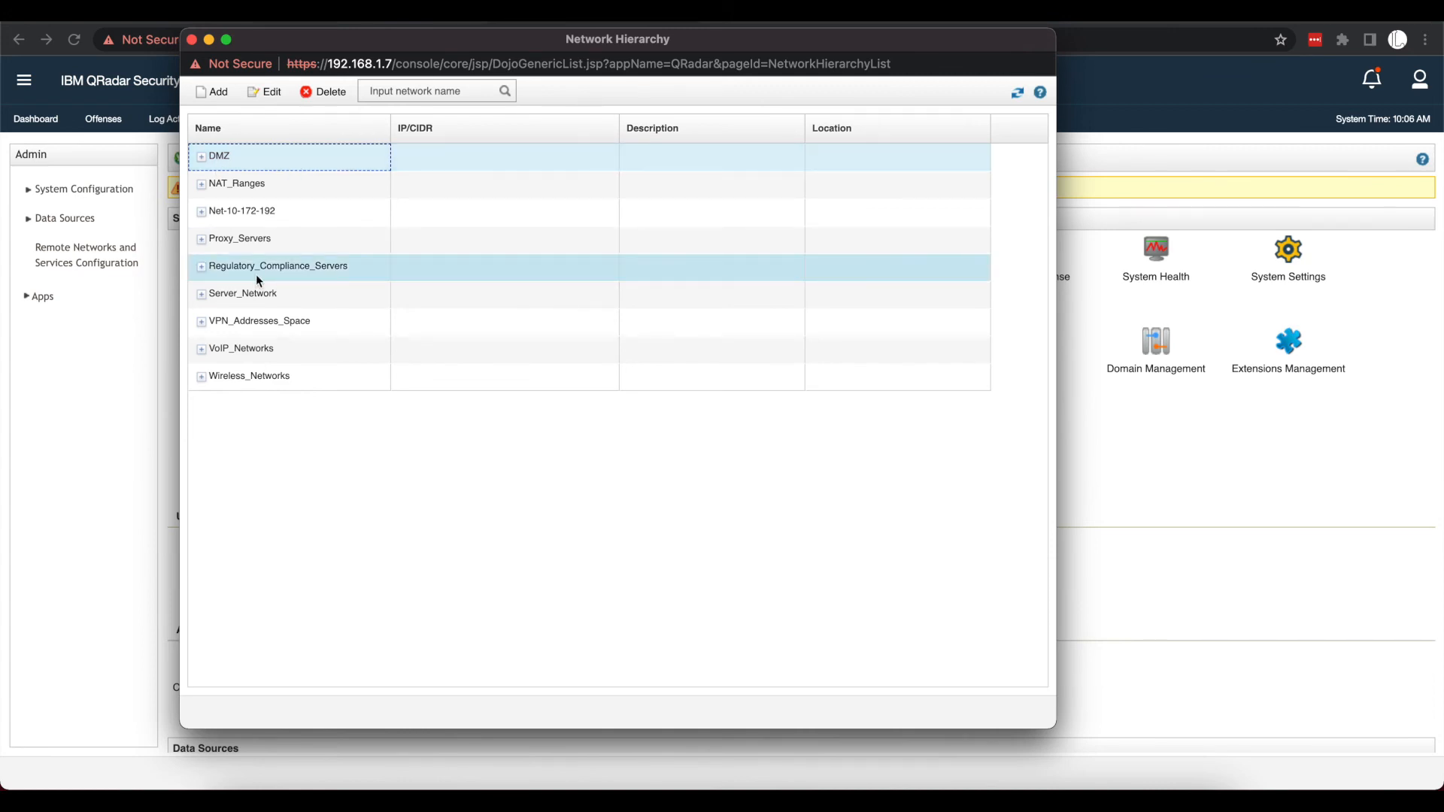
pyautogui.click(239, 237)
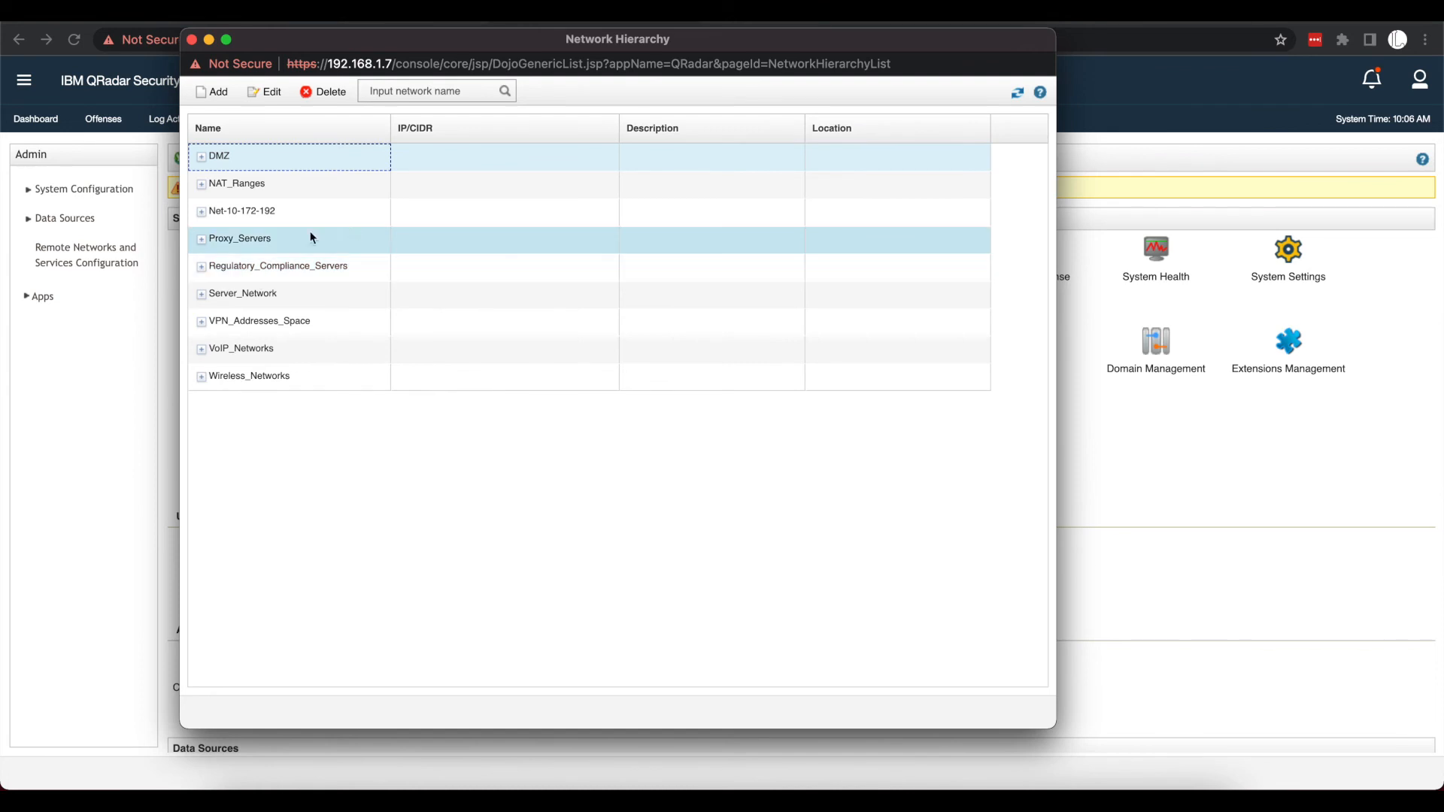
pyautogui.click(237, 182)
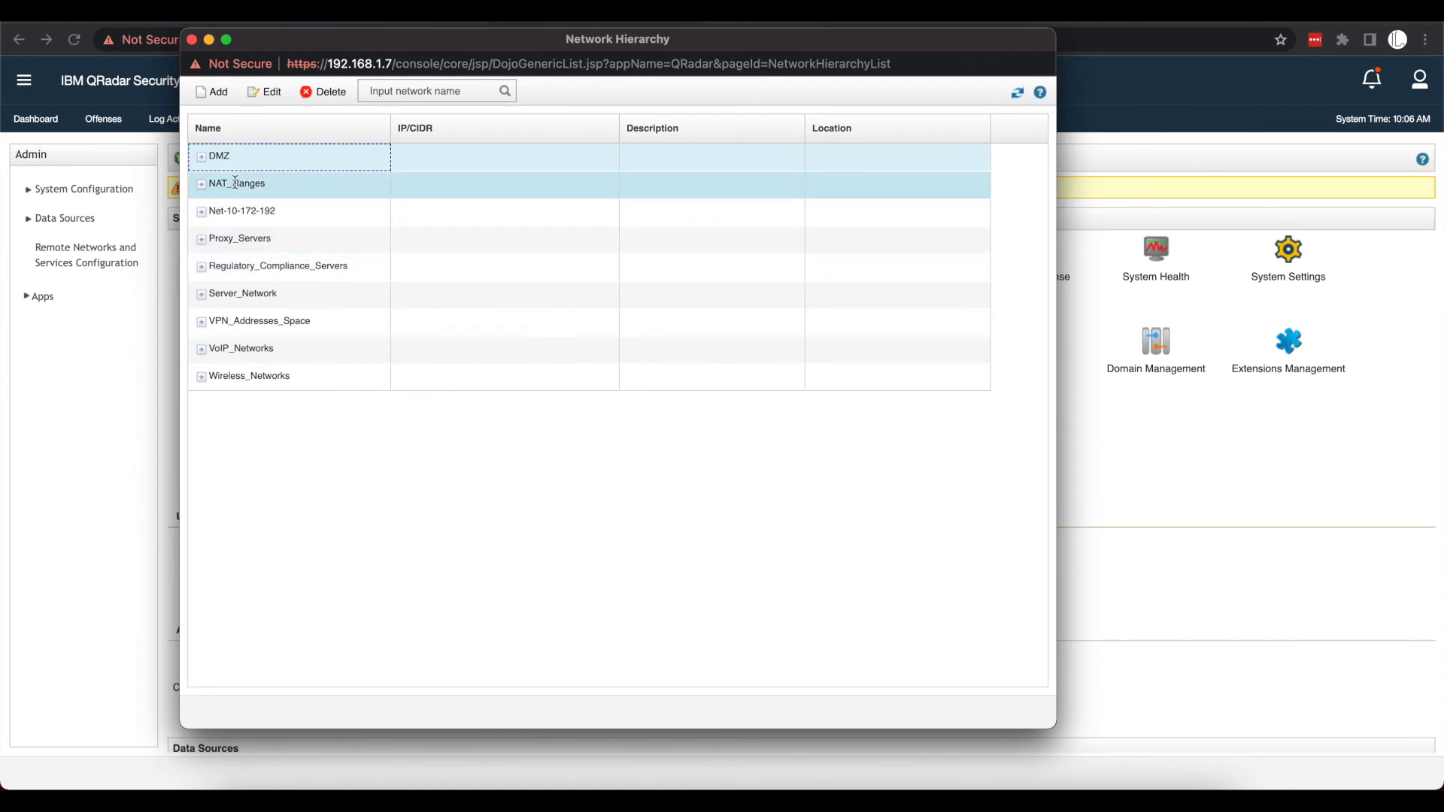
pyautogui.click(201, 183)
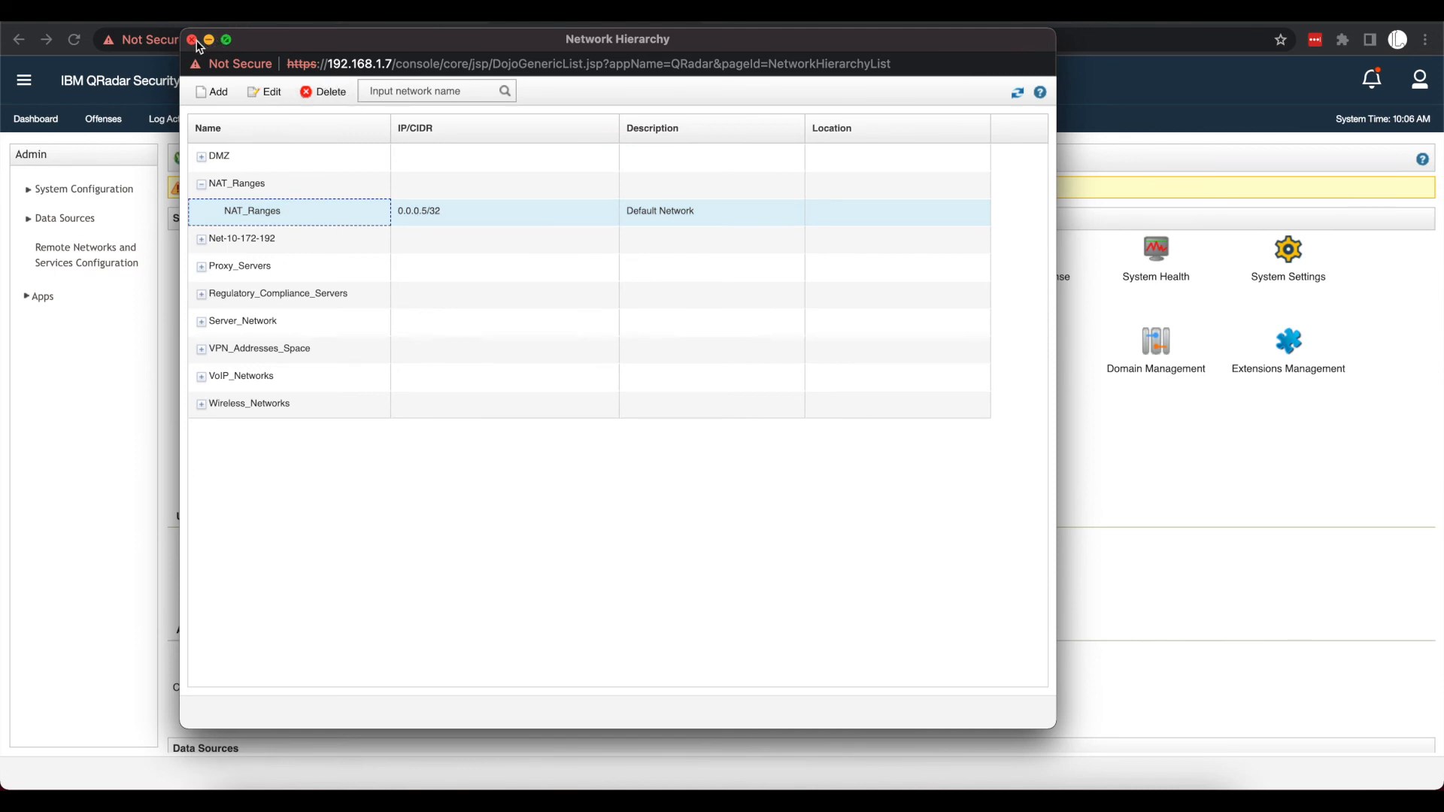
pyautogui.click(194, 40)
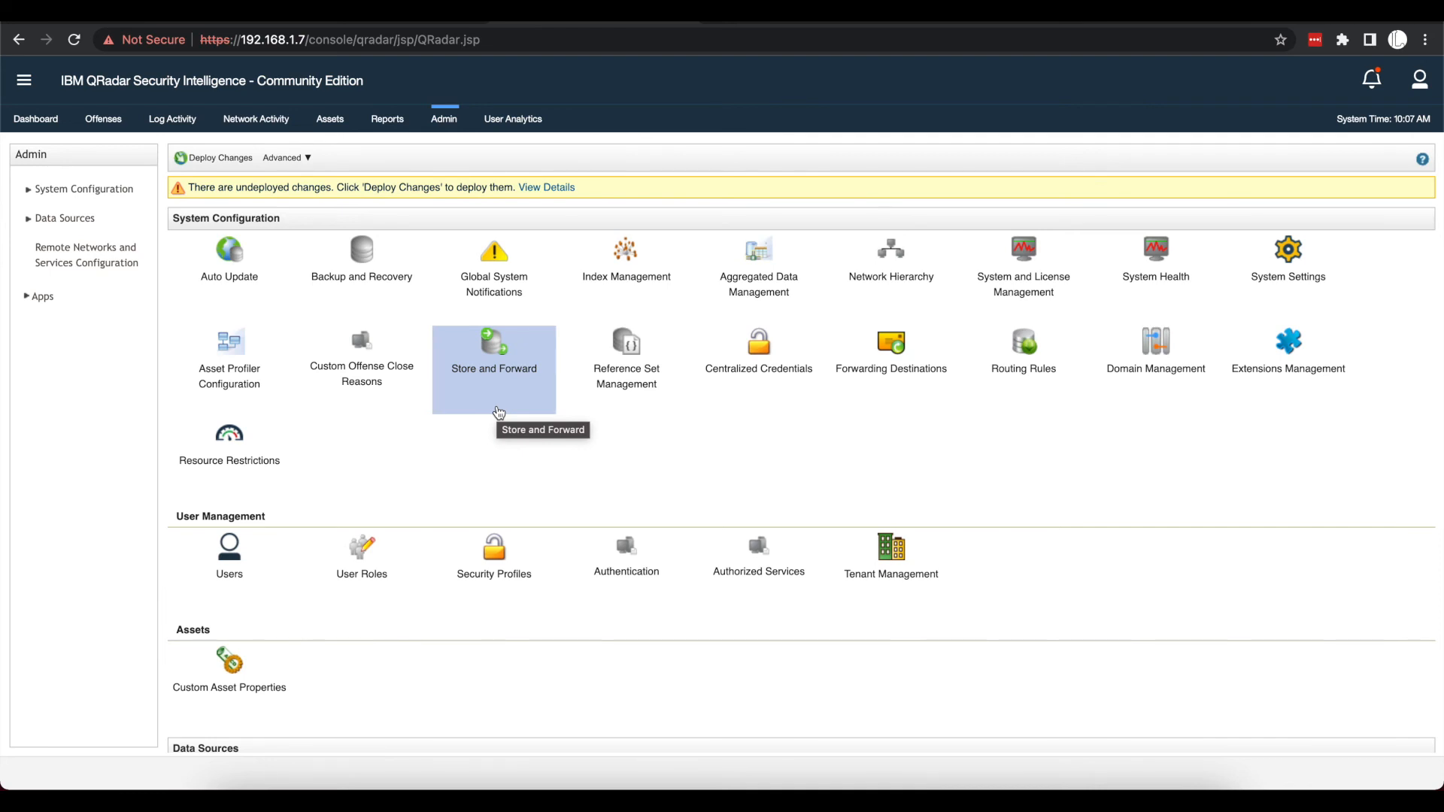
pyautogui.moveTo(211, 201)
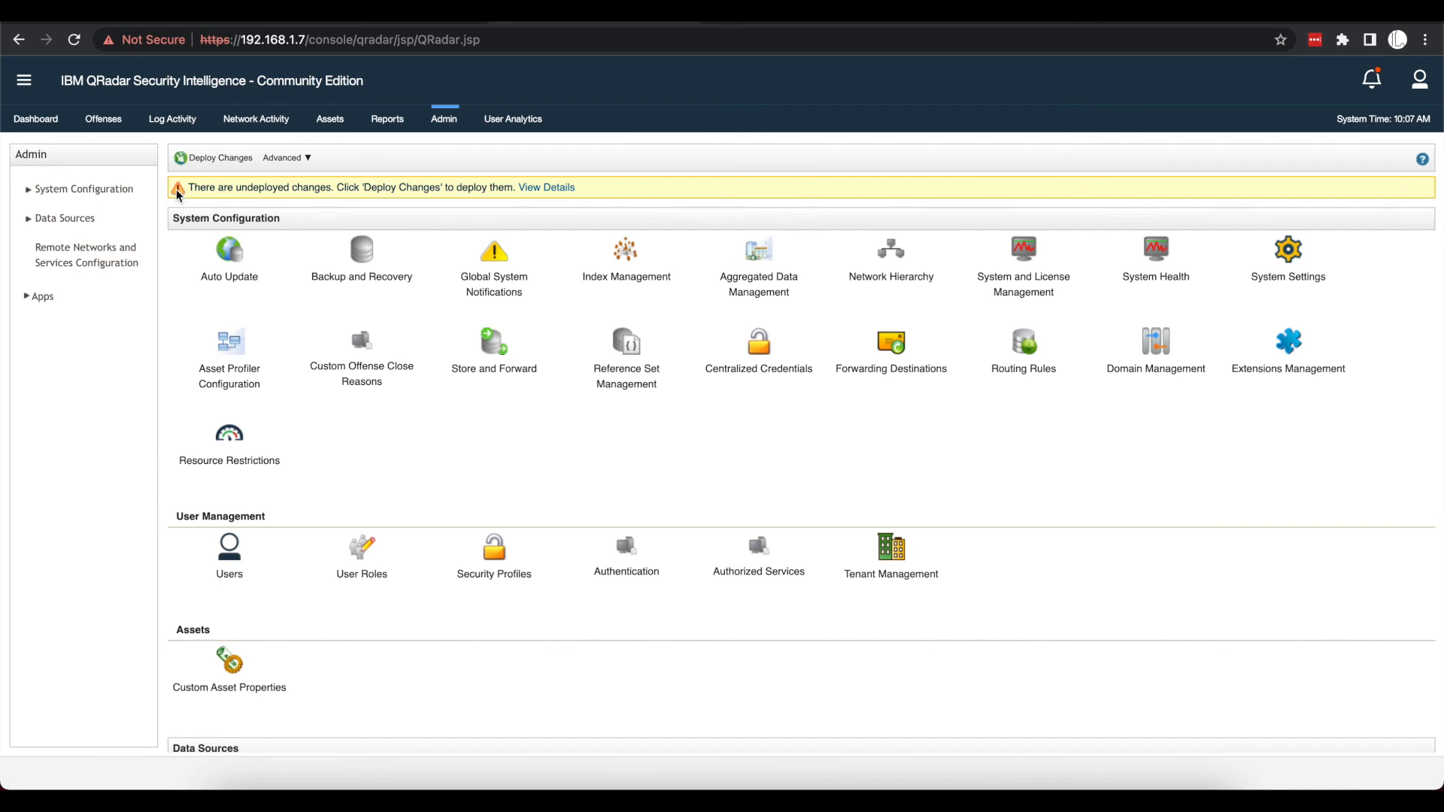
pyautogui.moveTo(312, 188)
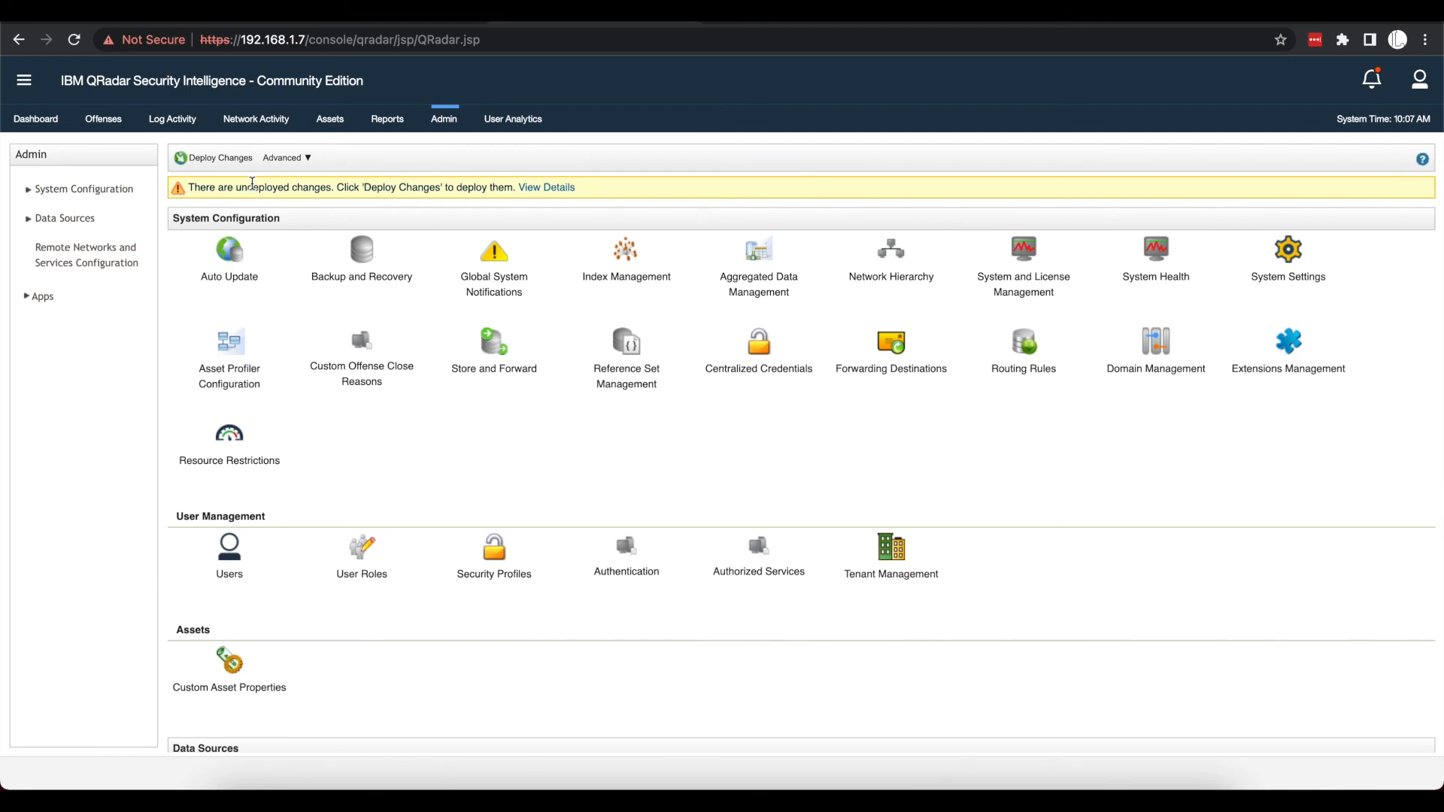
# Step: Deploy the pending changes and return to the Offenses list
pyautogui.click(218, 157)
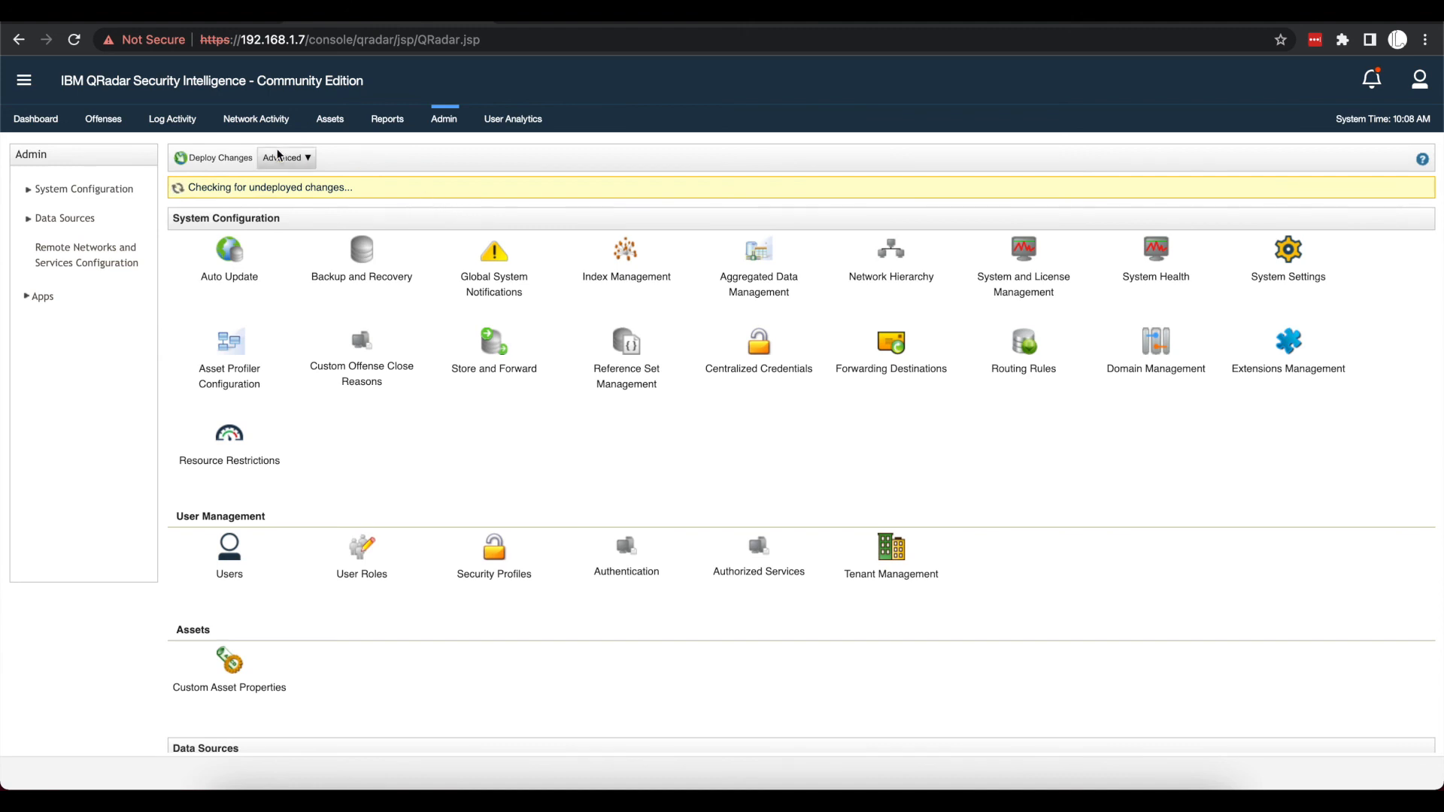
pyautogui.click(102, 118)
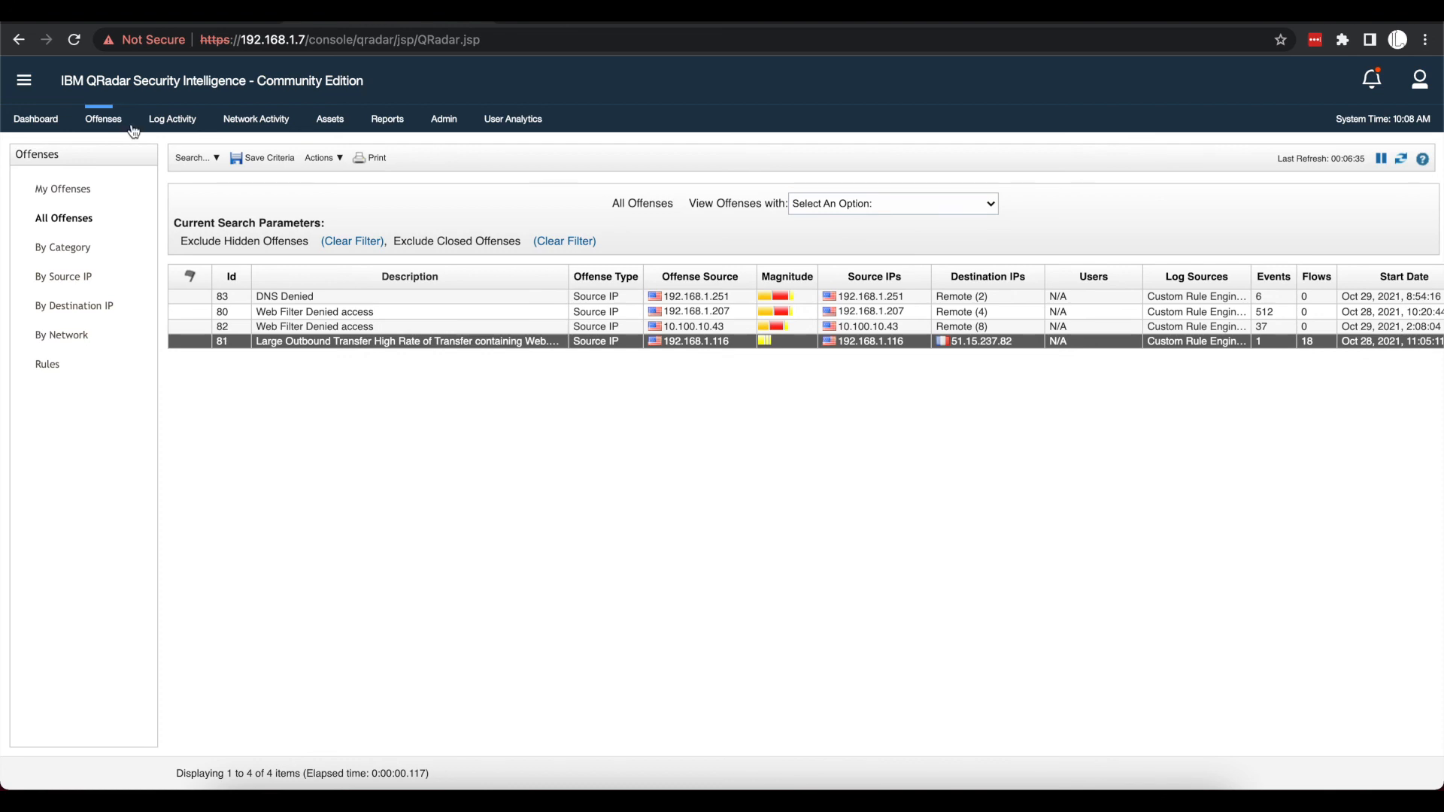
pyautogui.moveTo(737, 467)
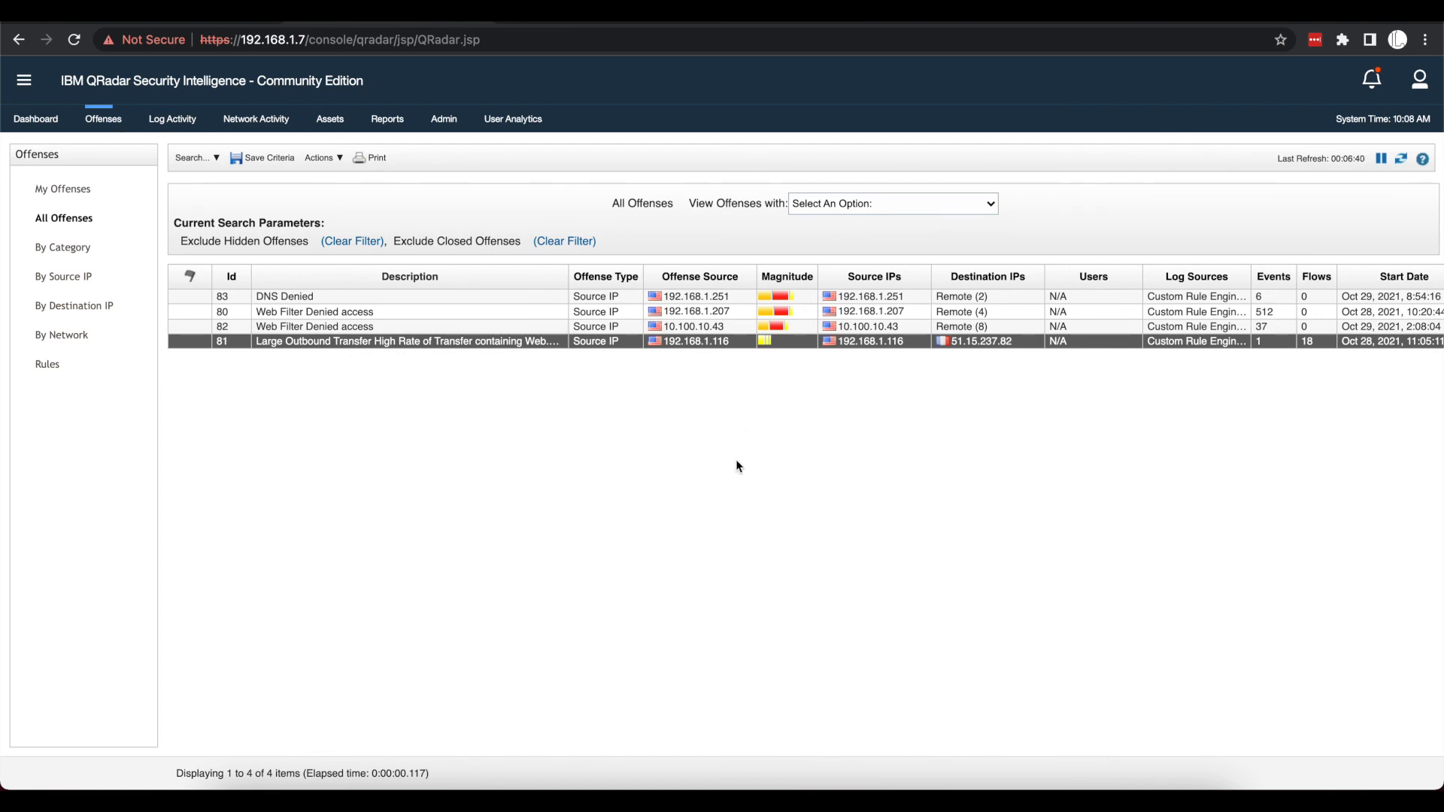
pyautogui.moveTo(307, 328)
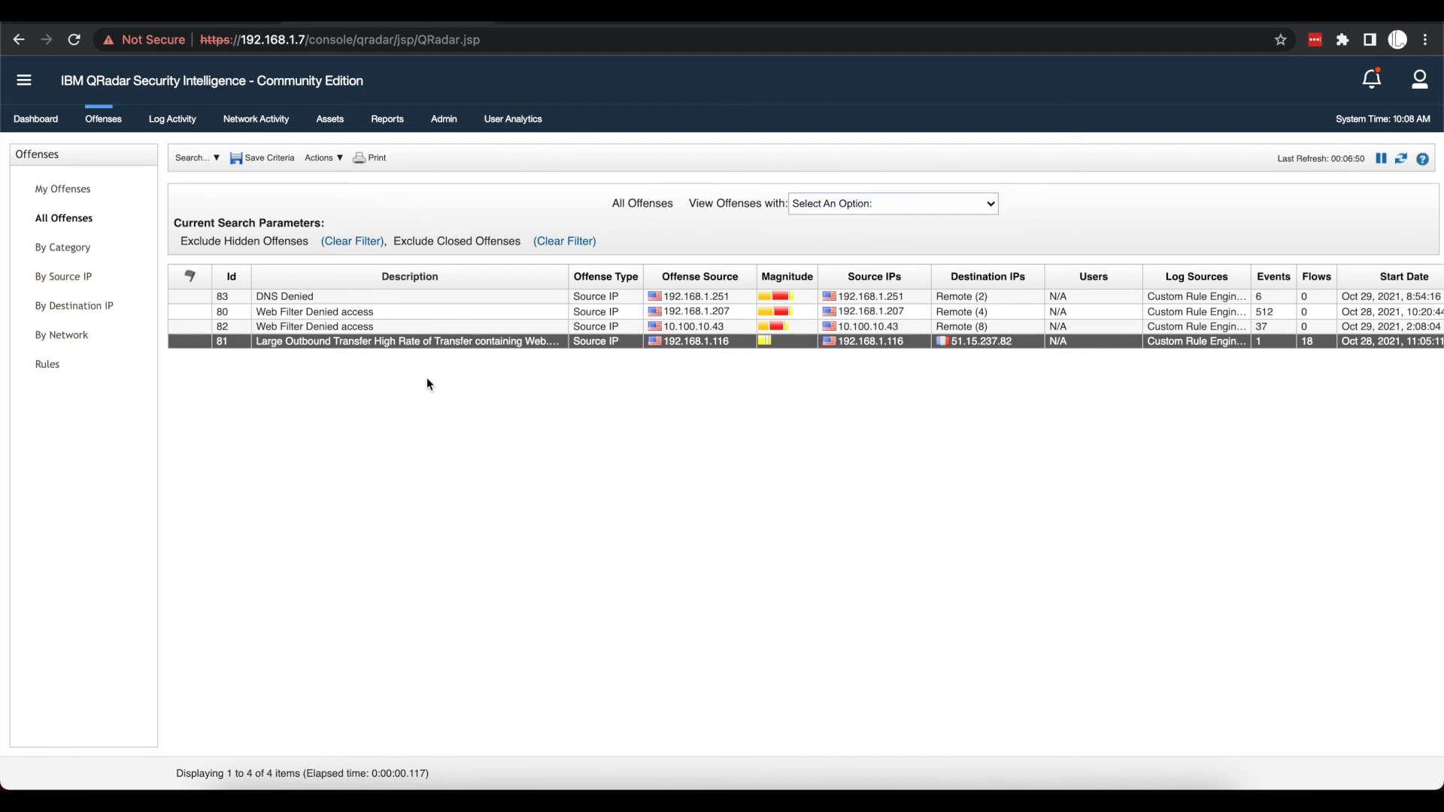
pyautogui.moveTo(682, 394)
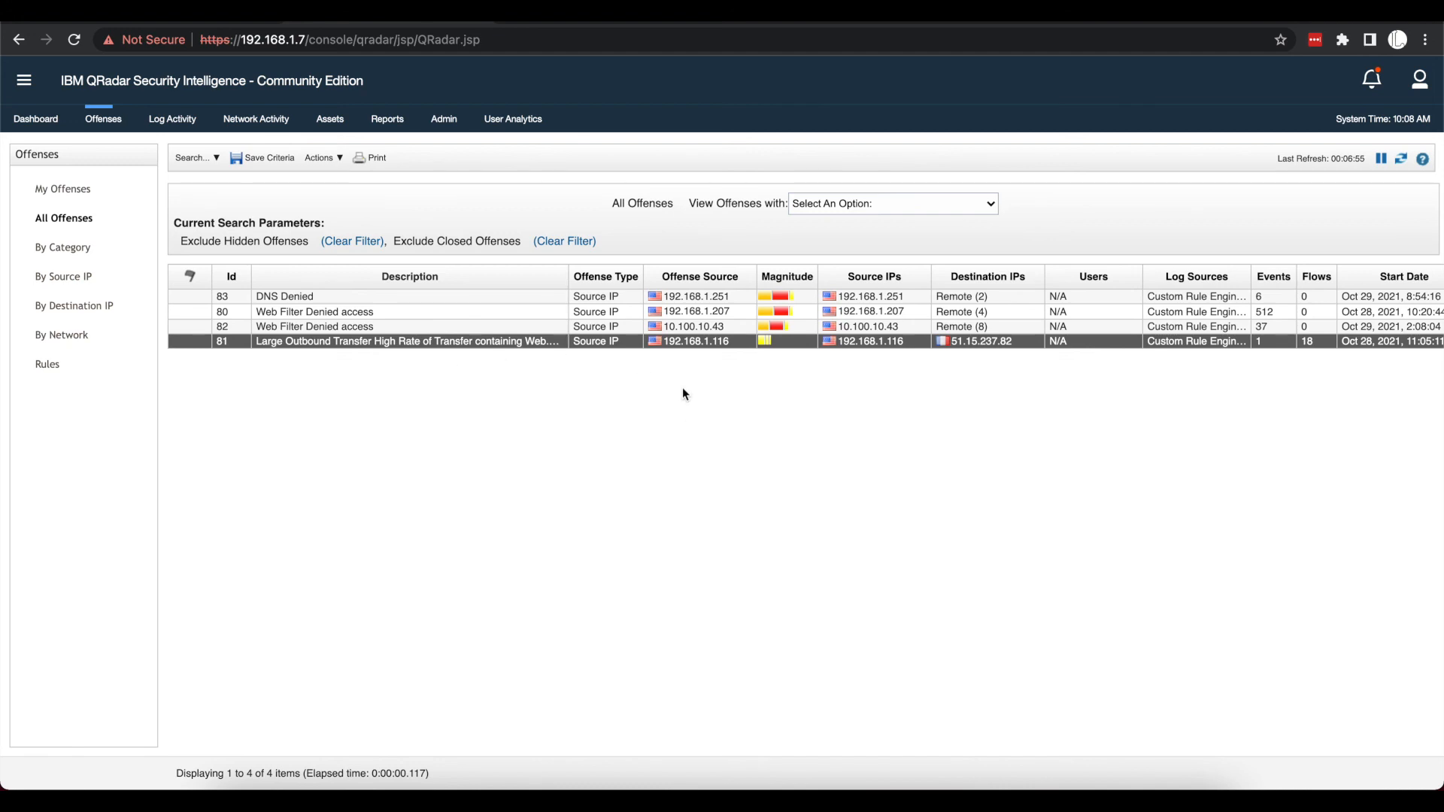
pyautogui.moveTo(689, 325)
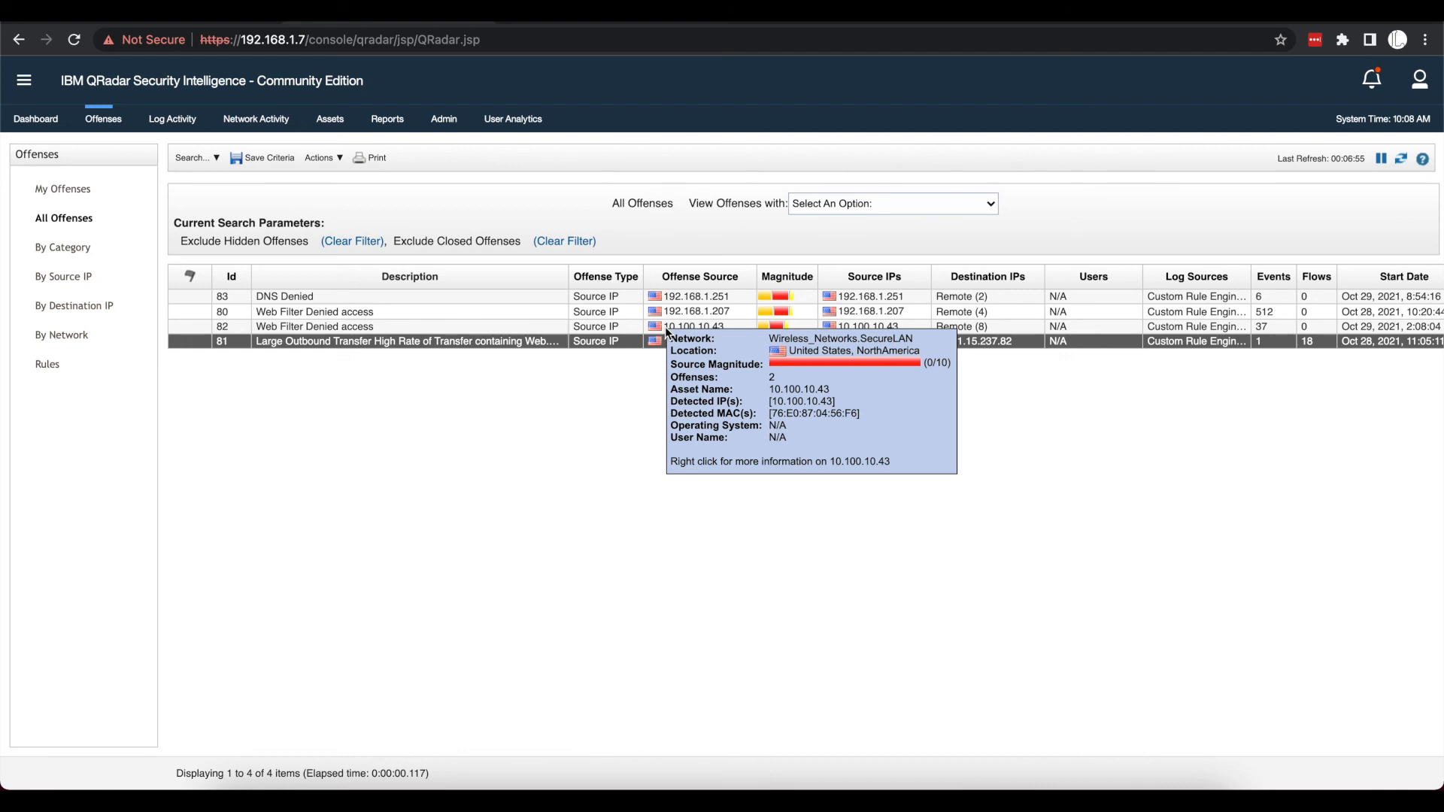
# Step: After viewing 10.100.10.43's Wireless_Networks.SecureLAN tooltip, return to Admin settings
pyautogui.click(443, 118)
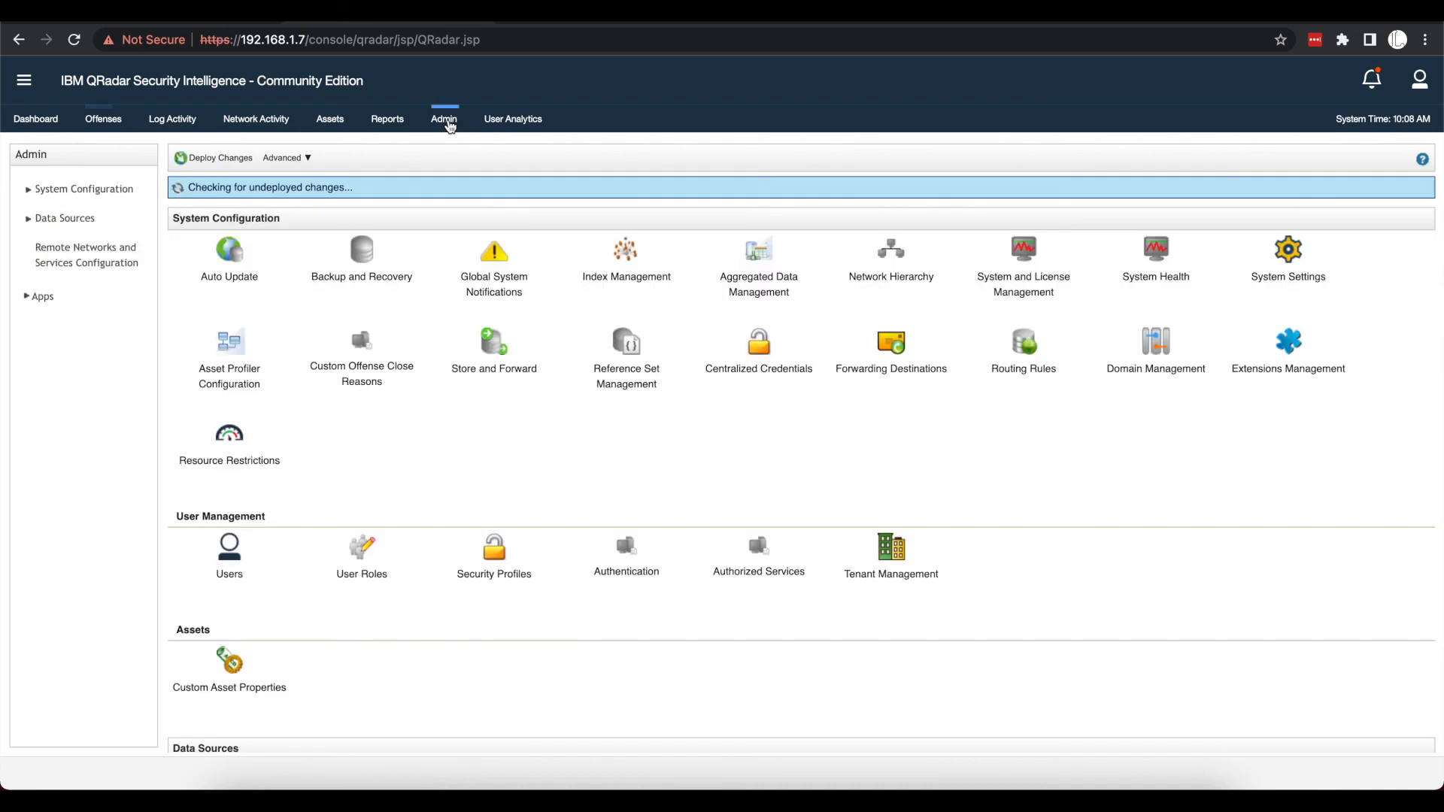
pyautogui.click(890, 258)
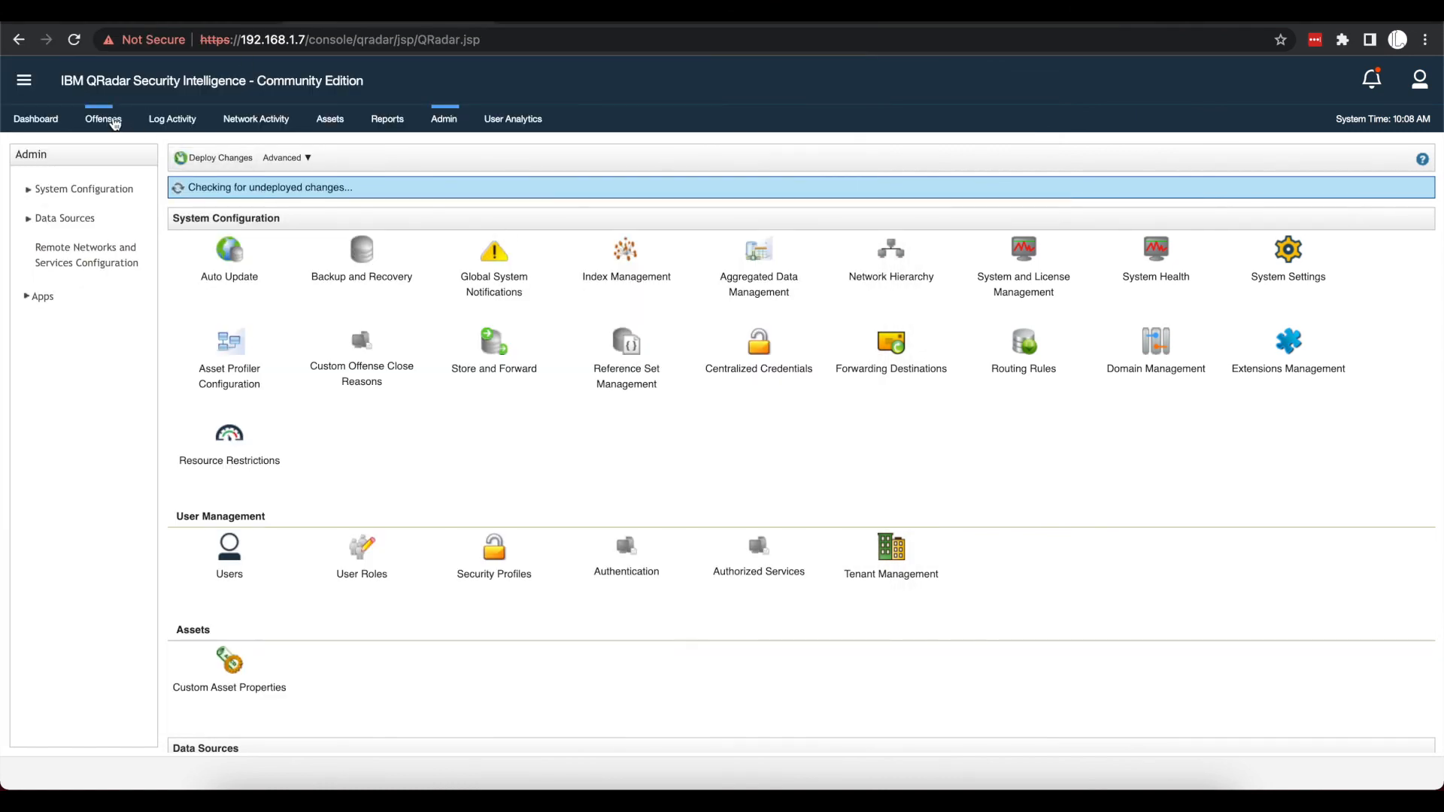
# Step: Return to the All Offenses list to view the four current offenses
pyautogui.click(102, 119)
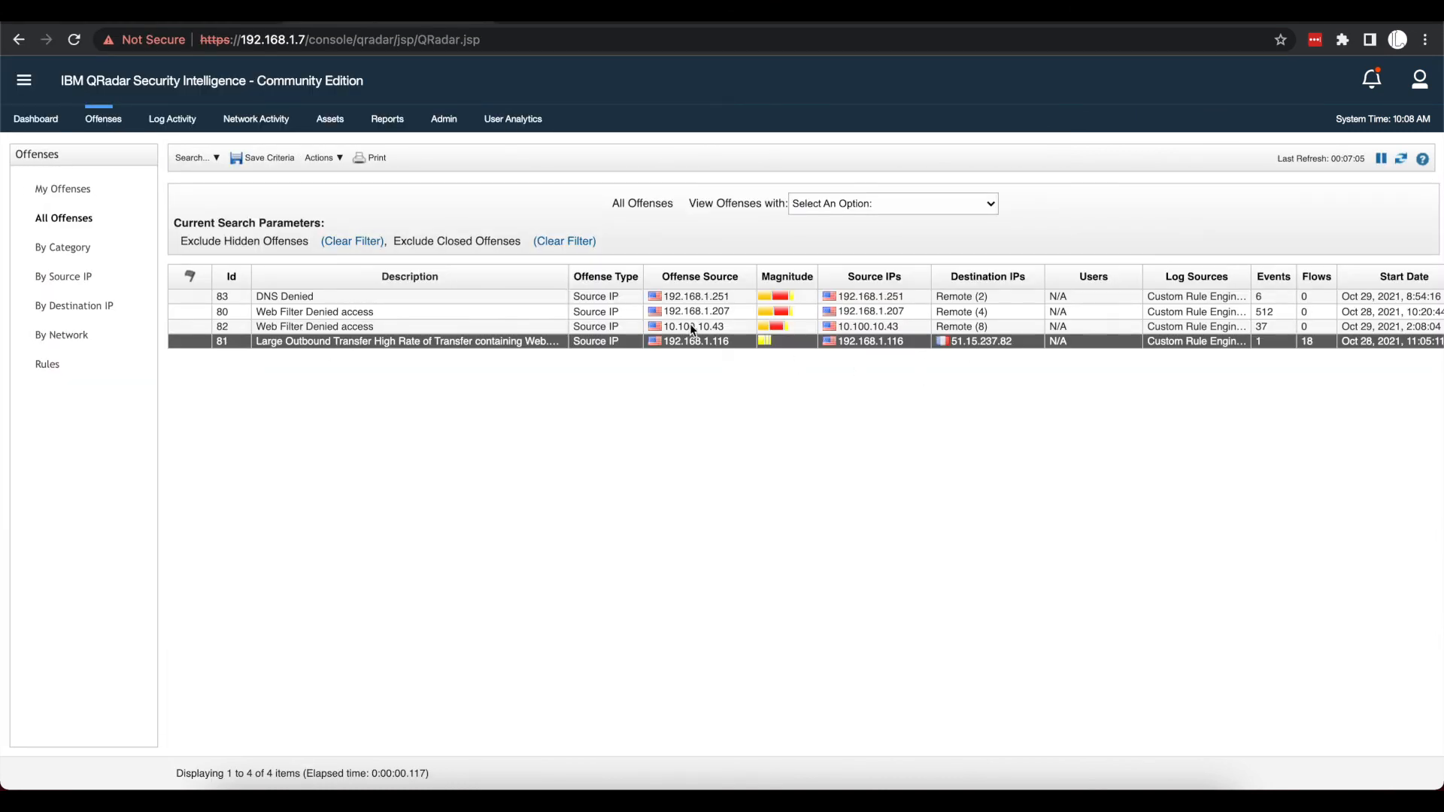
pyautogui.moveTo(693, 326)
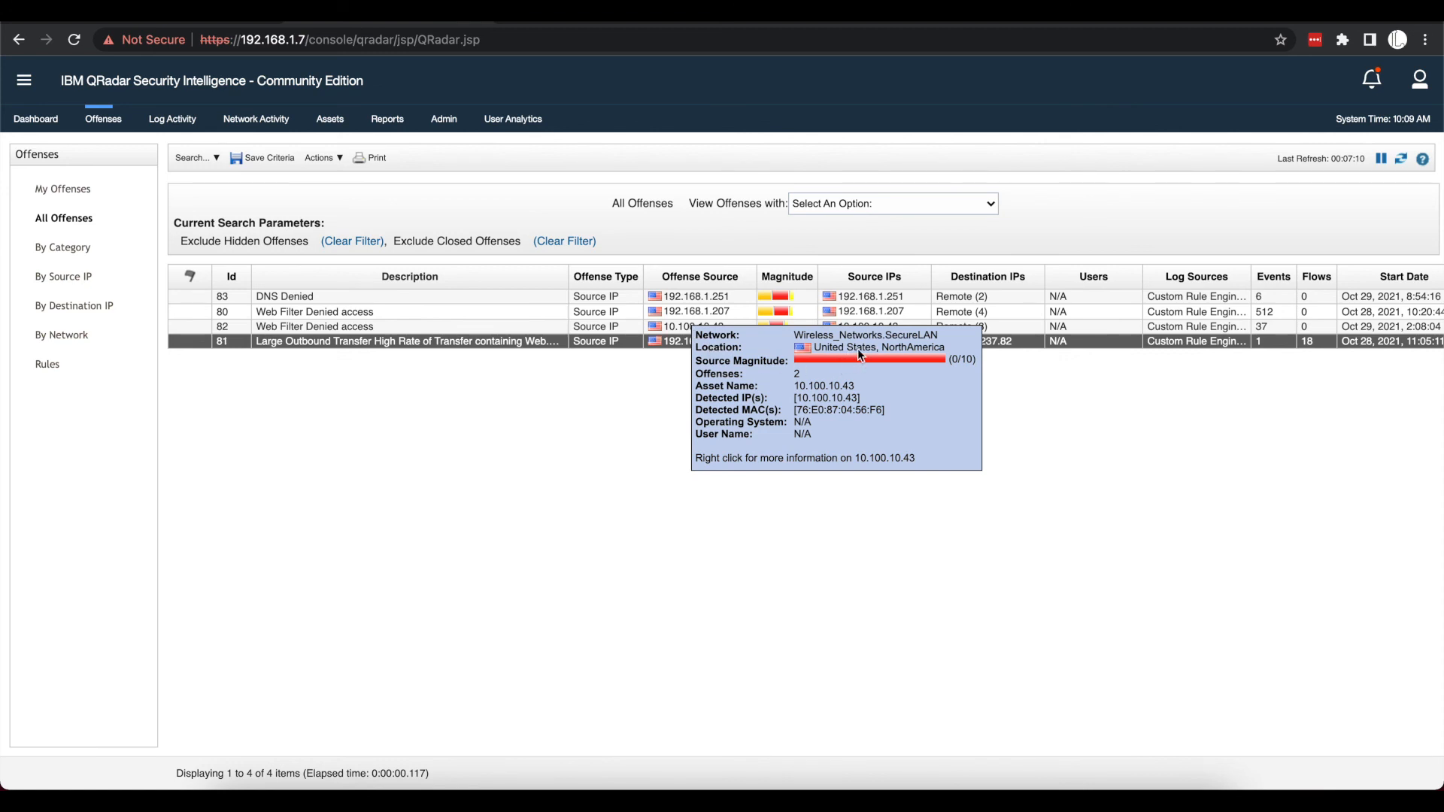
pyautogui.moveTo(828, 394)
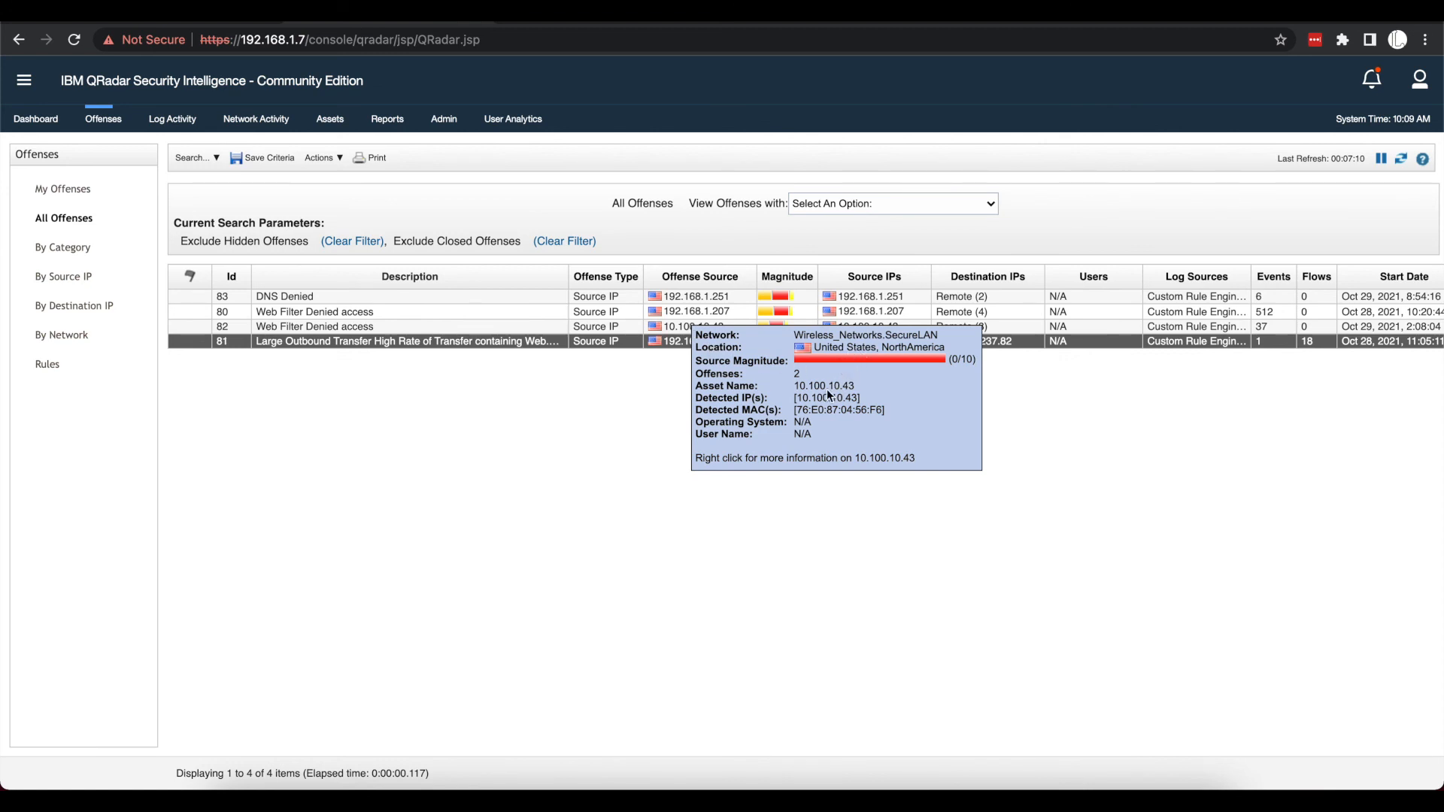